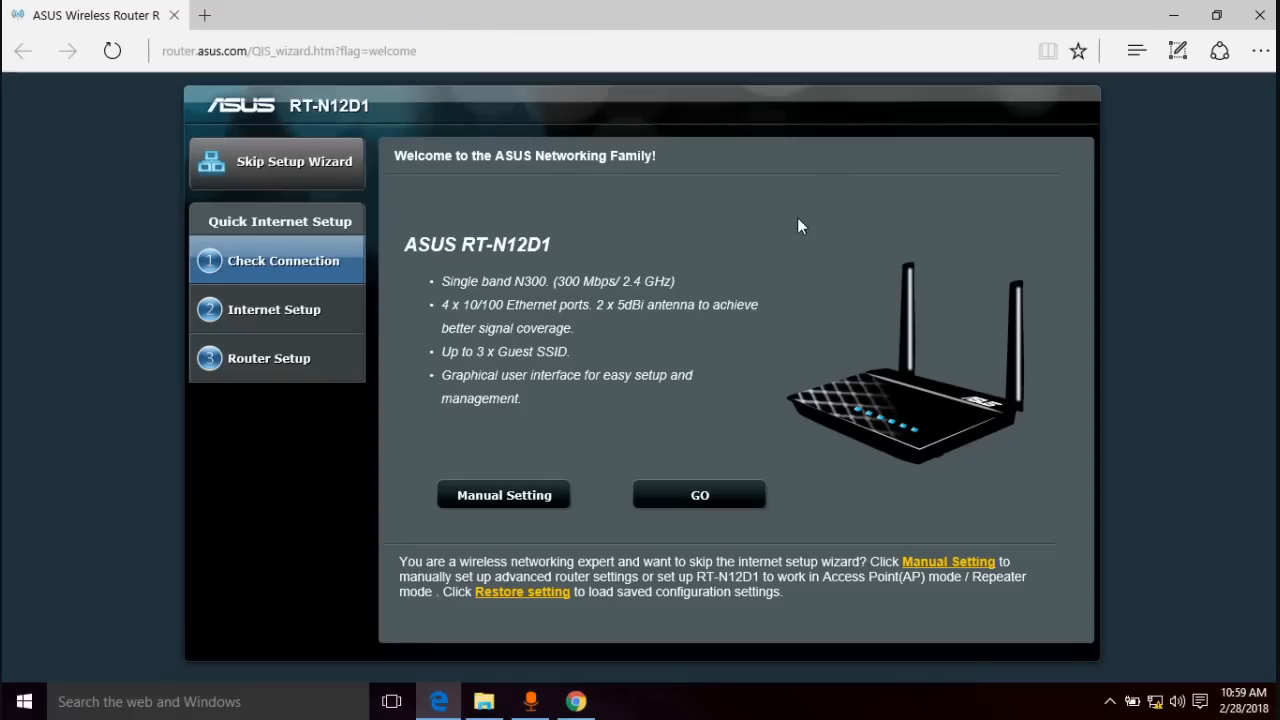
pyautogui.moveTo(892, 122)
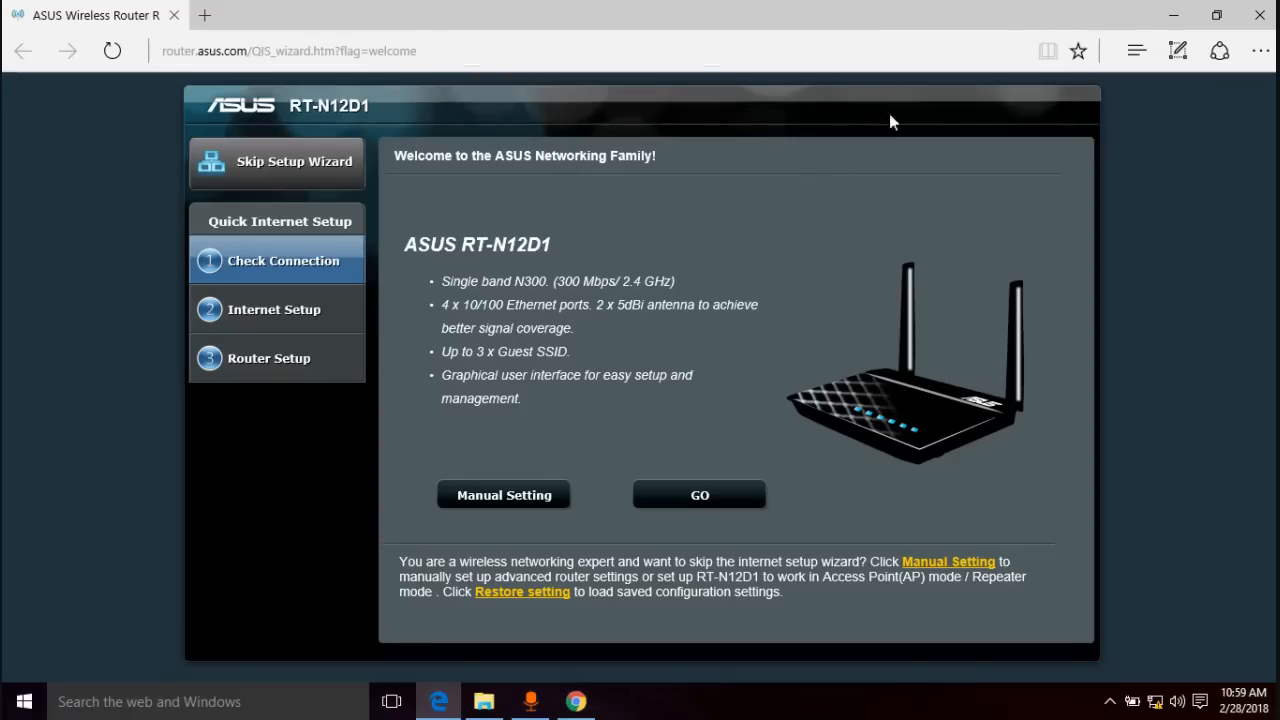
pyautogui.moveTo(1072, 148)
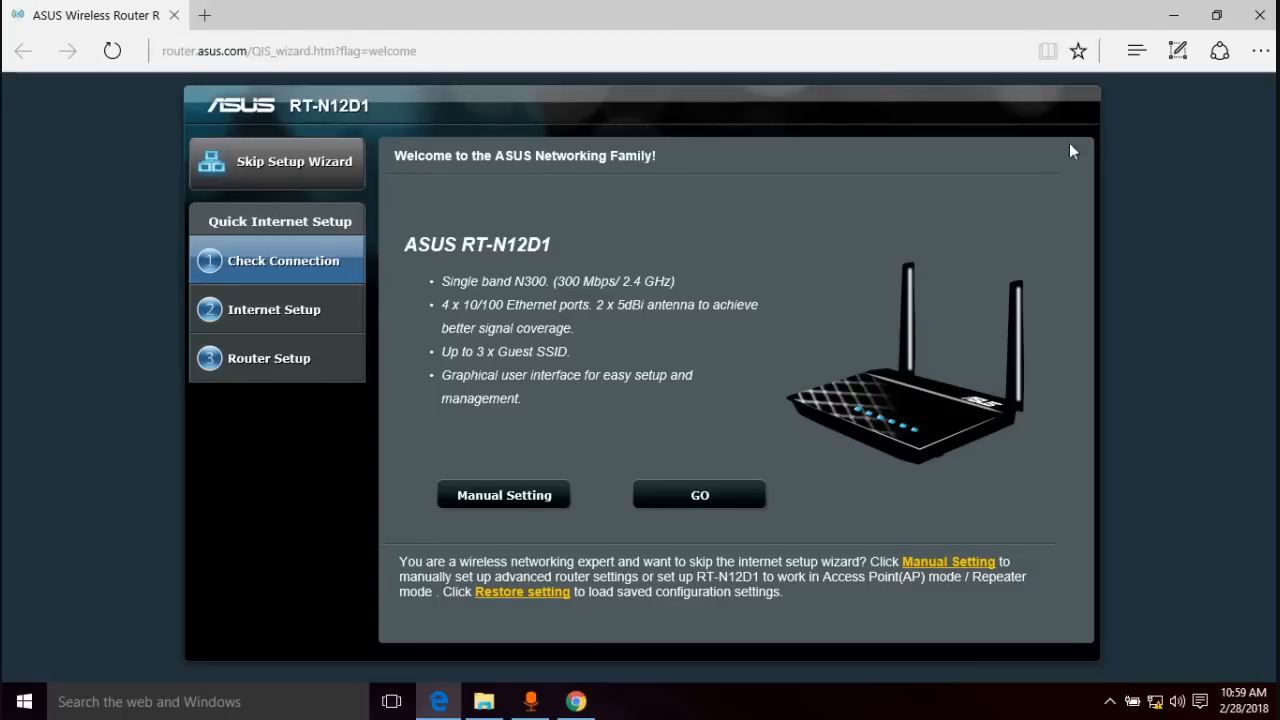
pyautogui.moveTo(1172, 18)
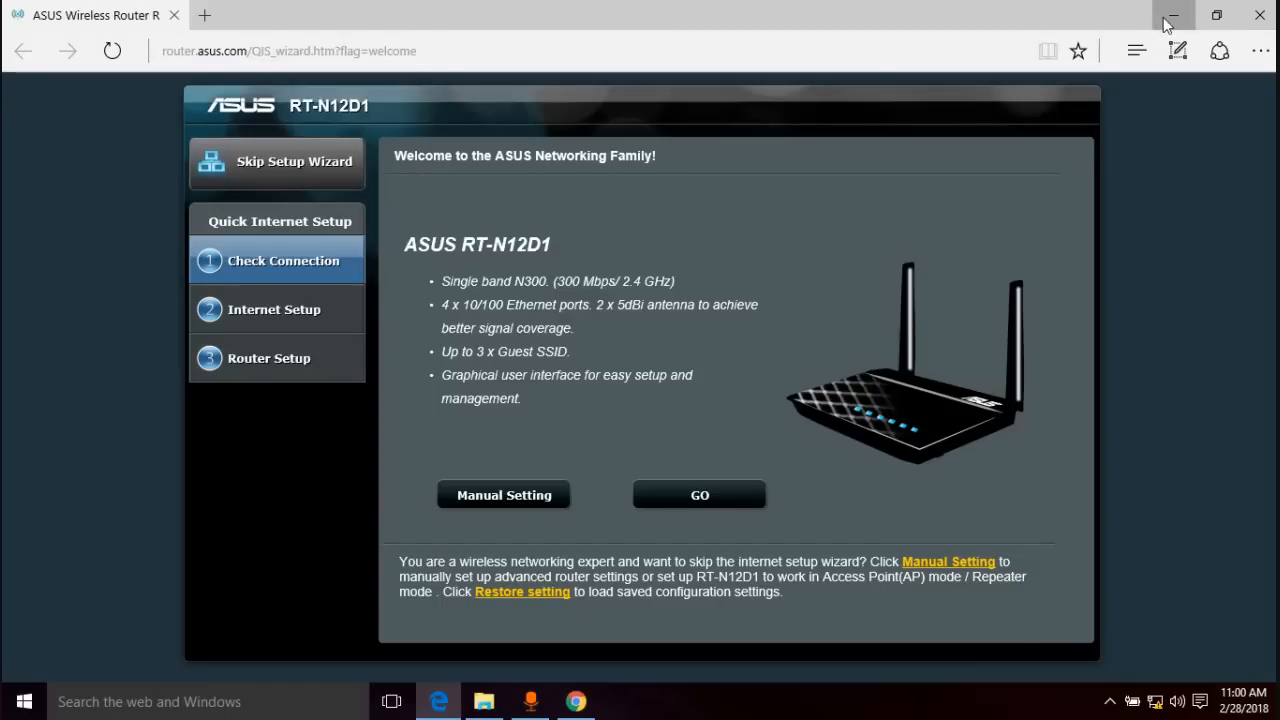
# Minimize the Edge window with the router welcome page to show the desktop.
pyautogui.click(1174, 16)
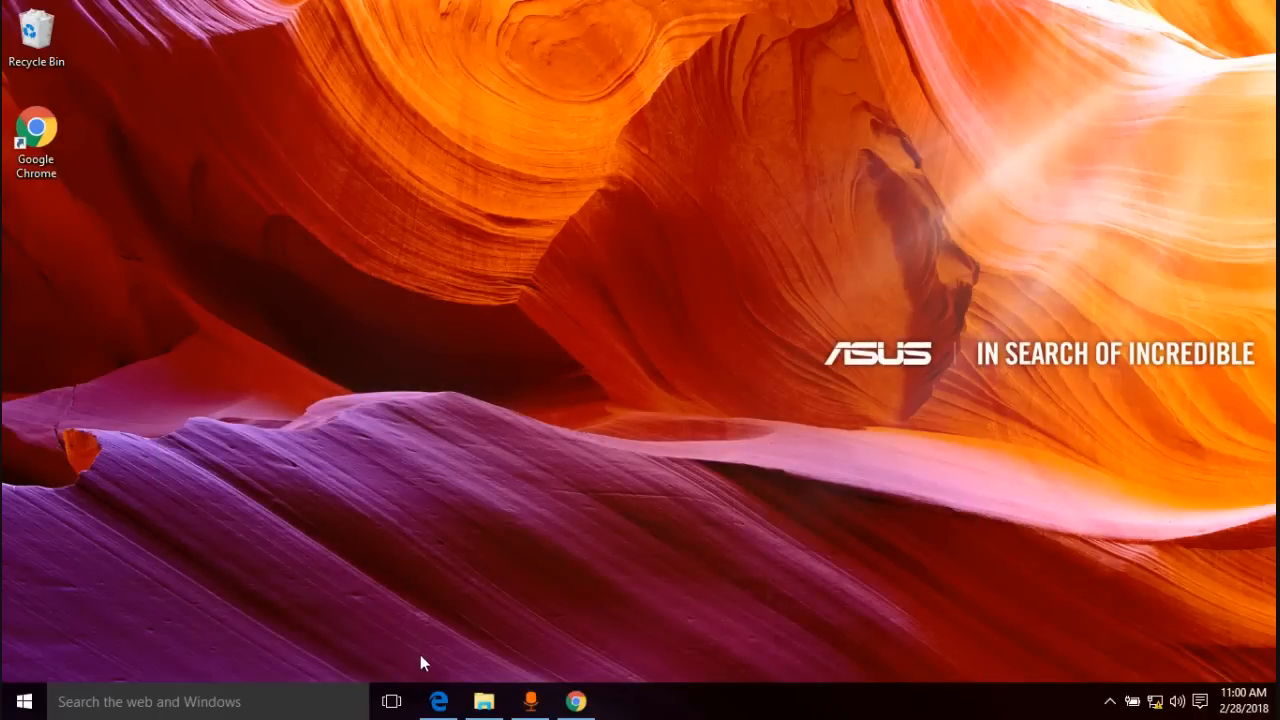
pyautogui.moveTo(84, 232)
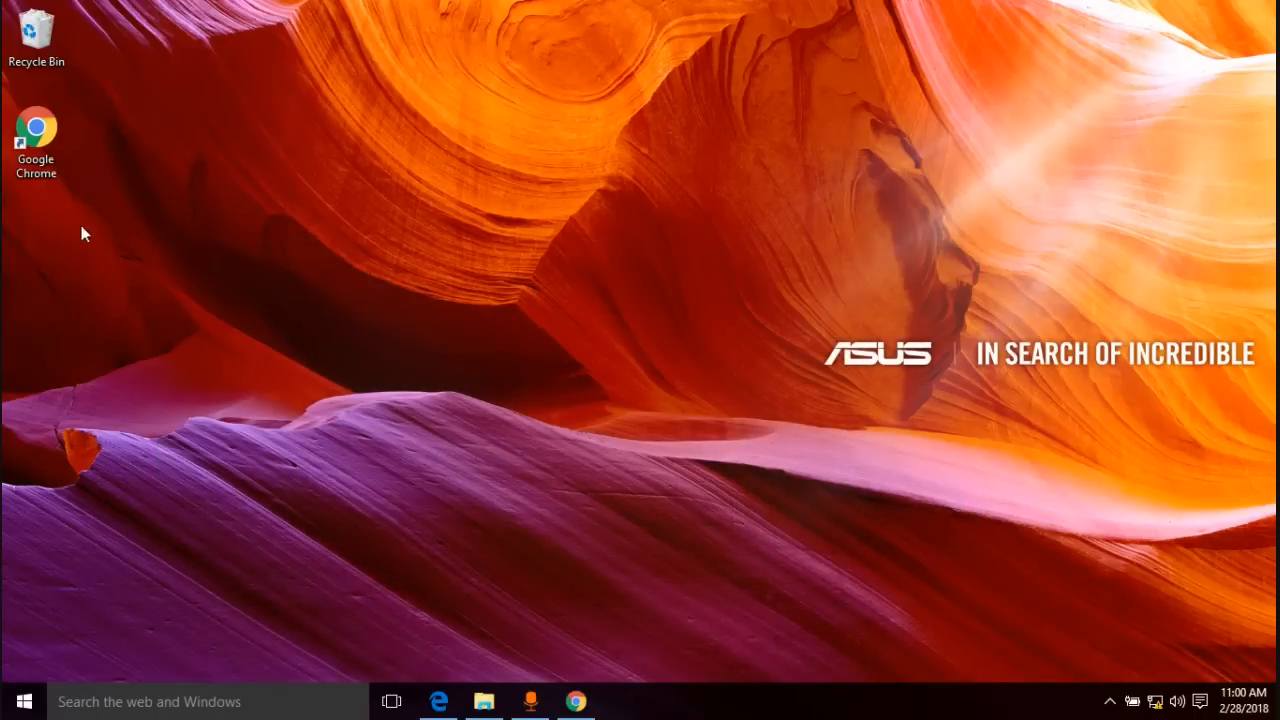
pyautogui.moveTo(442, 700)
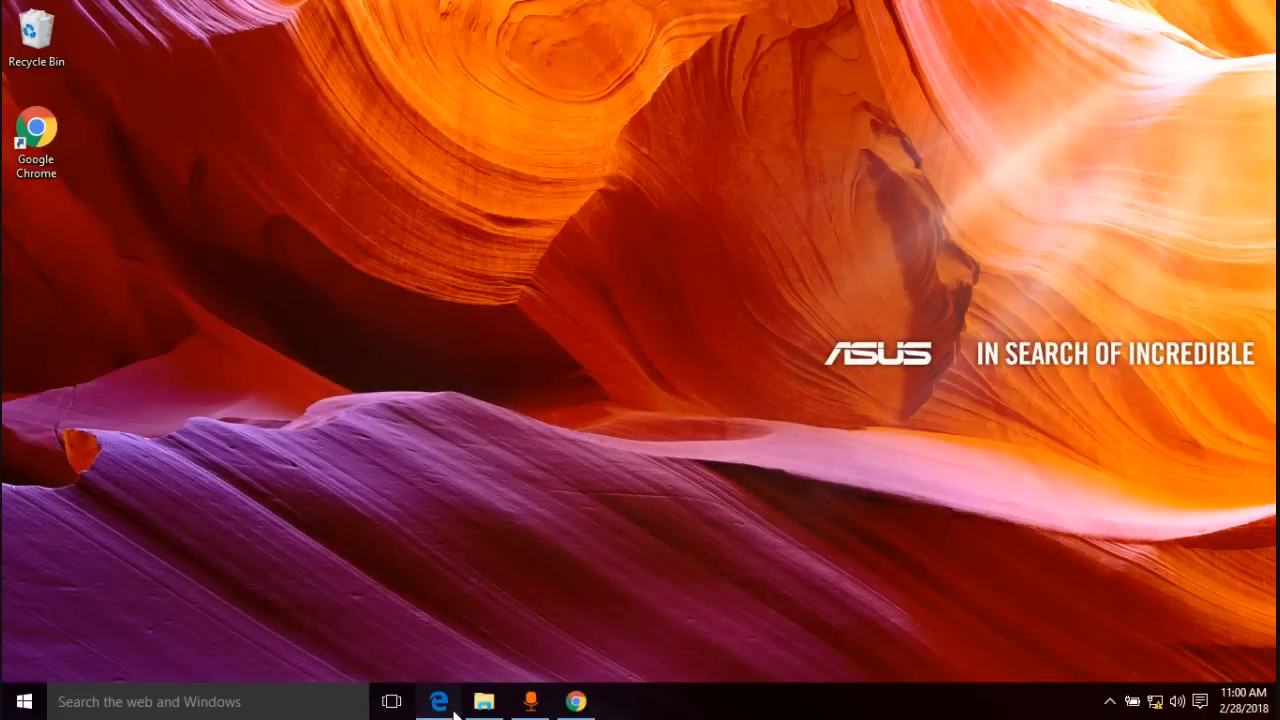
# Restore Edge with the ASUS welcome page and select the router.asus.com part of the address.
pyautogui.click(438, 702)
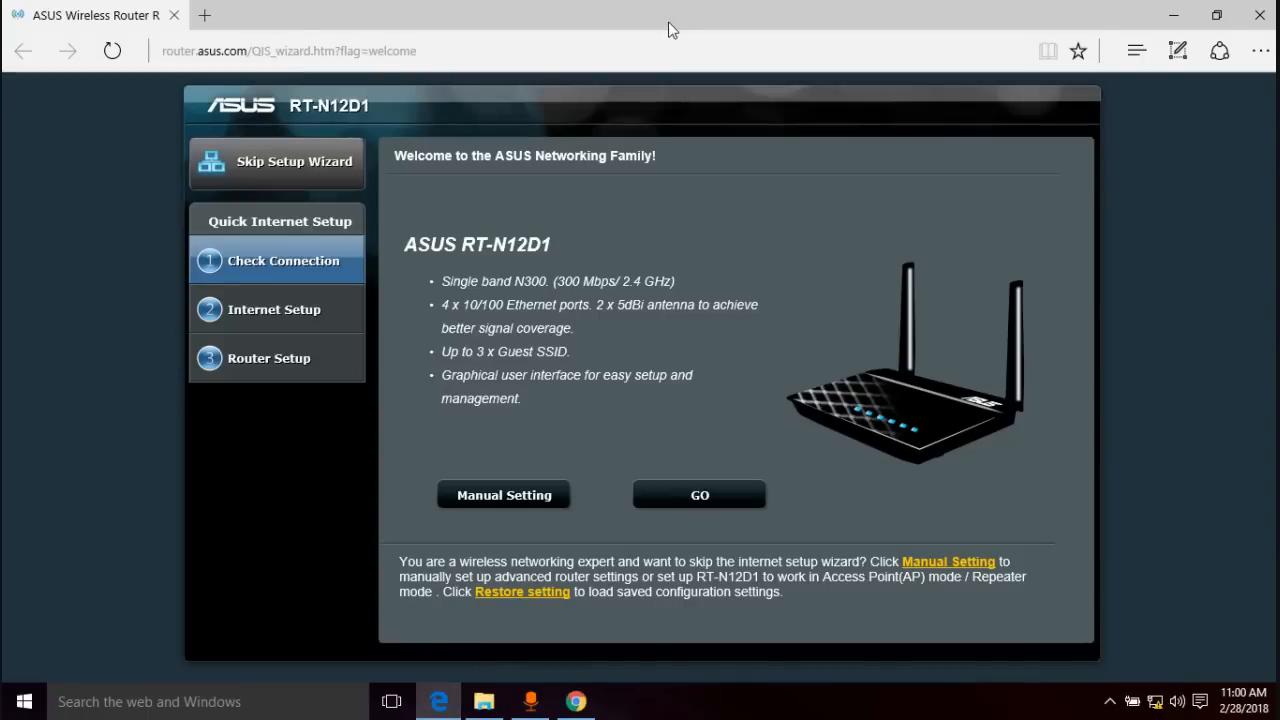
pyautogui.click(300, 52)
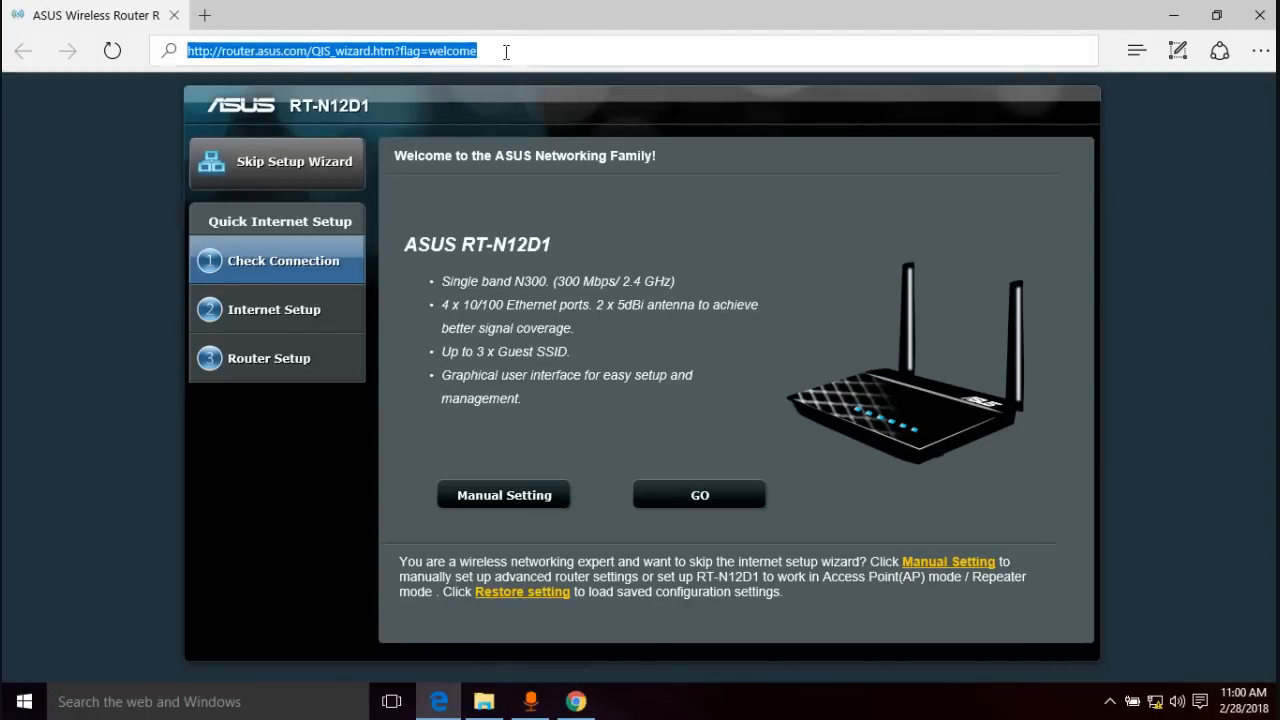
pyautogui.click(250, 52)
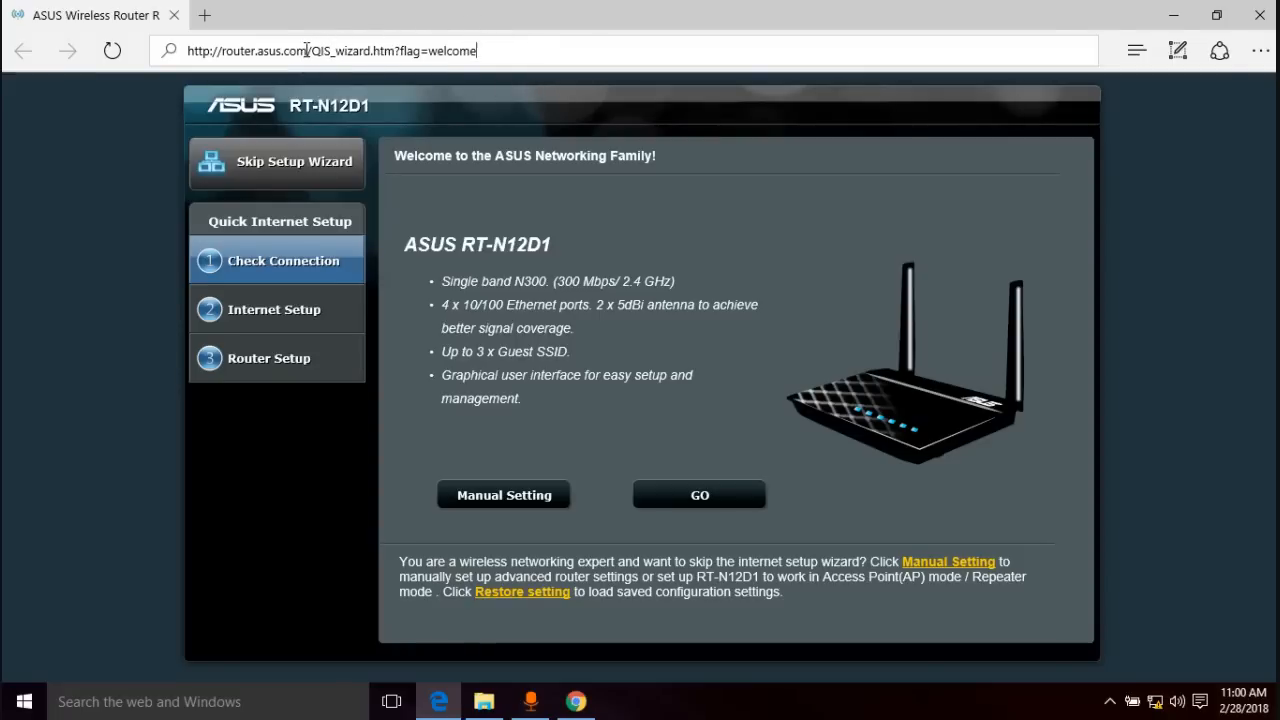
pyautogui.doubleClick(244, 50)
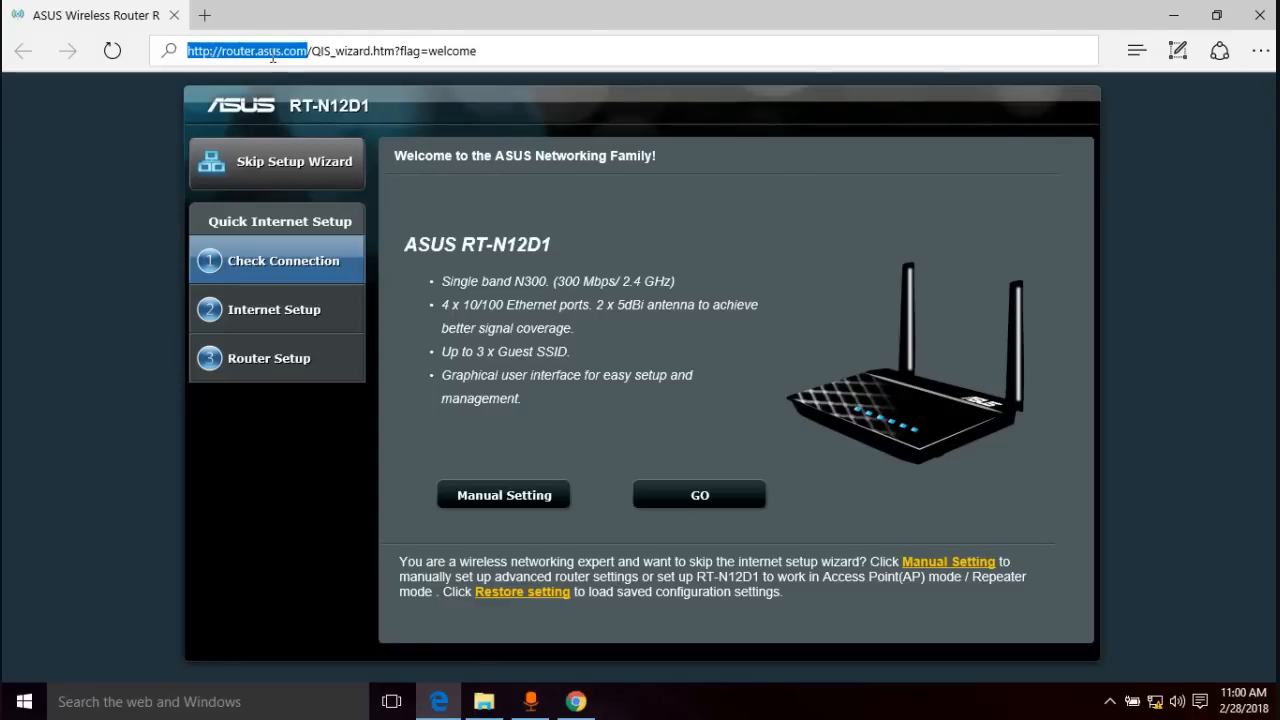
pyautogui.moveTo(460, 88)
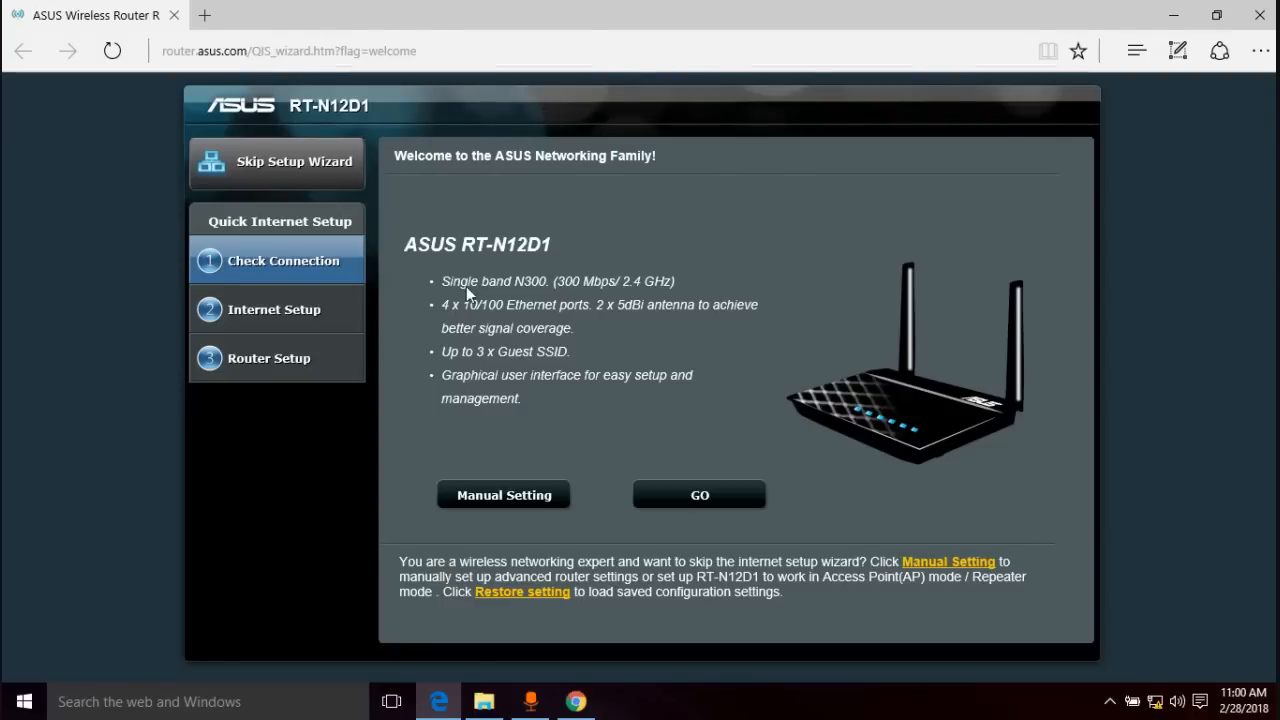
pyautogui.moveTo(442, 162)
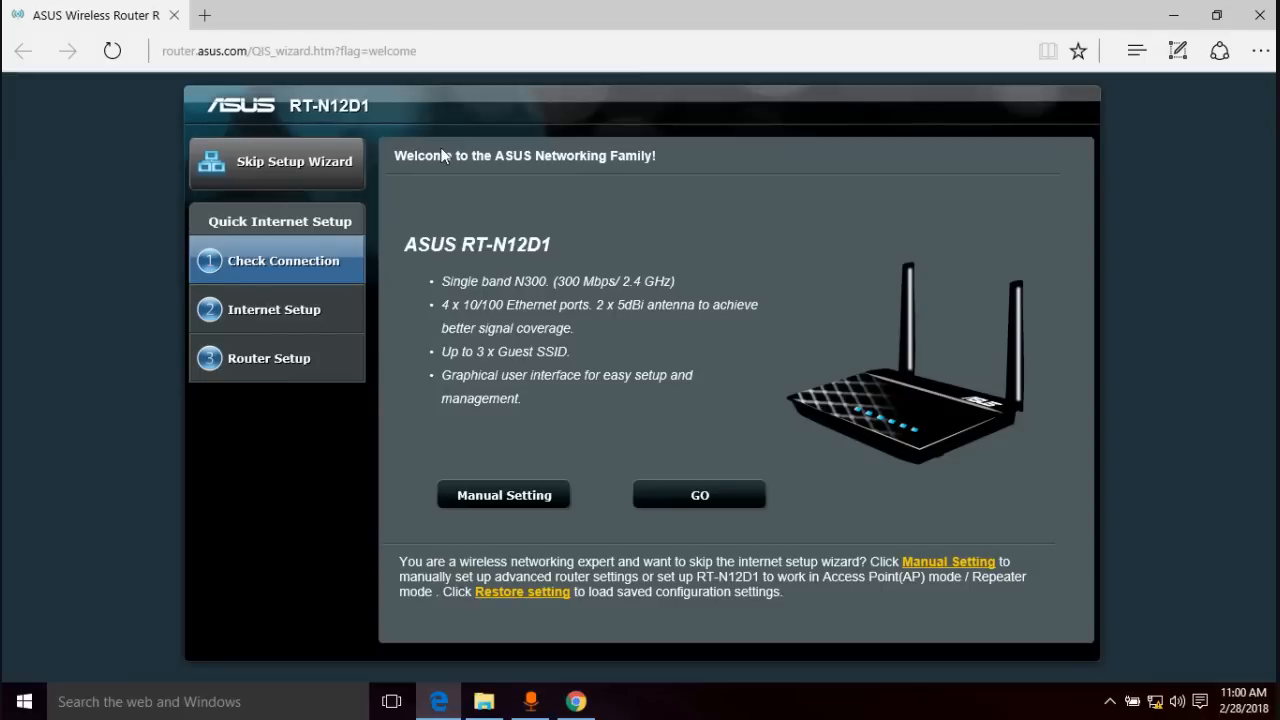
pyautogui.moveTo(434, 188)
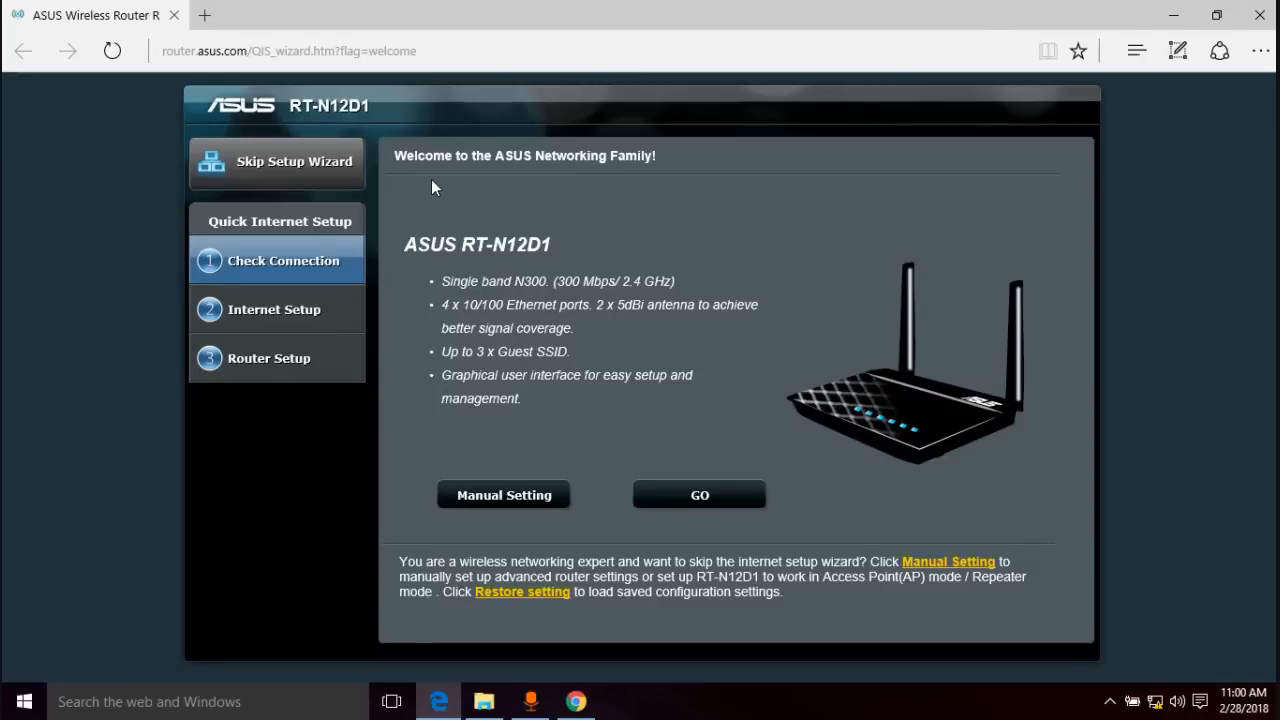
pyautogui.moveTo(584, 280)
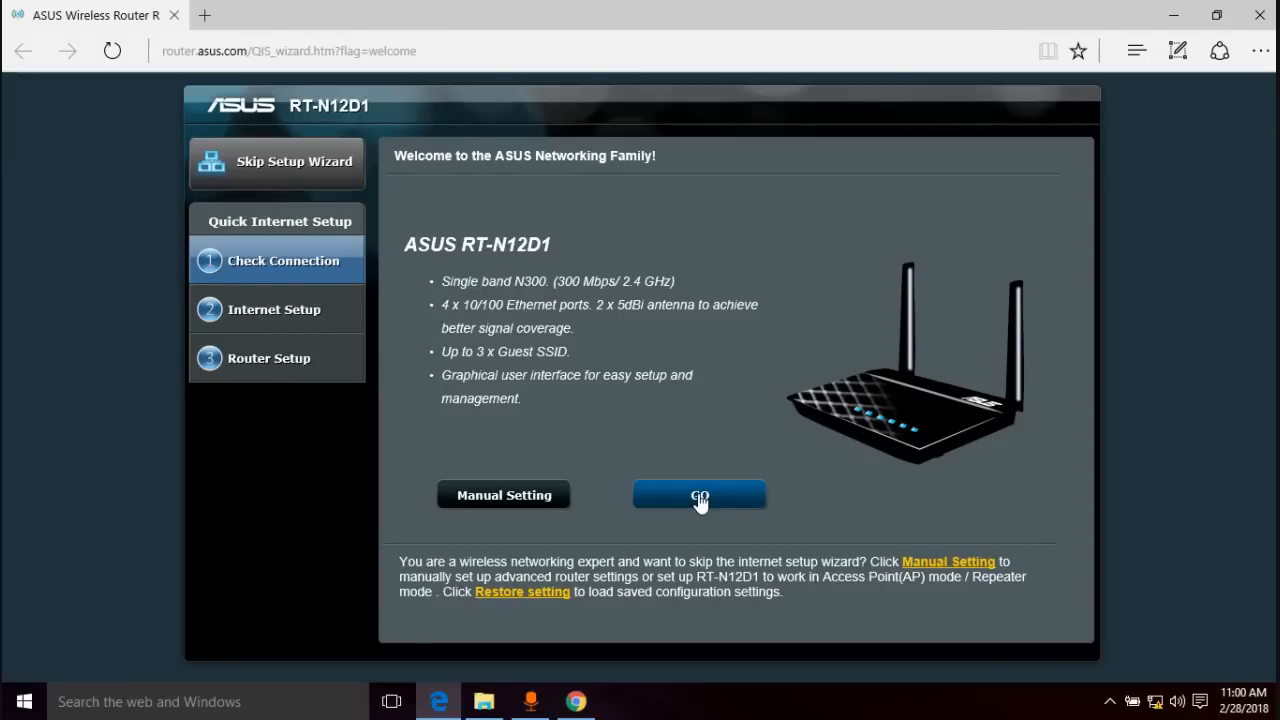
# Start the quick internet setup with GO and select the login name admin.
pyautogui.click(700, 496)
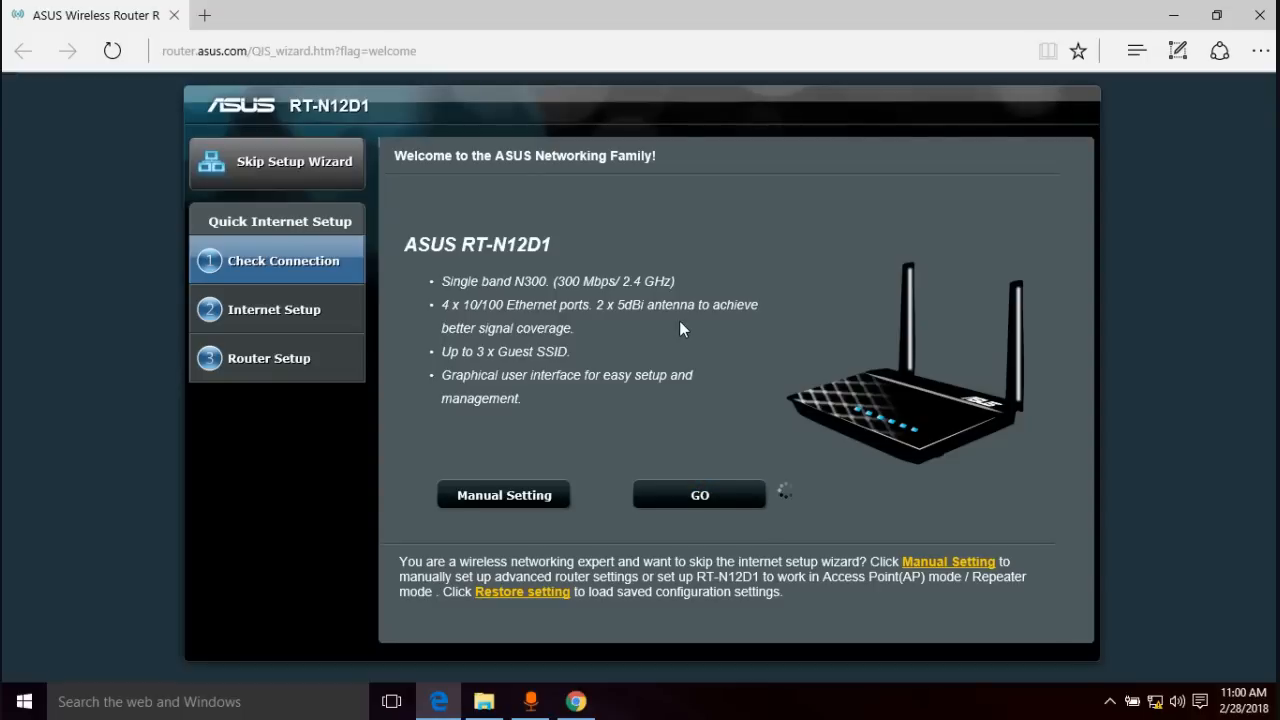
pyautogui.click(698, 494)
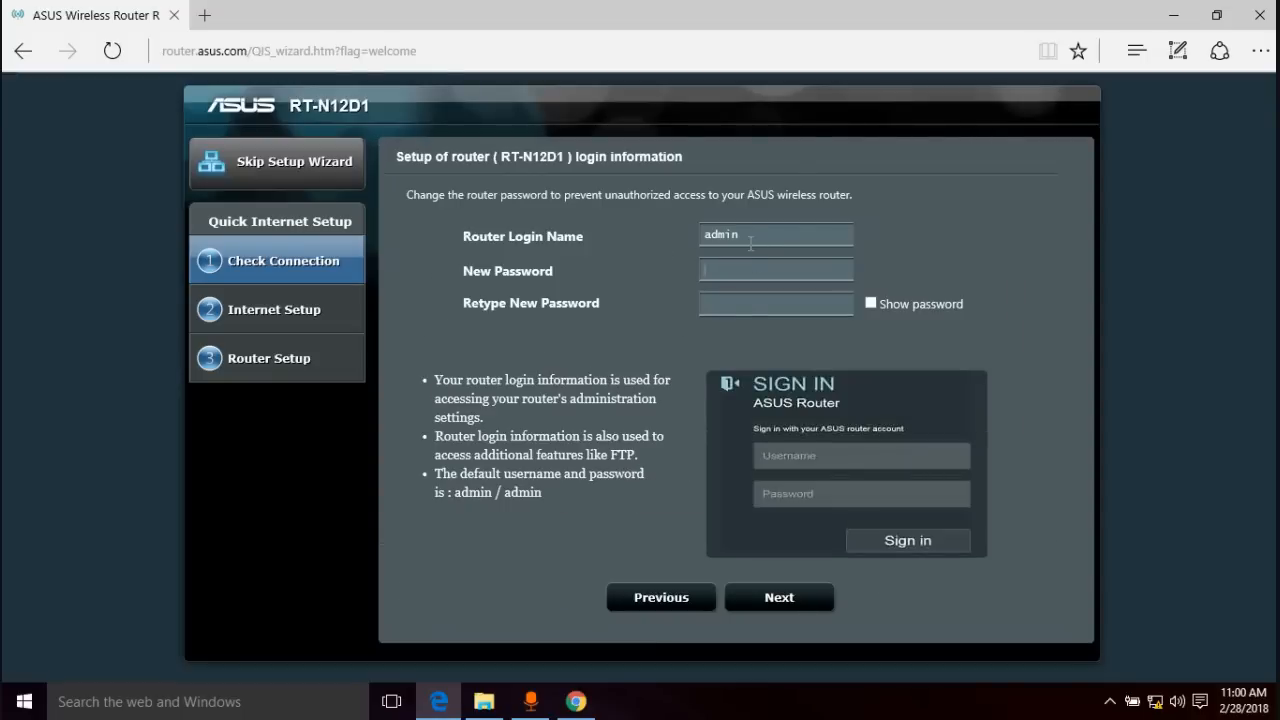
pyautogui.click(776, 236)
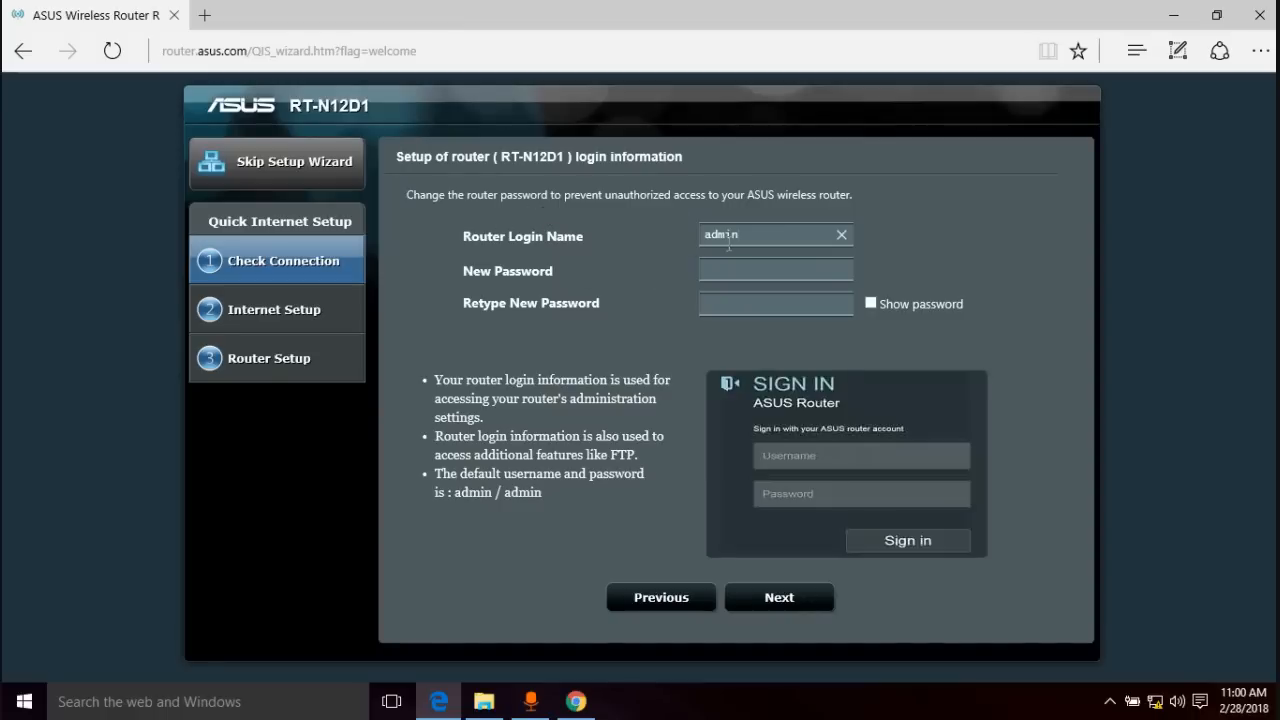
pyautogui.doubleClick(720, 236)
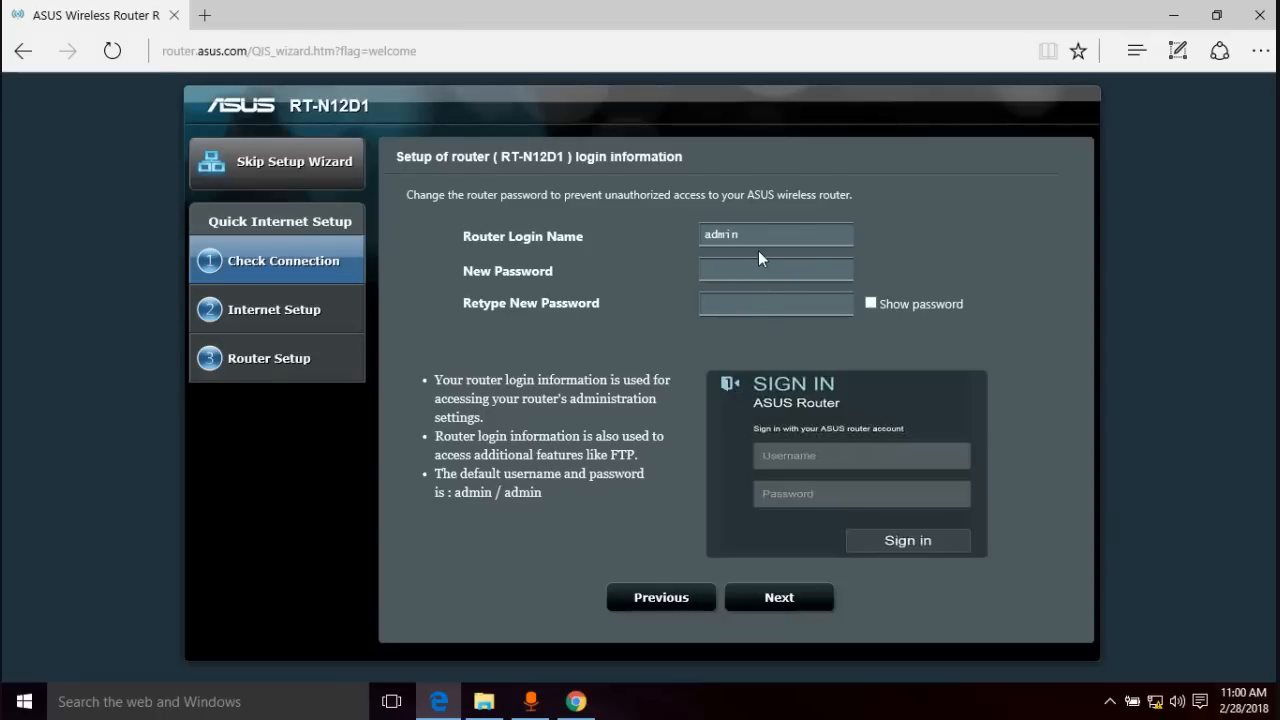
# Enter the new password twice, show it as plain text and try Next, getting the default-password warning.
pyautogui.click(776, 270)
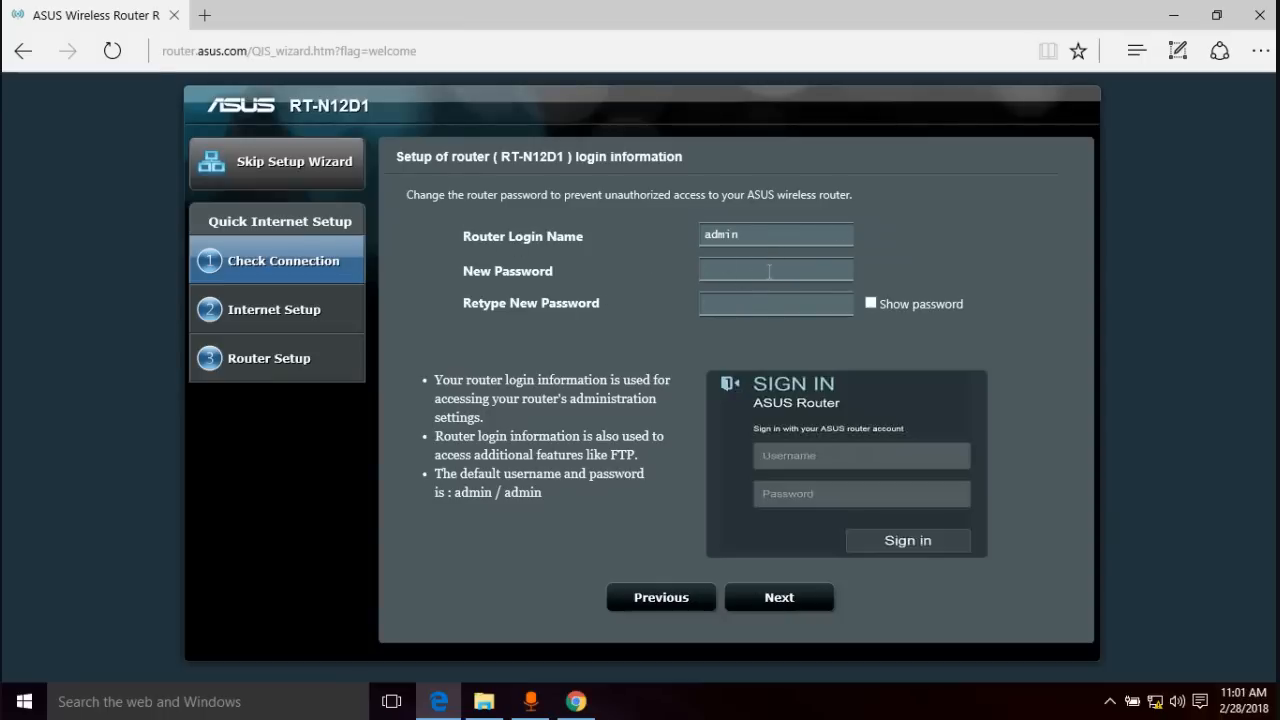
pyautogui.write('•••')
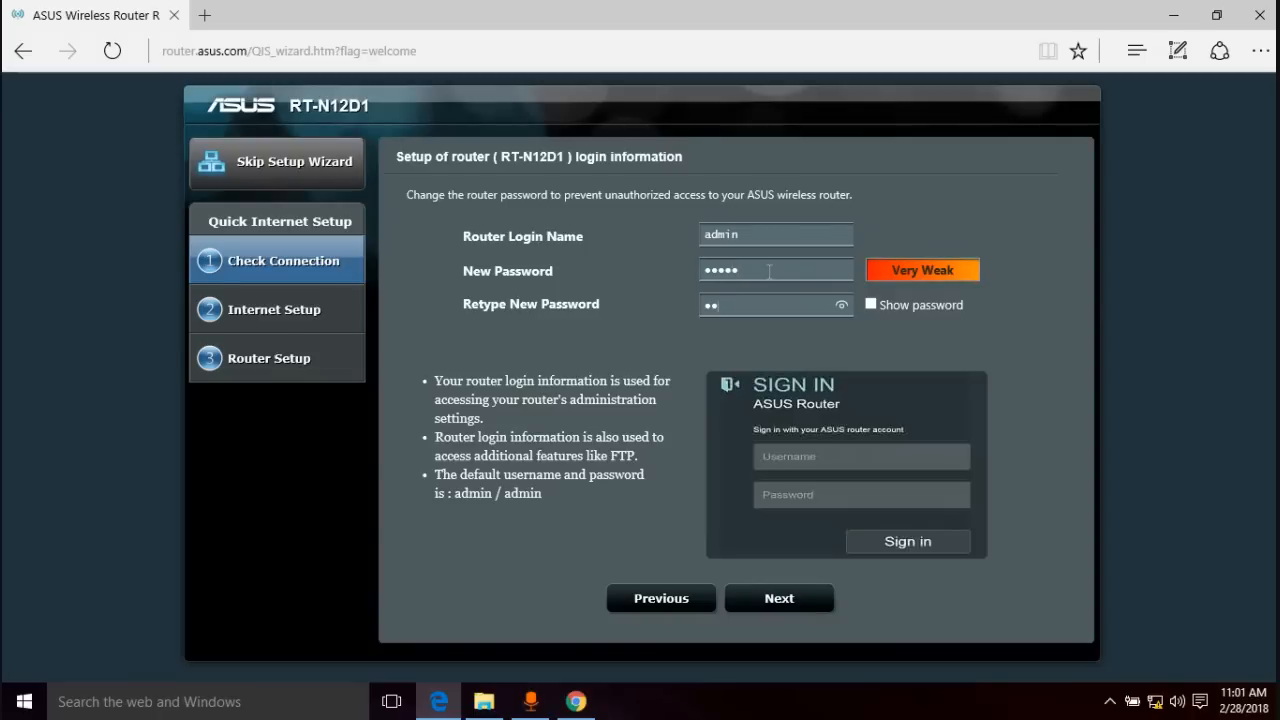
pyautogui.write('•••')
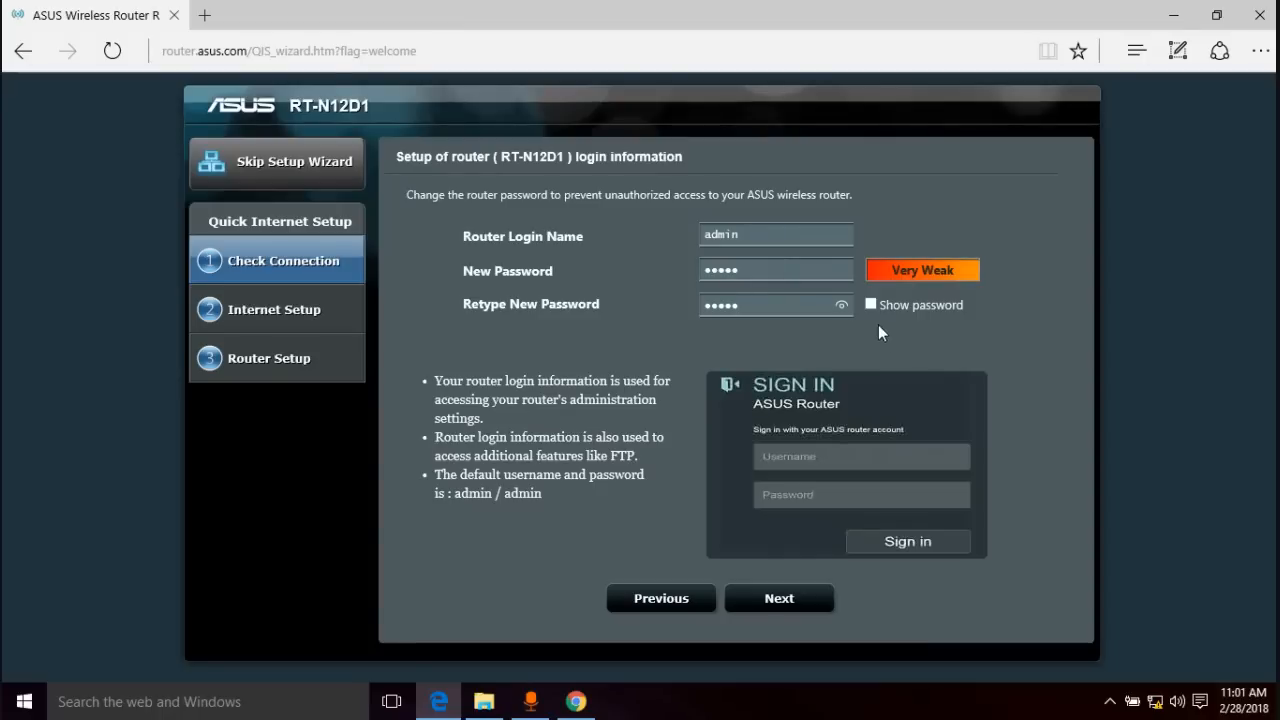
pyautogui.click(870, 304)
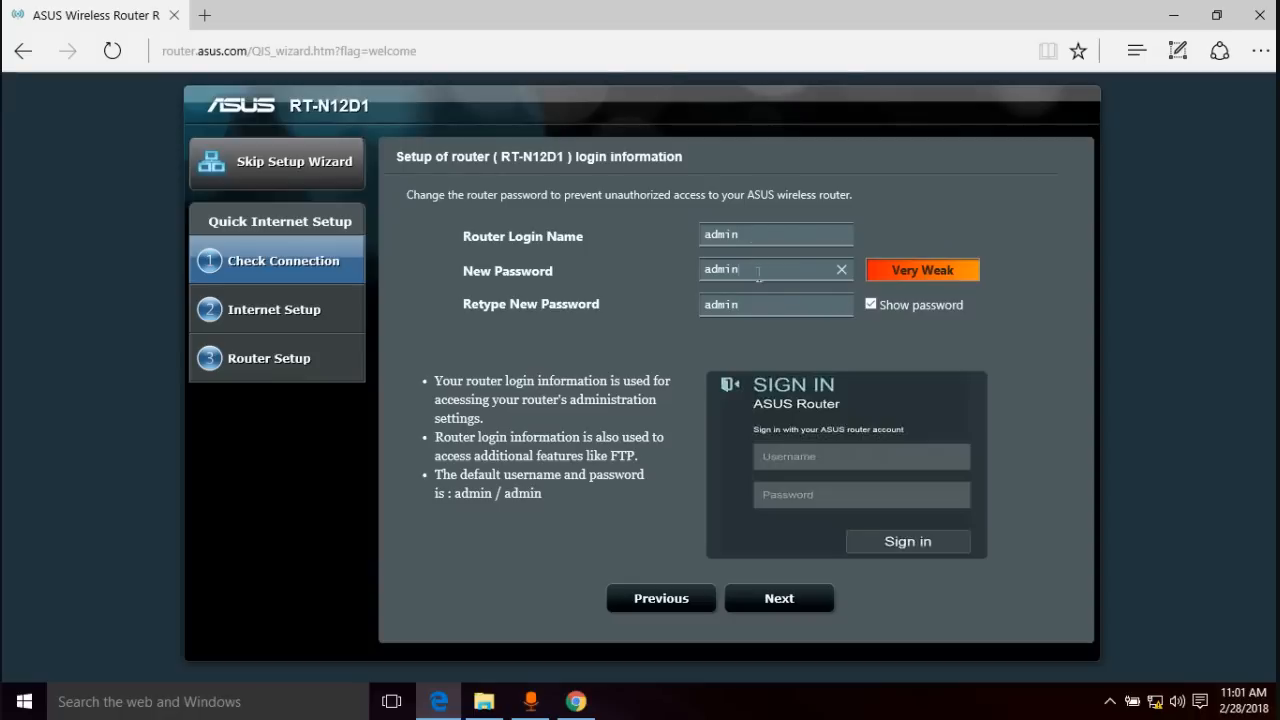
pyautogui.moveTo(874, 476)
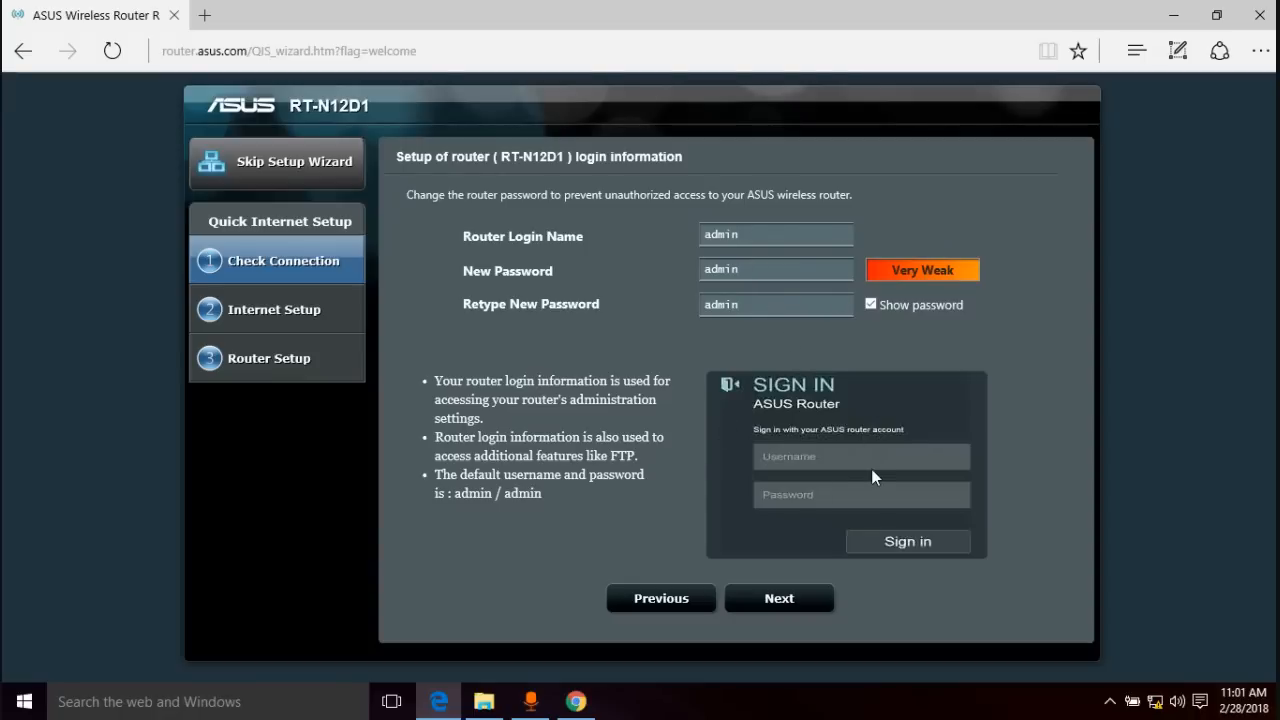
pyautogui.moveTo(846, 442)
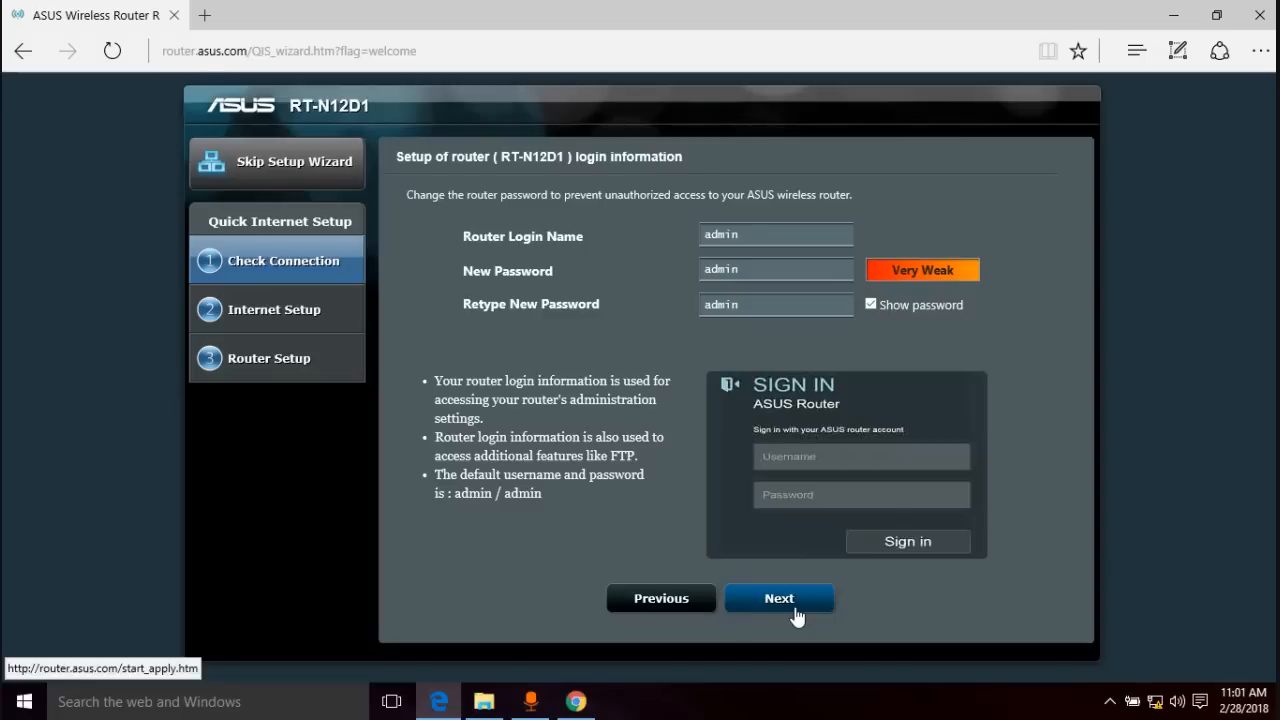
pyautogui.click(780, 598)
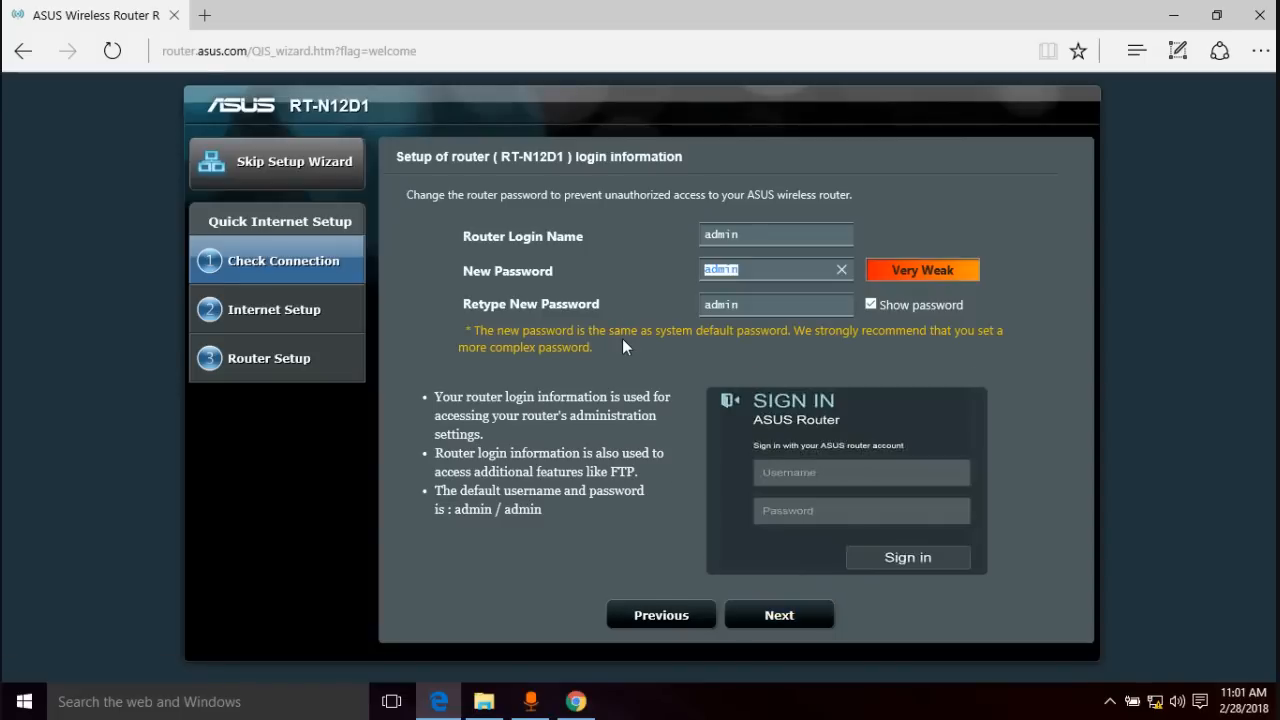
pyautogui.moveTo(772, 336)
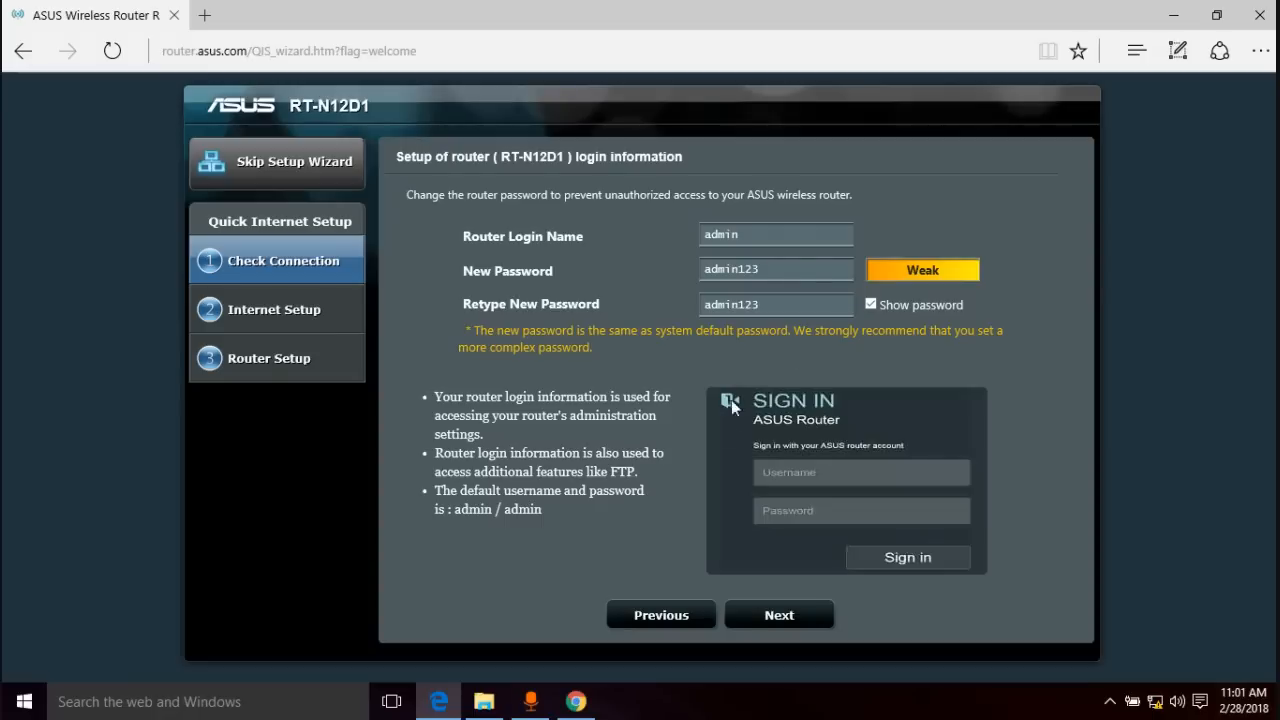
# Run the connection check, continue after the modem power-cycle and redetect the connection type.
pyautogui.click(778, 614)
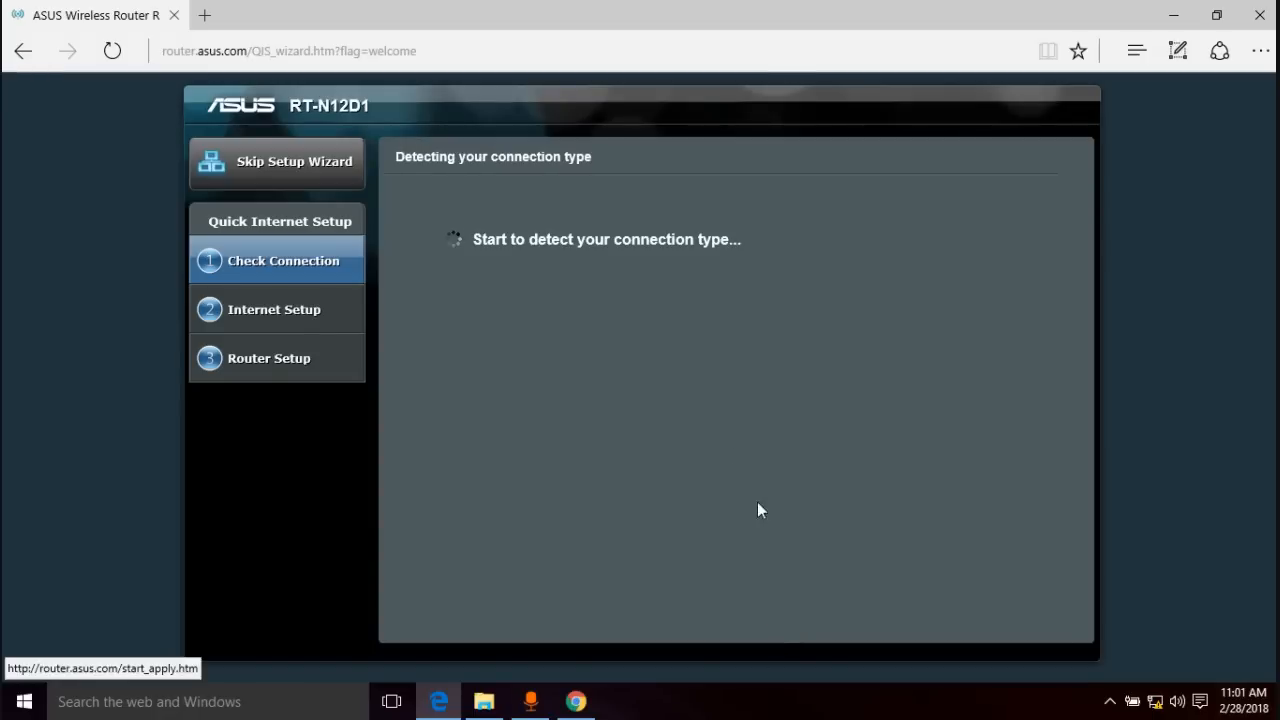
pyautogui.moveTo(592, 346)
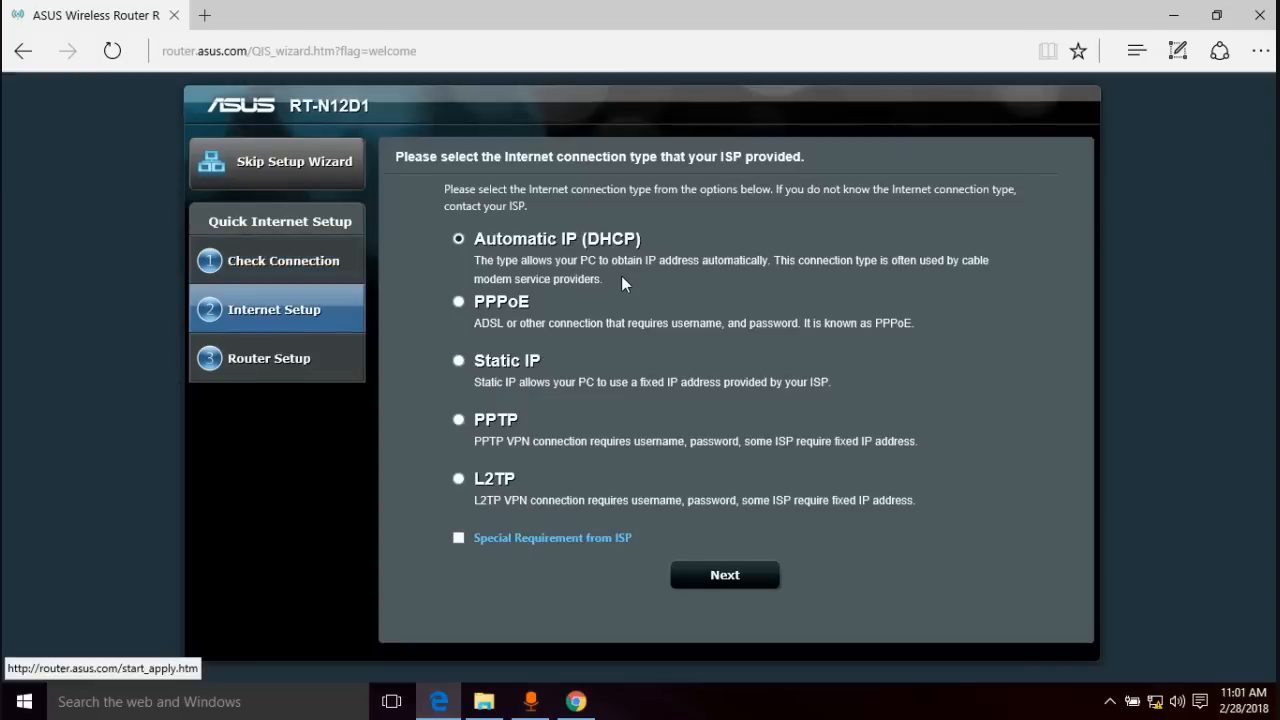
pyautogui.moveTo(664, 266)
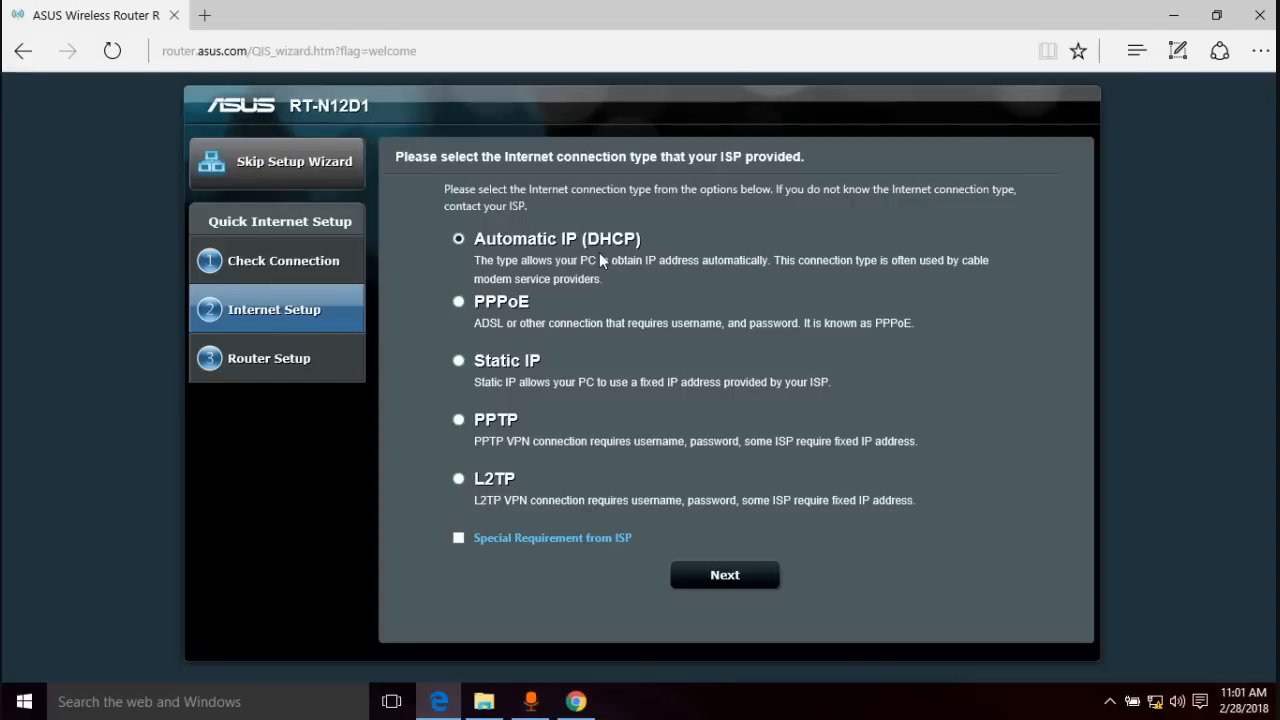
pyautogui.moveTo(652, 252)
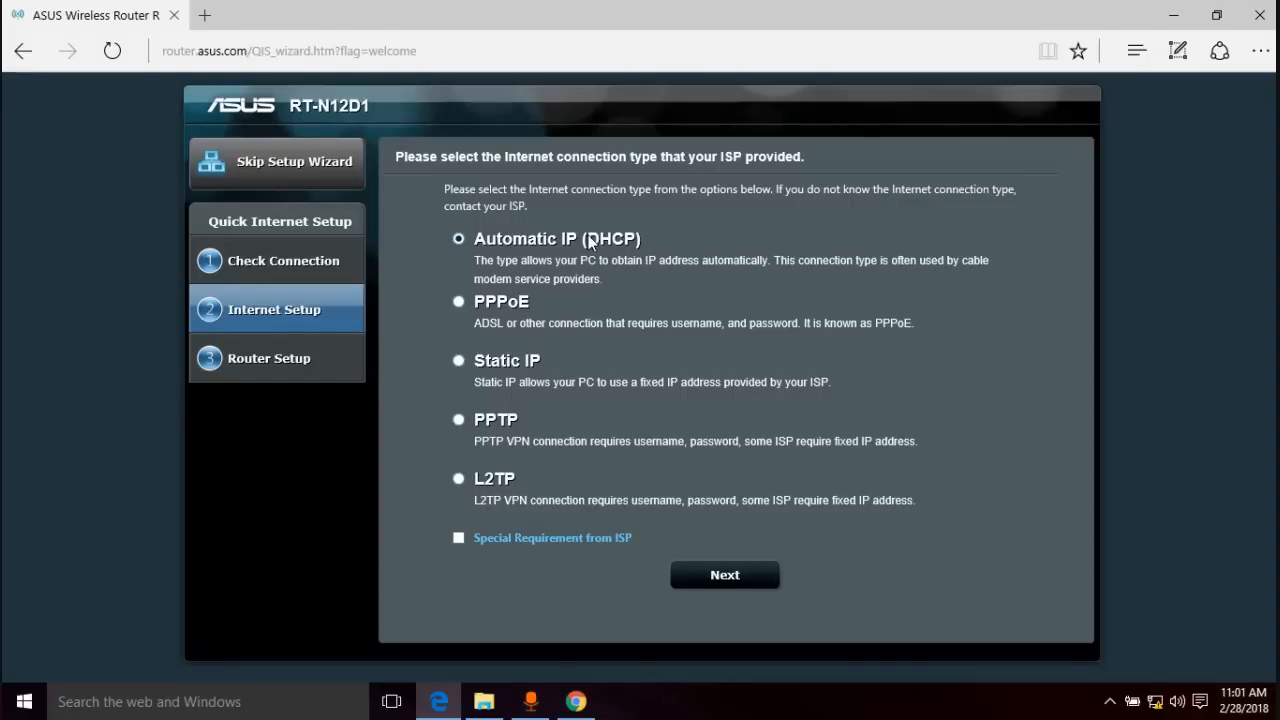
pyautogui.moveTo(628, 250)
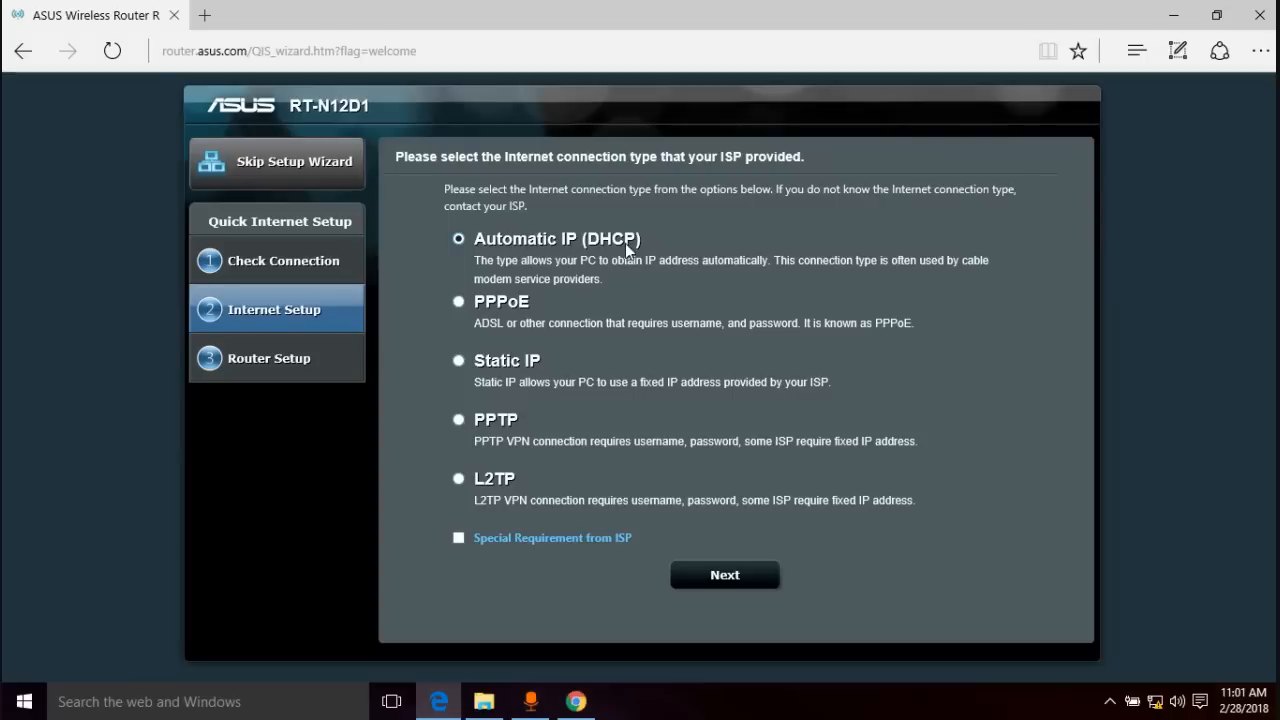
pyautogui.moveTo(484, 244)
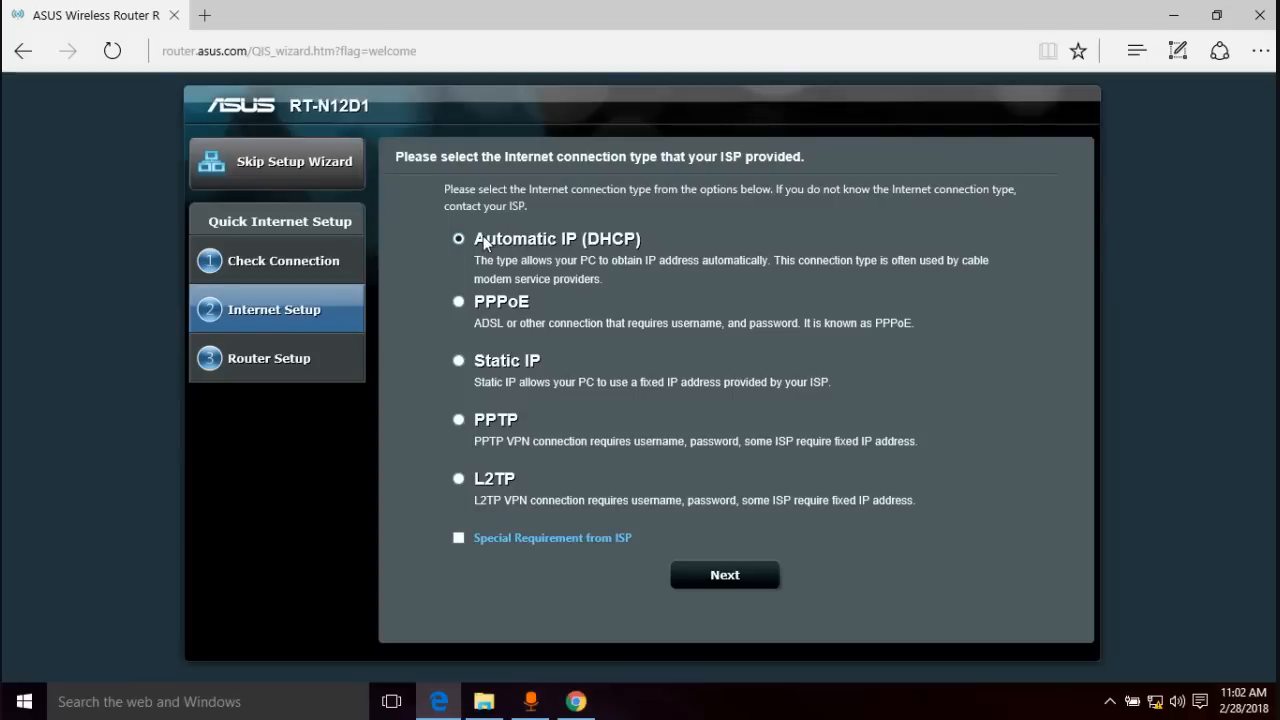
pyautogui.moveTo(532, 416)
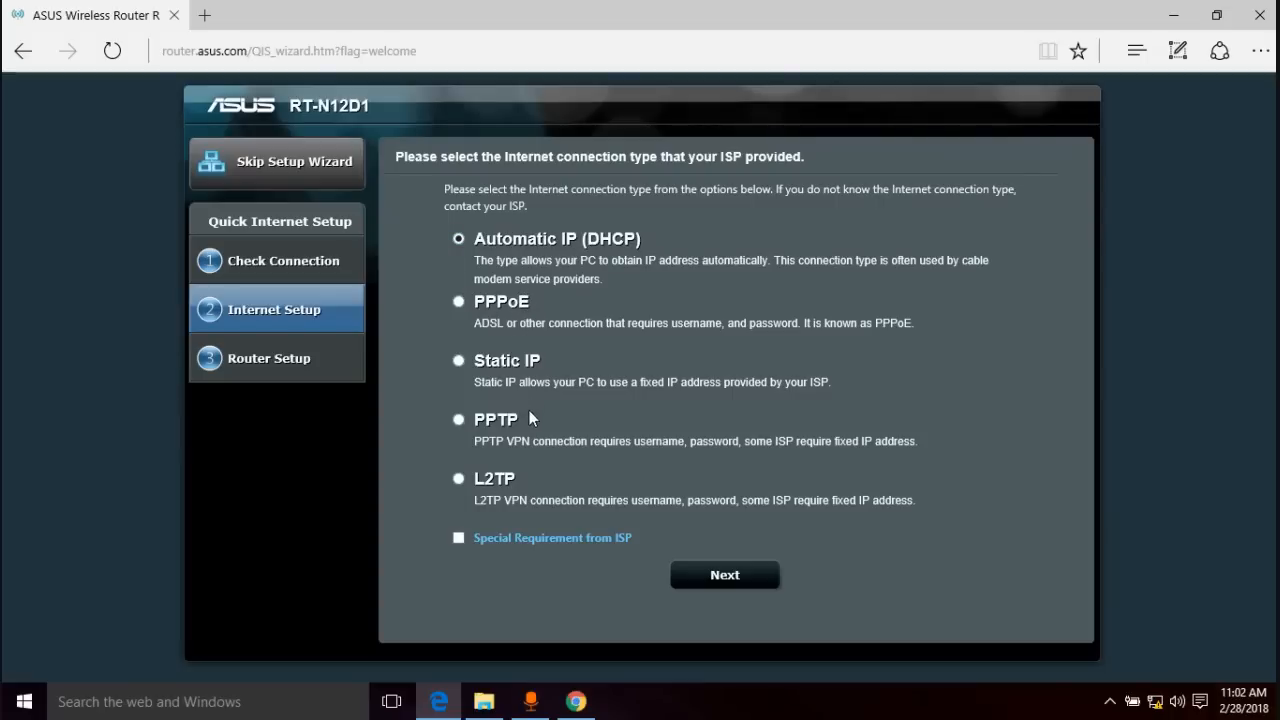
pyautogui.moveTo(638, 284)
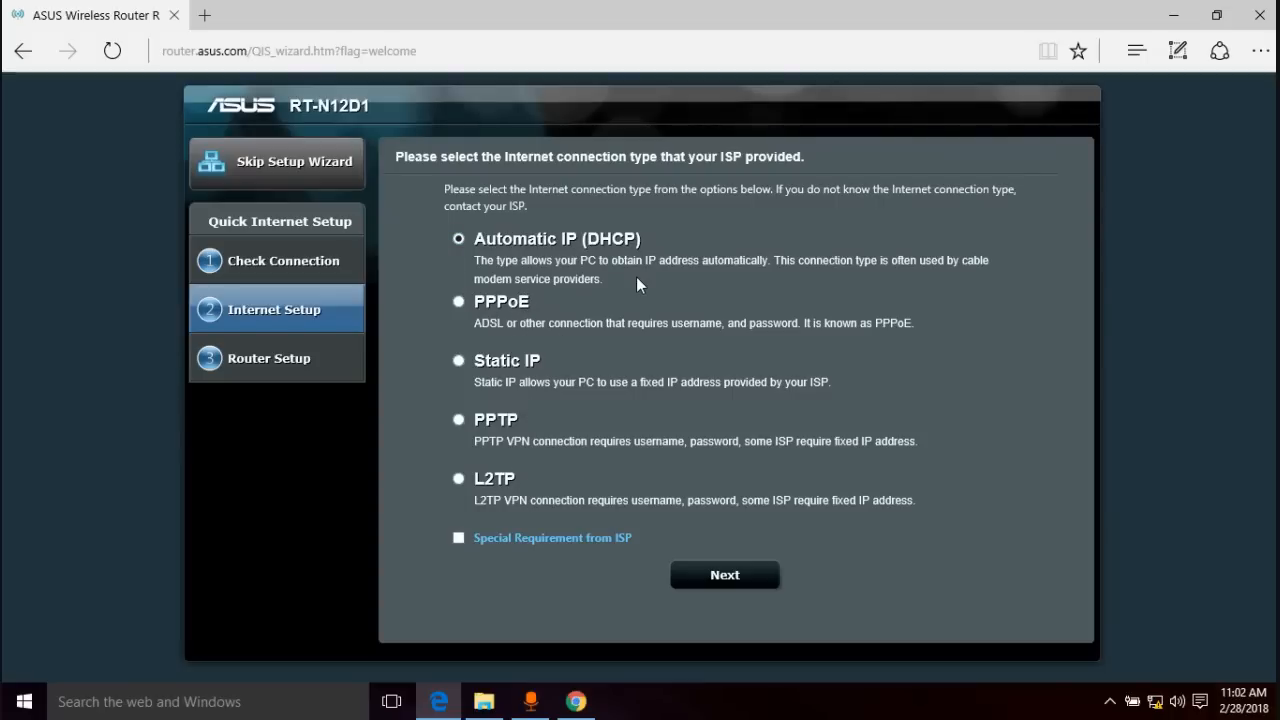
pyautogui.moveTo(490, 320)
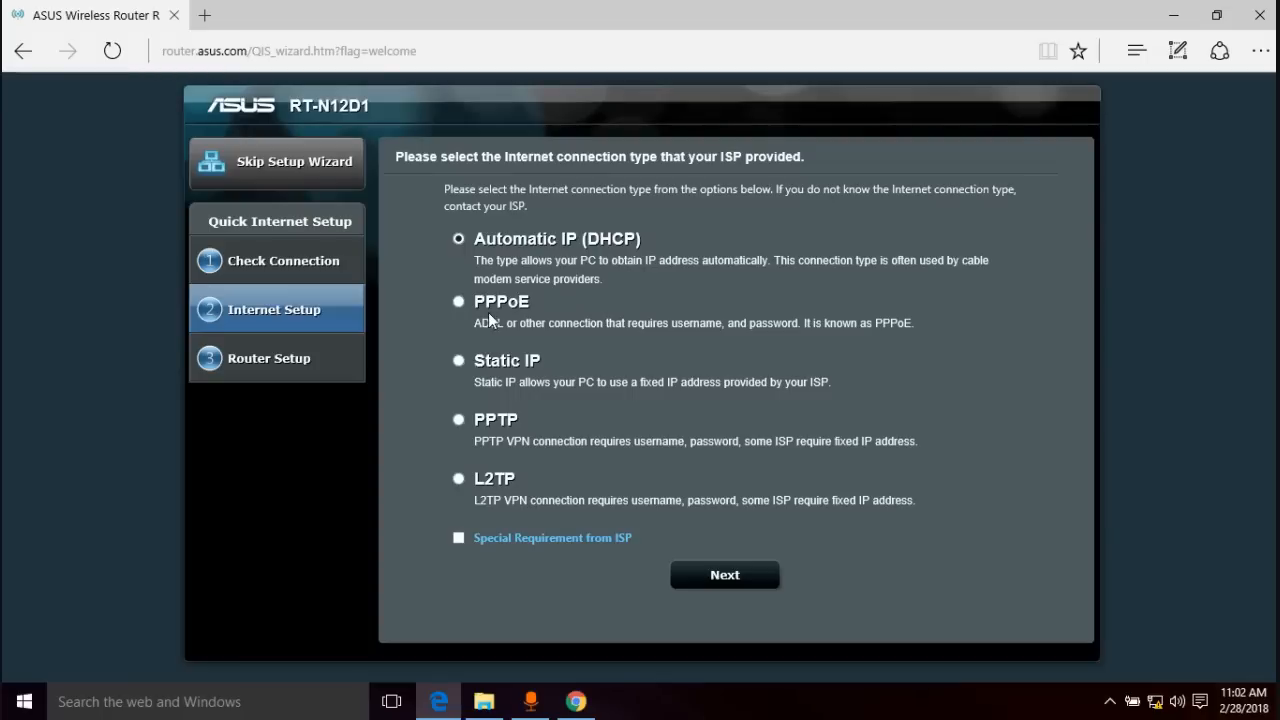
pyautogui.moveTo(522, 234)
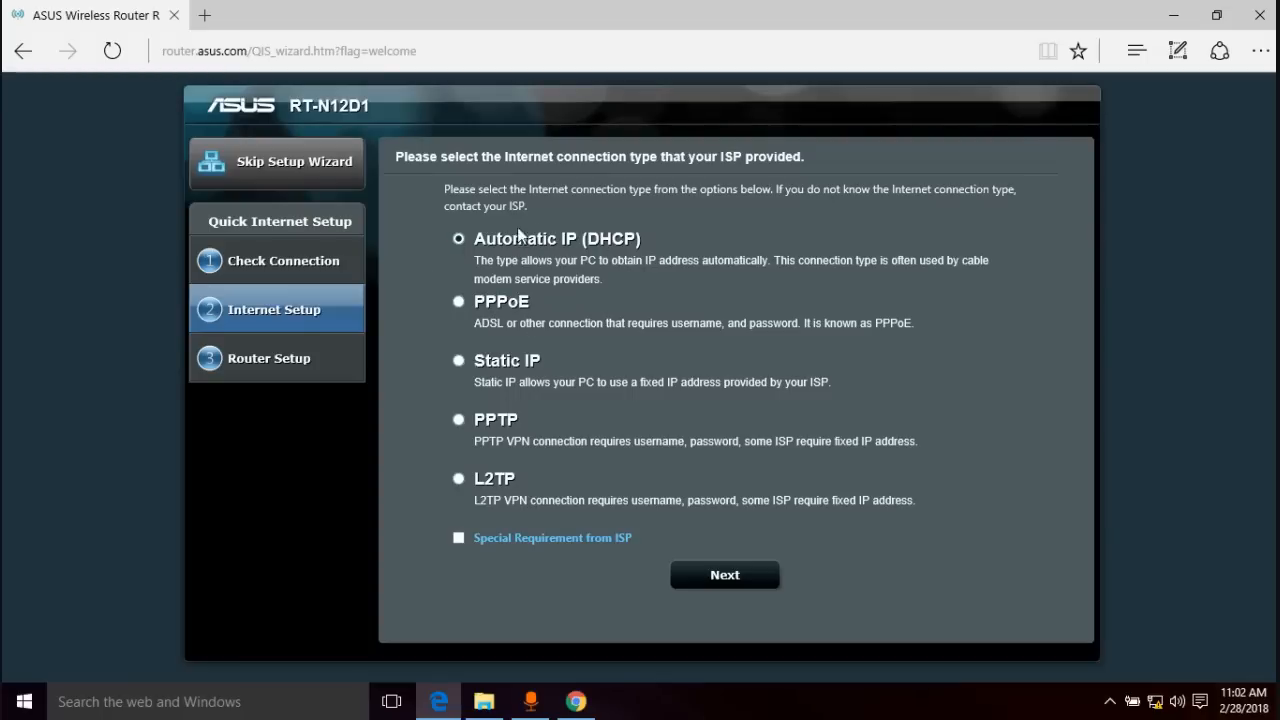
pyautogui.moveTo(696, 208)
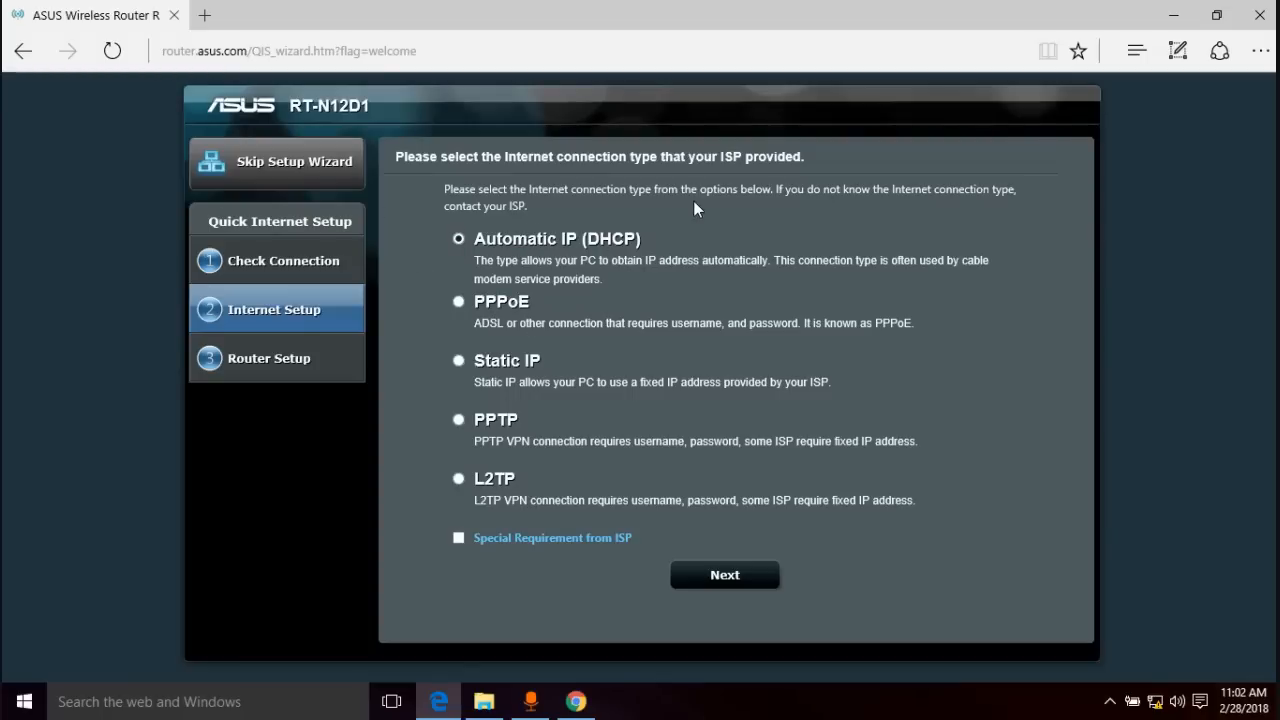
pyautogui.click(724, 574)
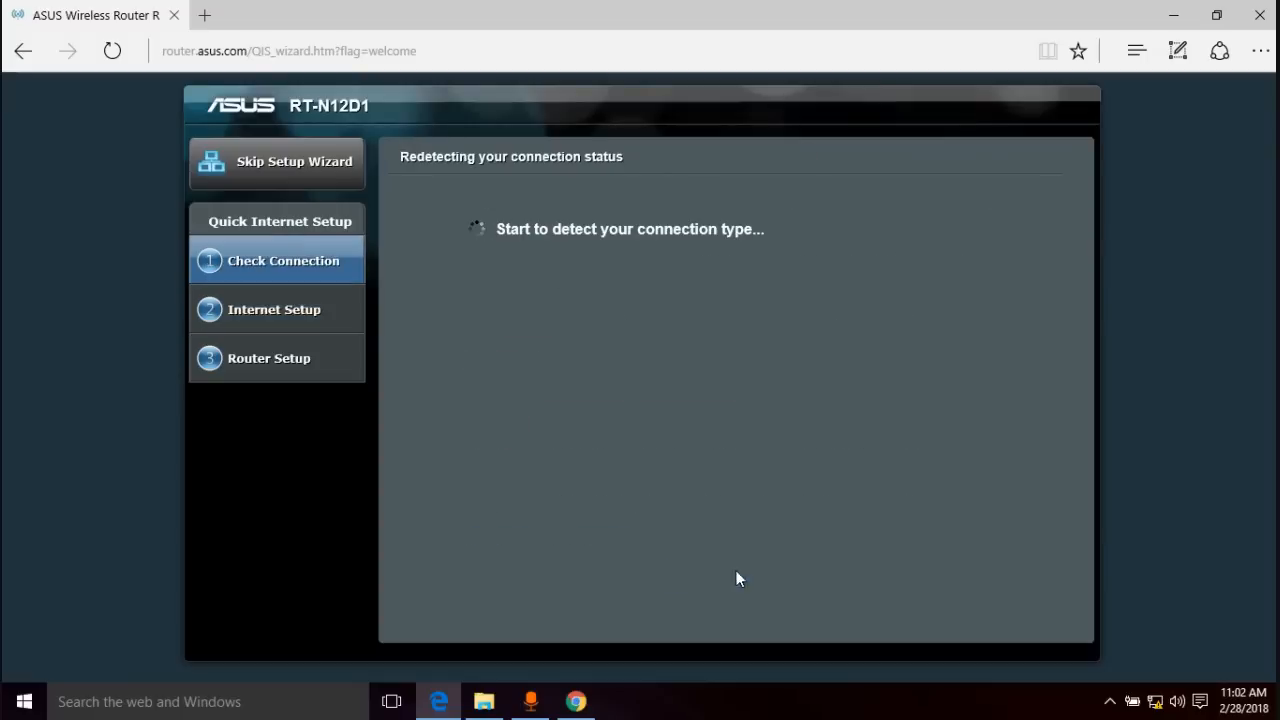
pyautogui.moveTo(688, 408)
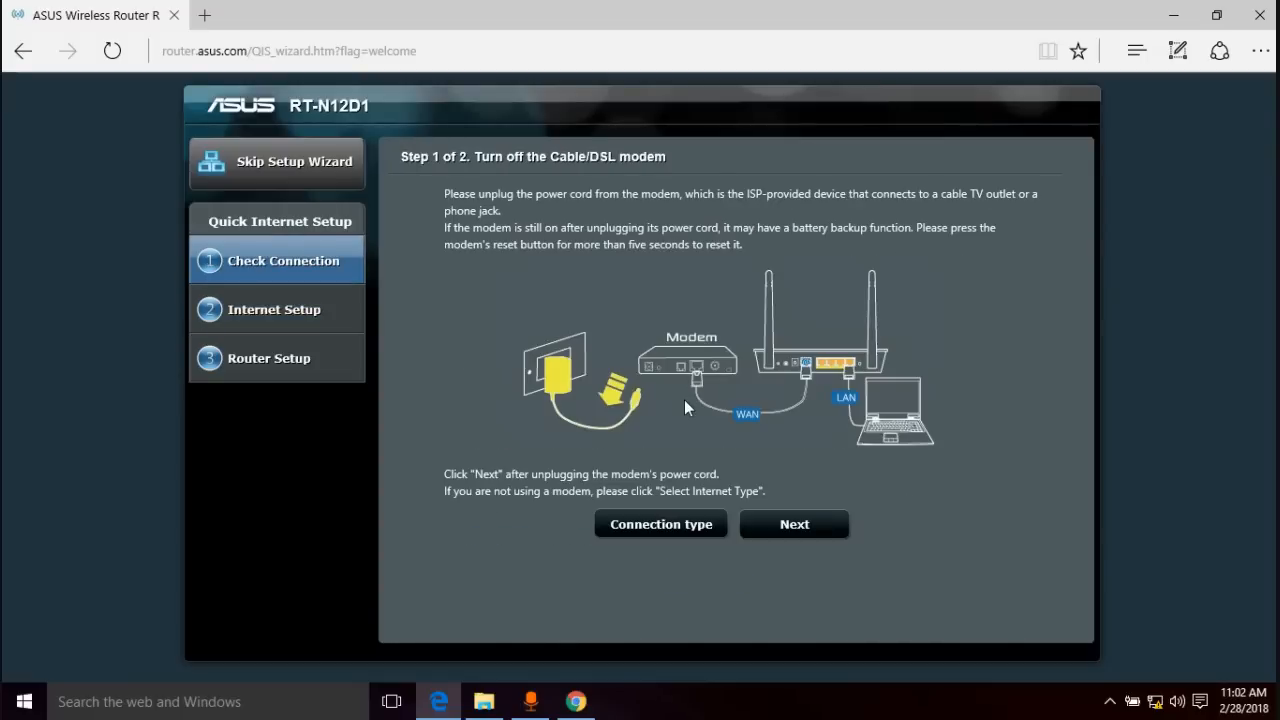
pyautogui.moveTo(602, 220)
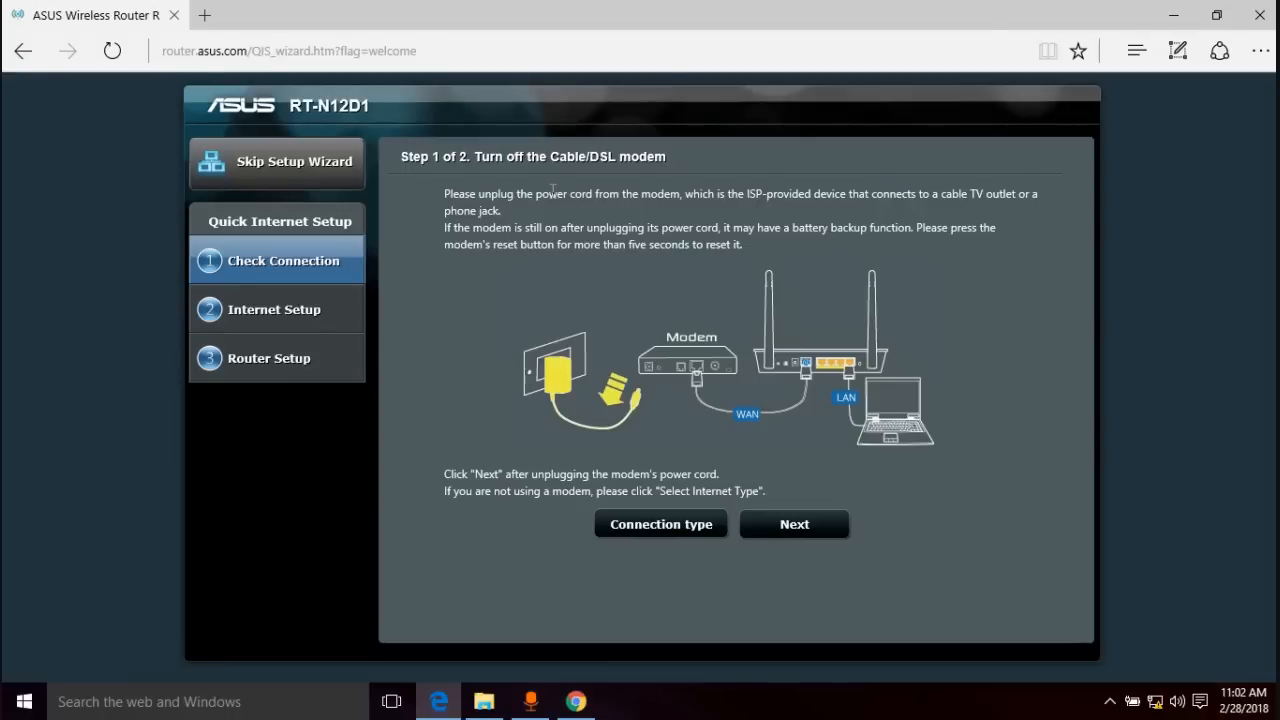
pyautogui.moveTo(552, 208)
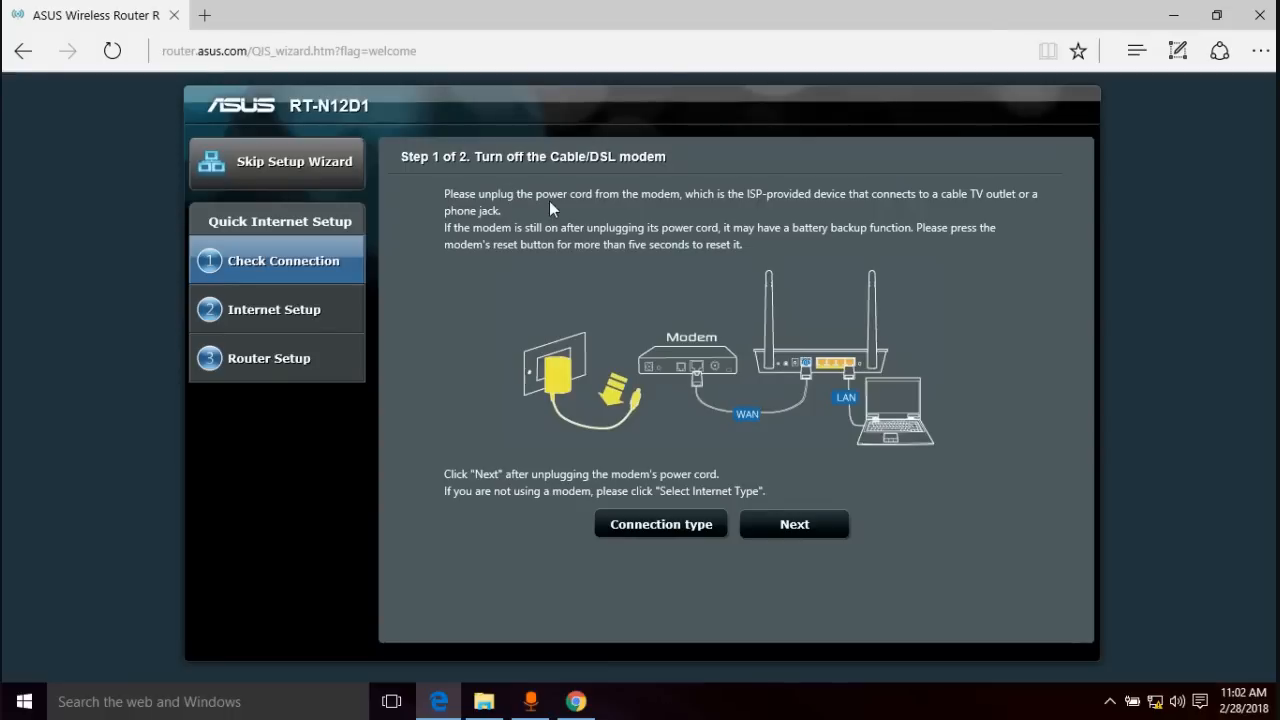
pyautogui.moveTo(656, 248)
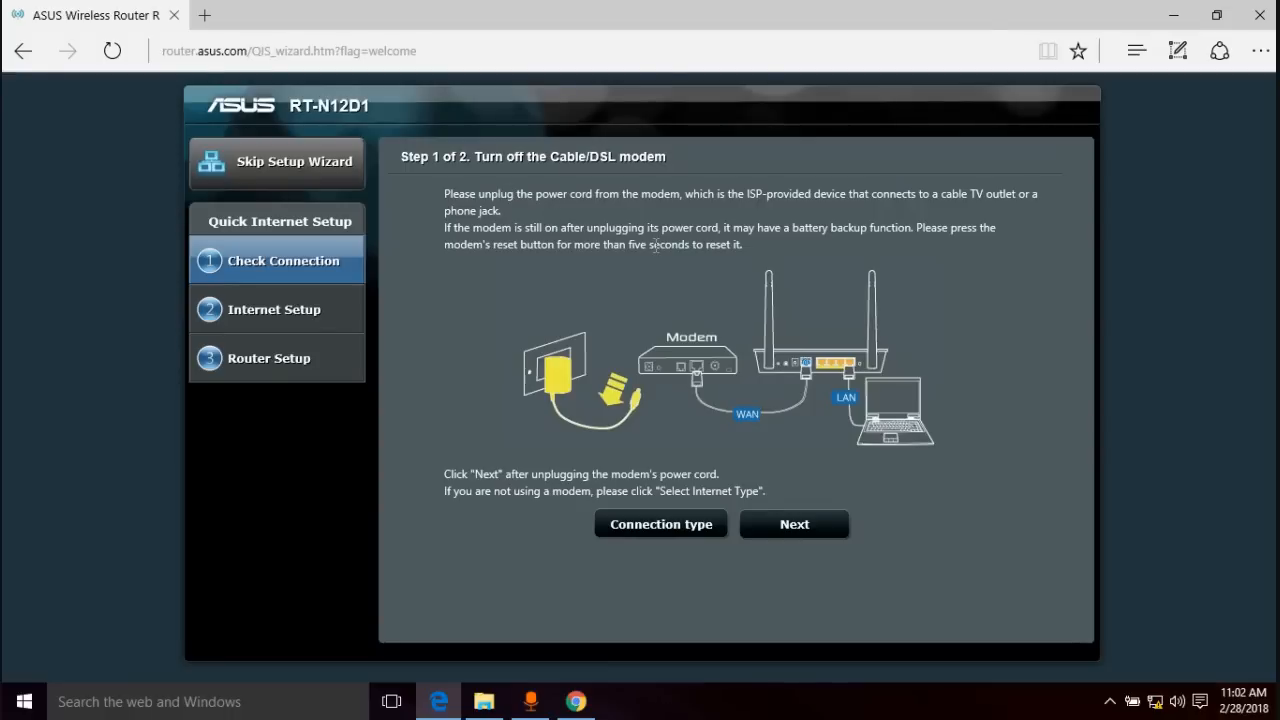
pyautogui.moveTo(582, 212)
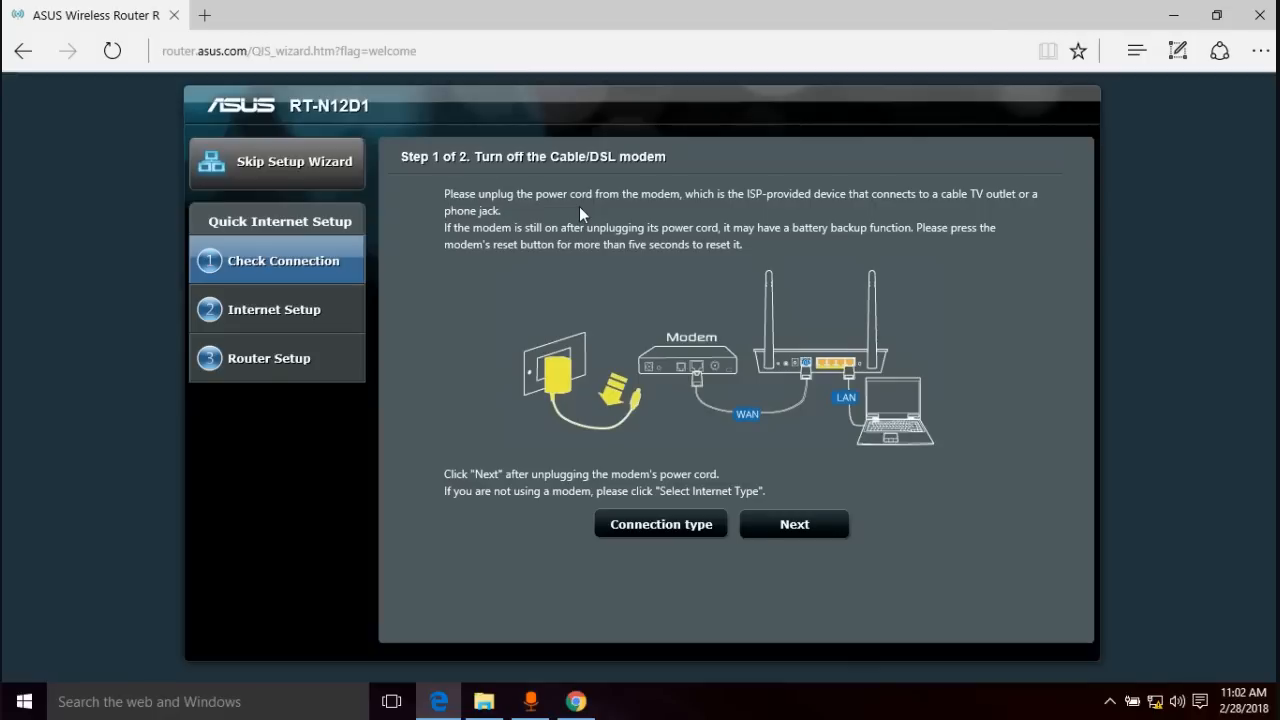
pyautogui.moveTo(610, 230)
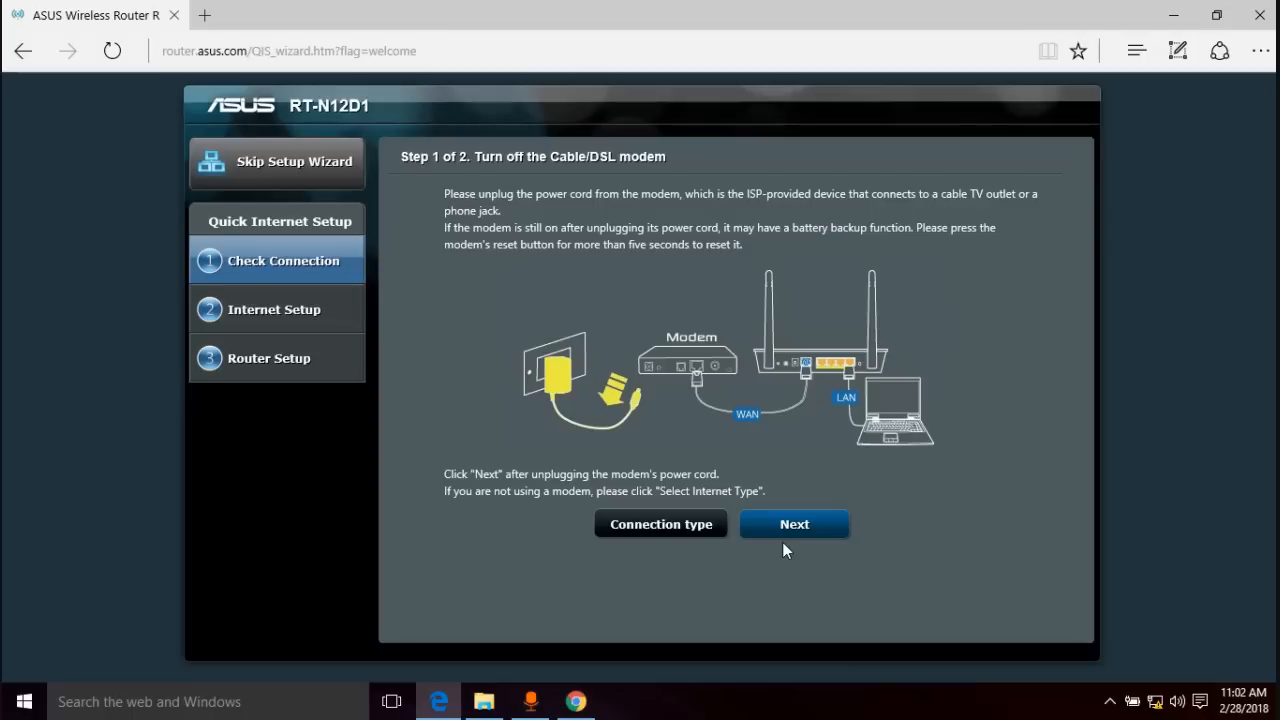
pyautogui.moveTo(788, 456)
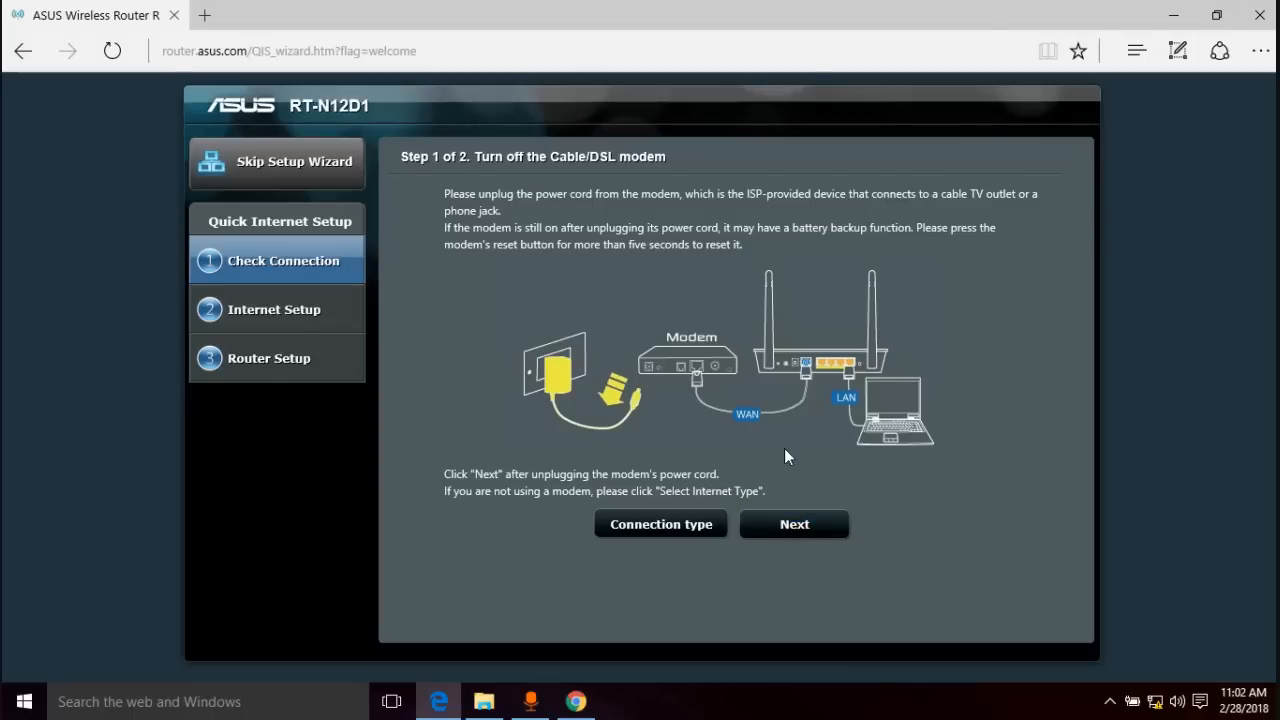
pyautogui.click(794, 524)
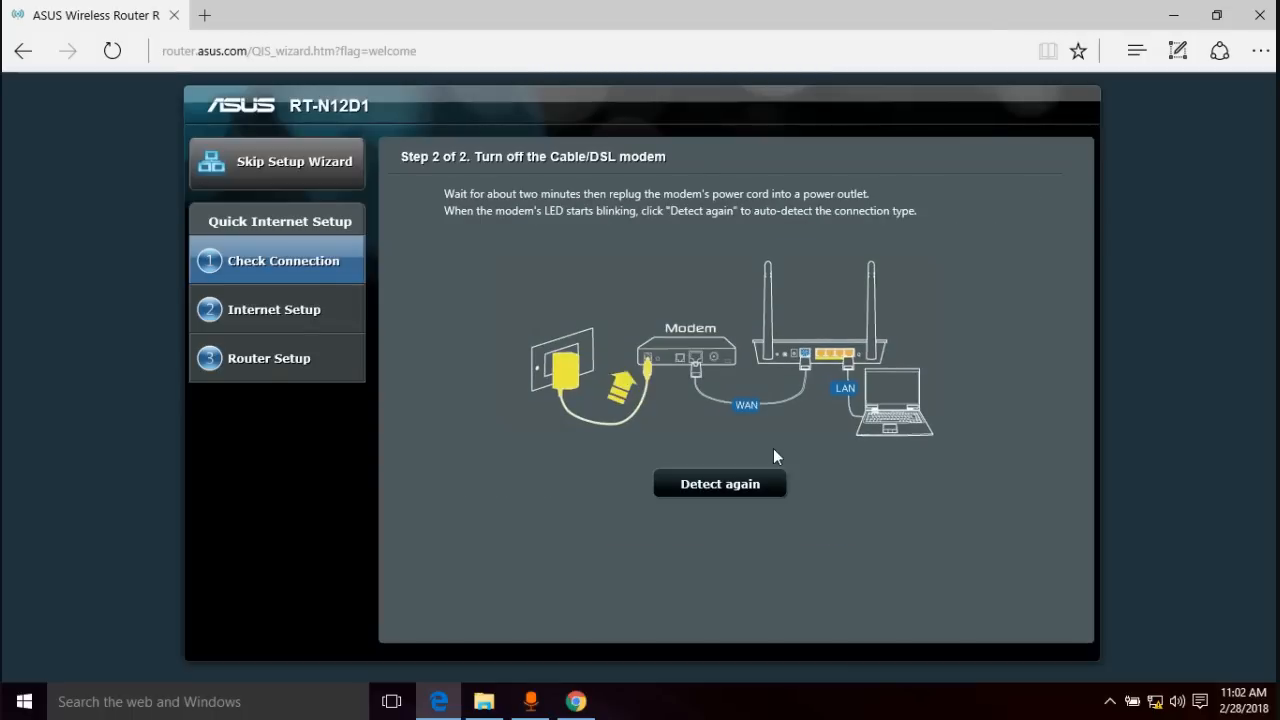
pyautogui.moveTo(752, 438)
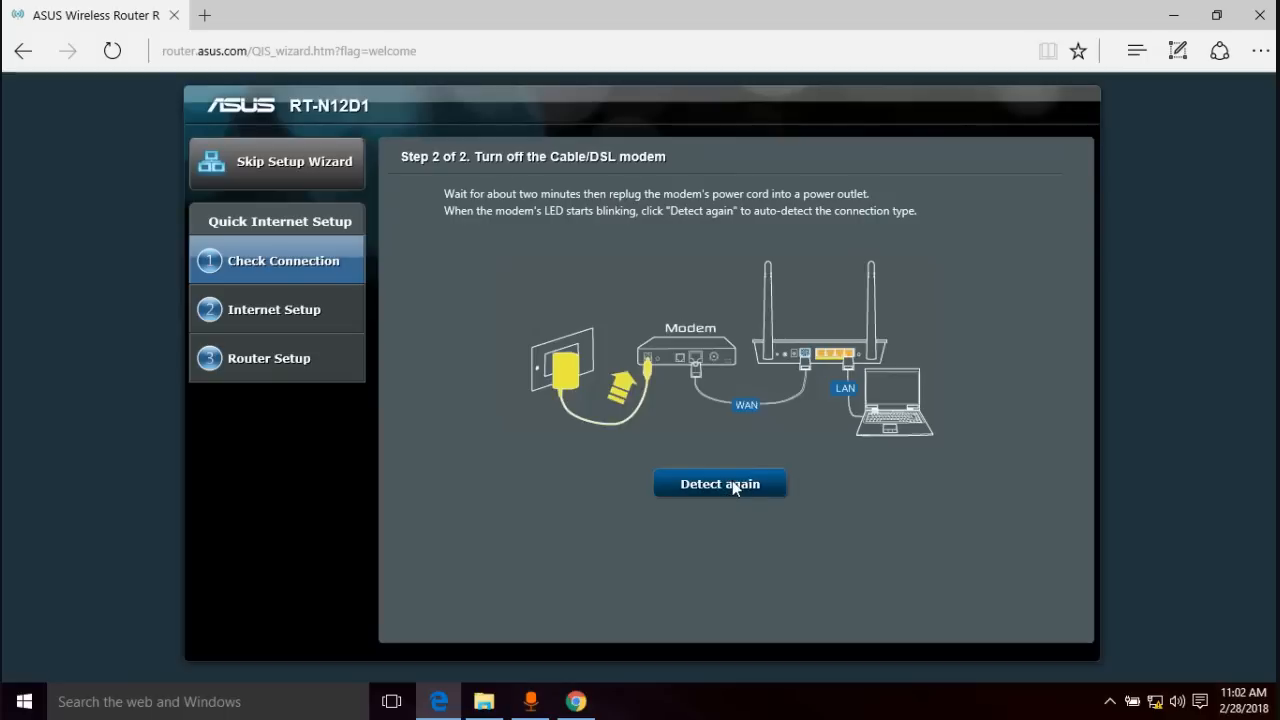
pyautogui.click(720, 482)
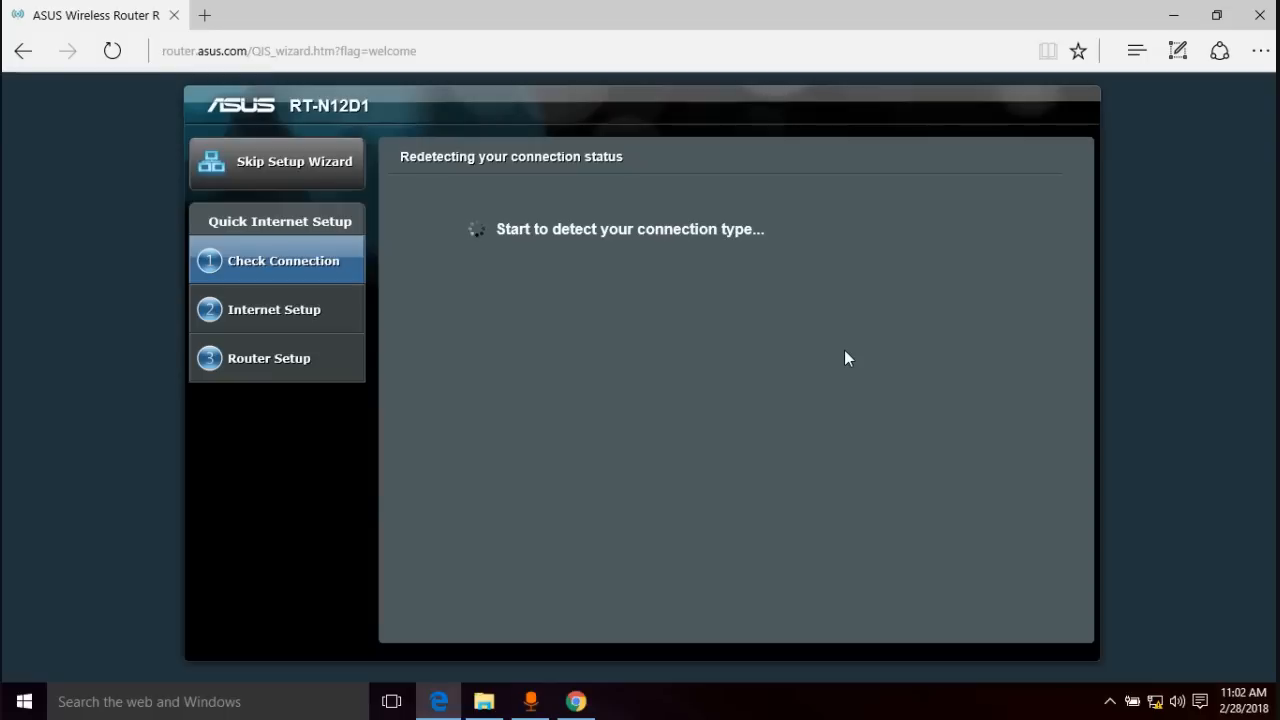
pyautogui.moveTo(640, 164)
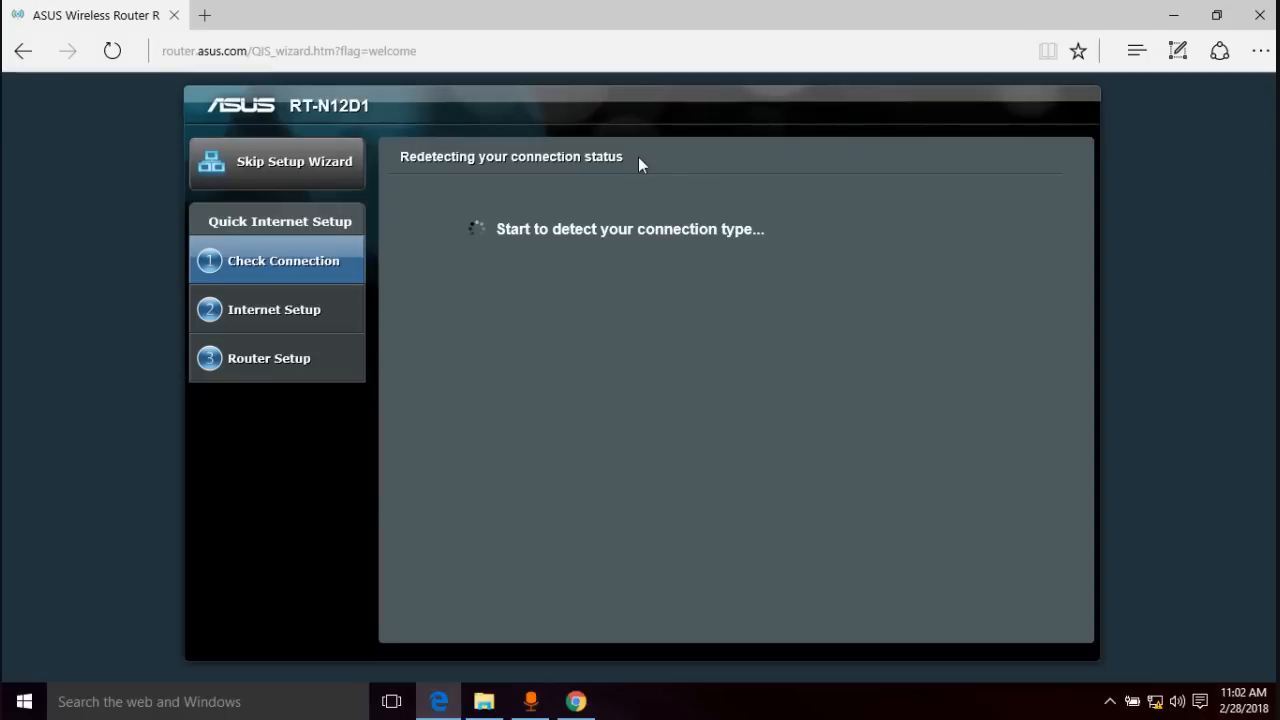
pyautogui.moveTo(686, 156)
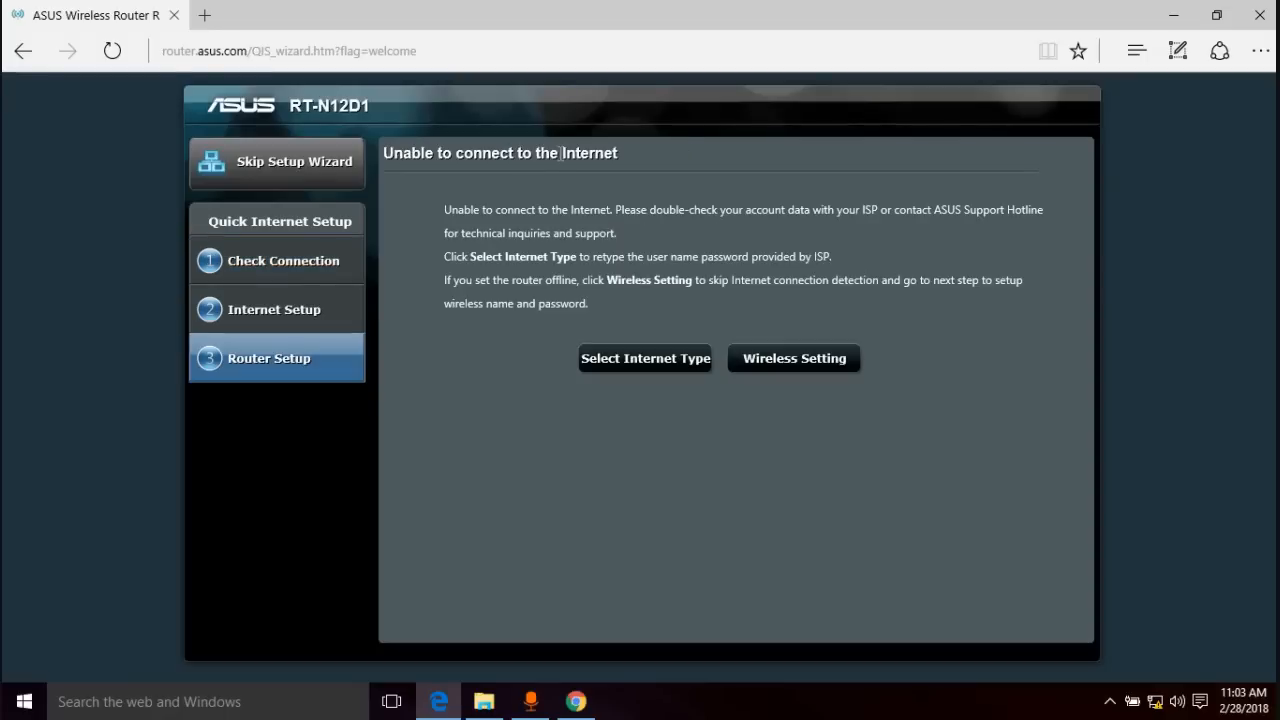
pyautogui.moveTo(688, 166)
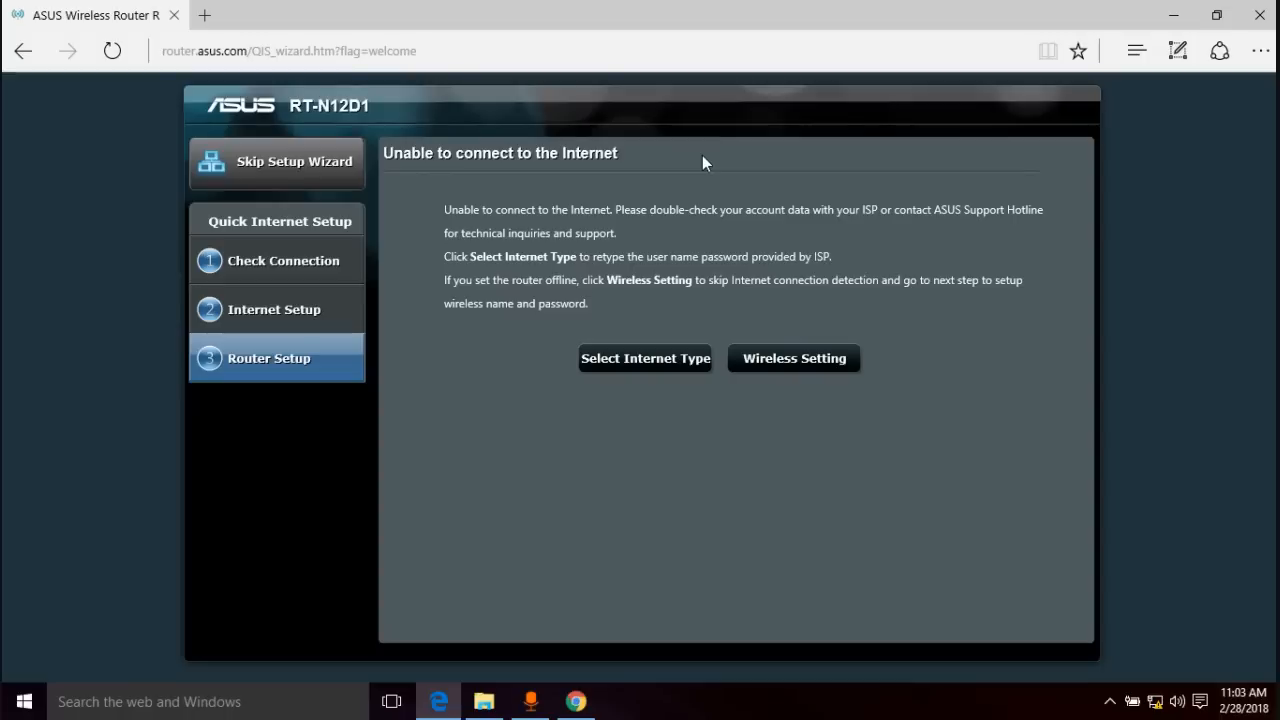
pyautogui.moveTo(780, 316)
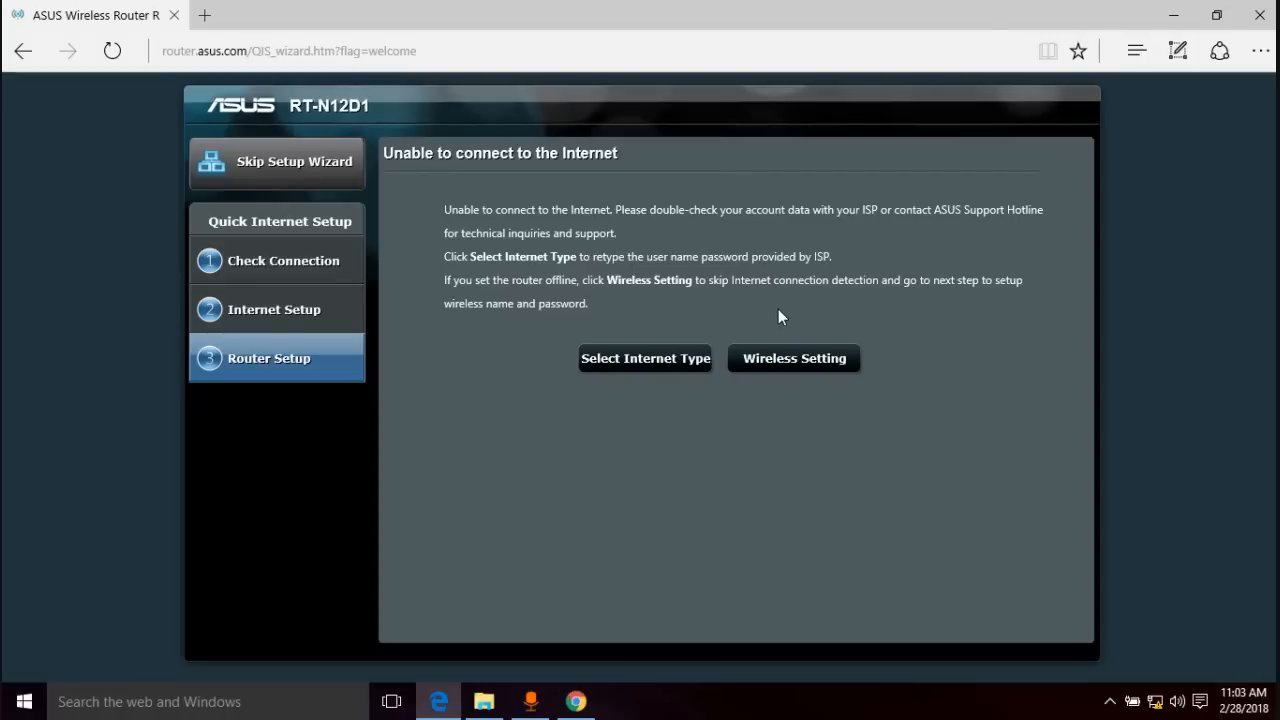
pyautogui.moveTo(800, 316)
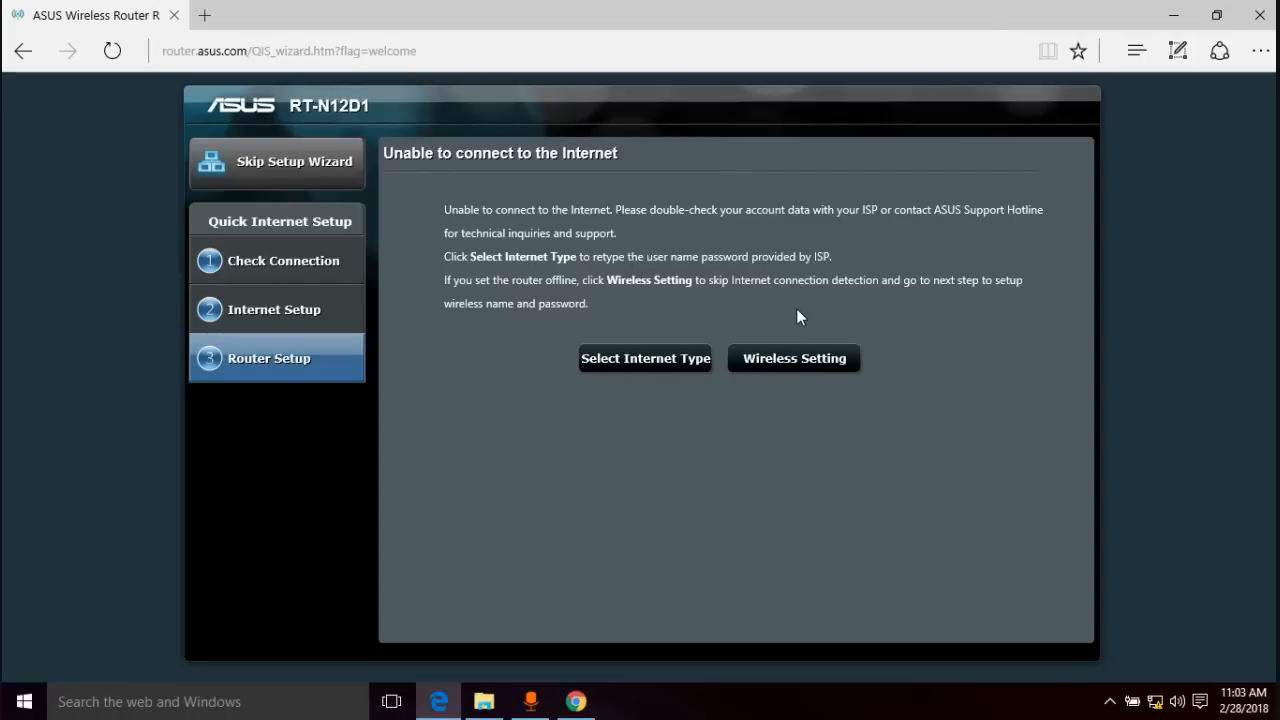
# Skip the failed connection check via Wireless Setting.
pyautogui.click(792, 358)
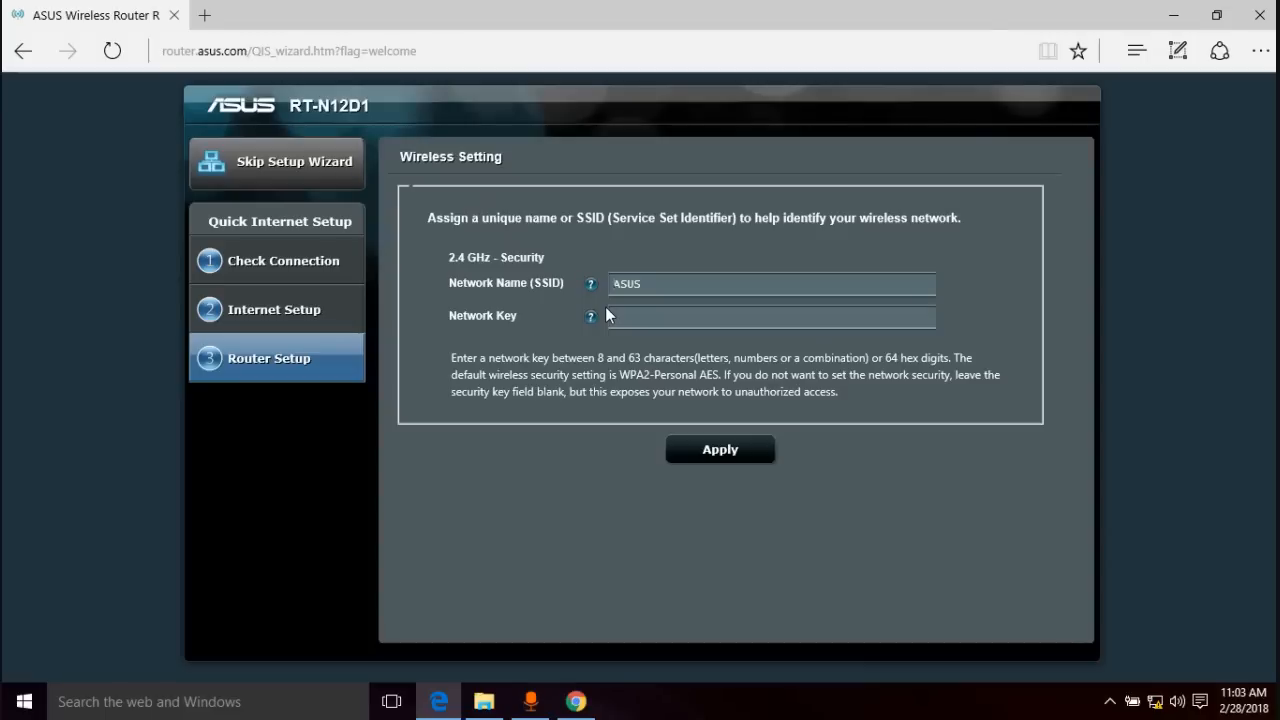
pyautogui.click(770, 284)
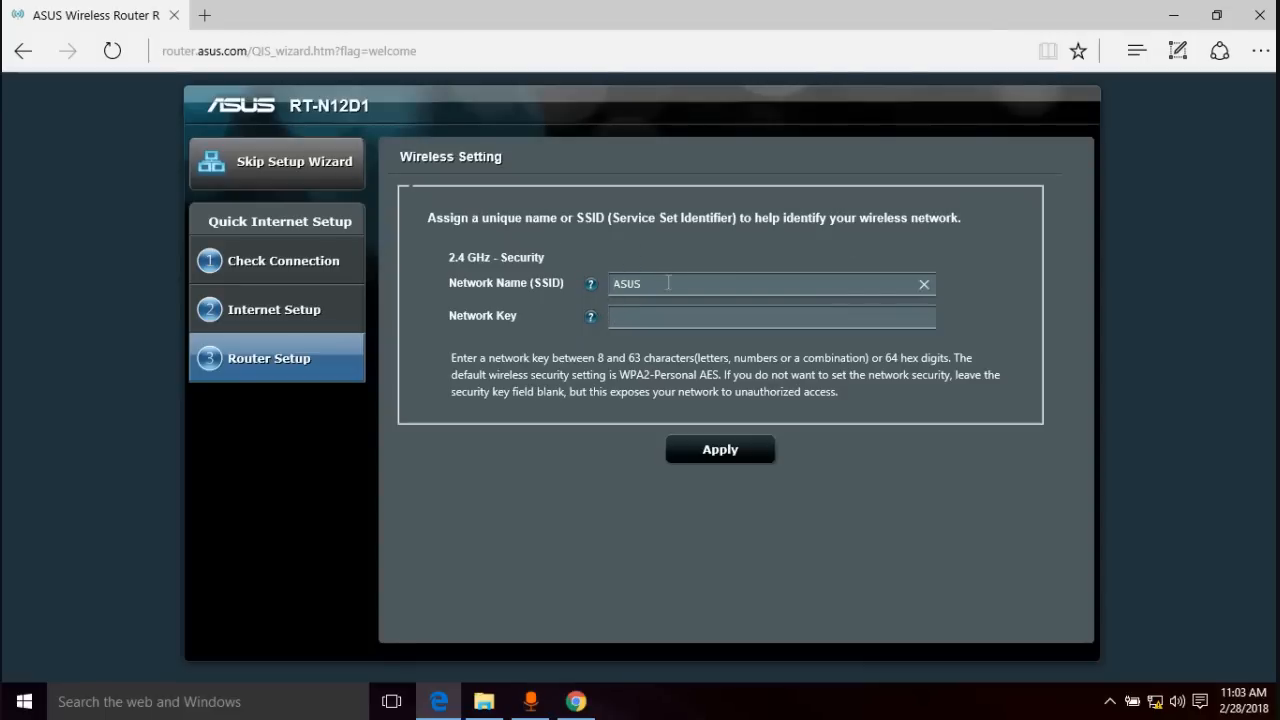
pyautogui.doubleClick(626, 284)
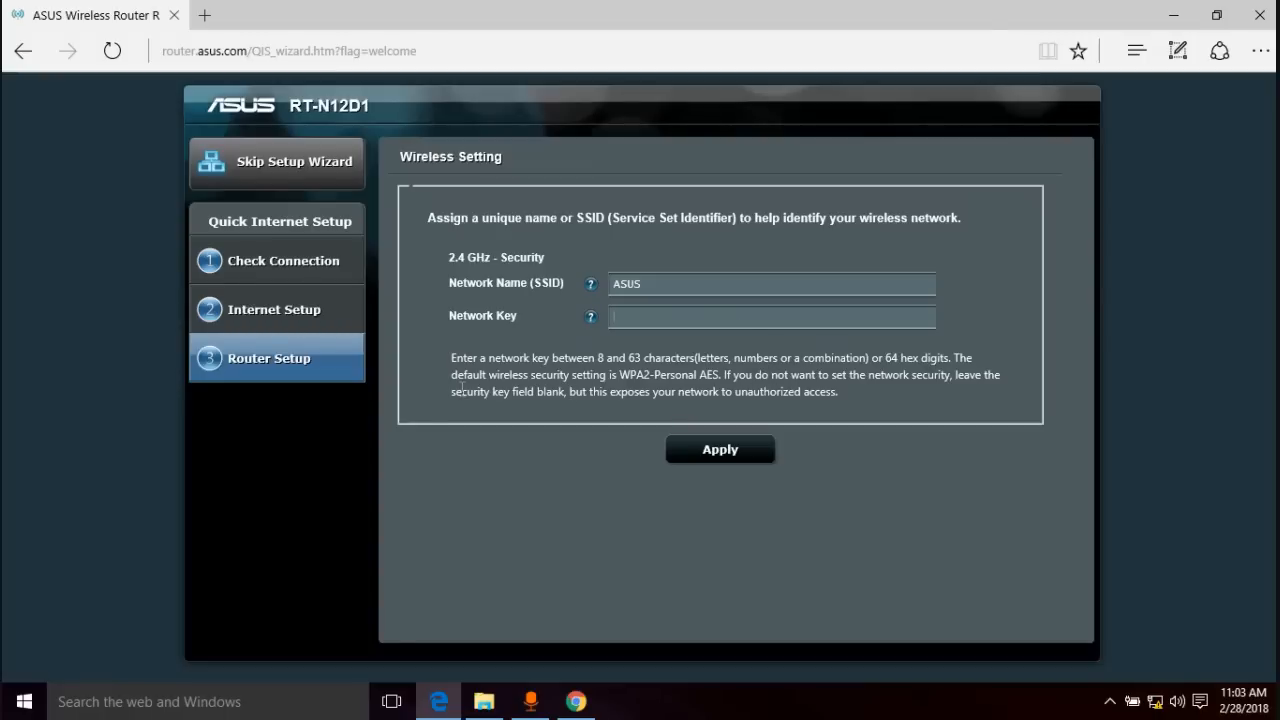
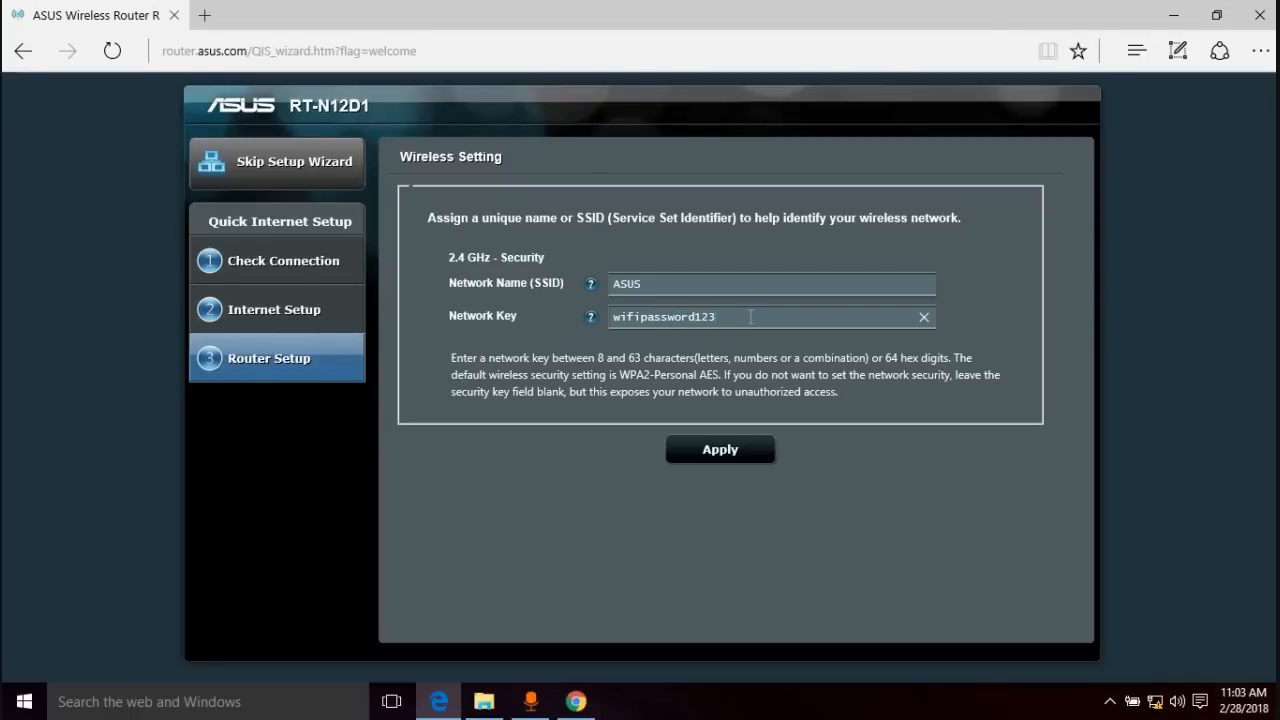
pyautogui.doubleClick(680, 316)
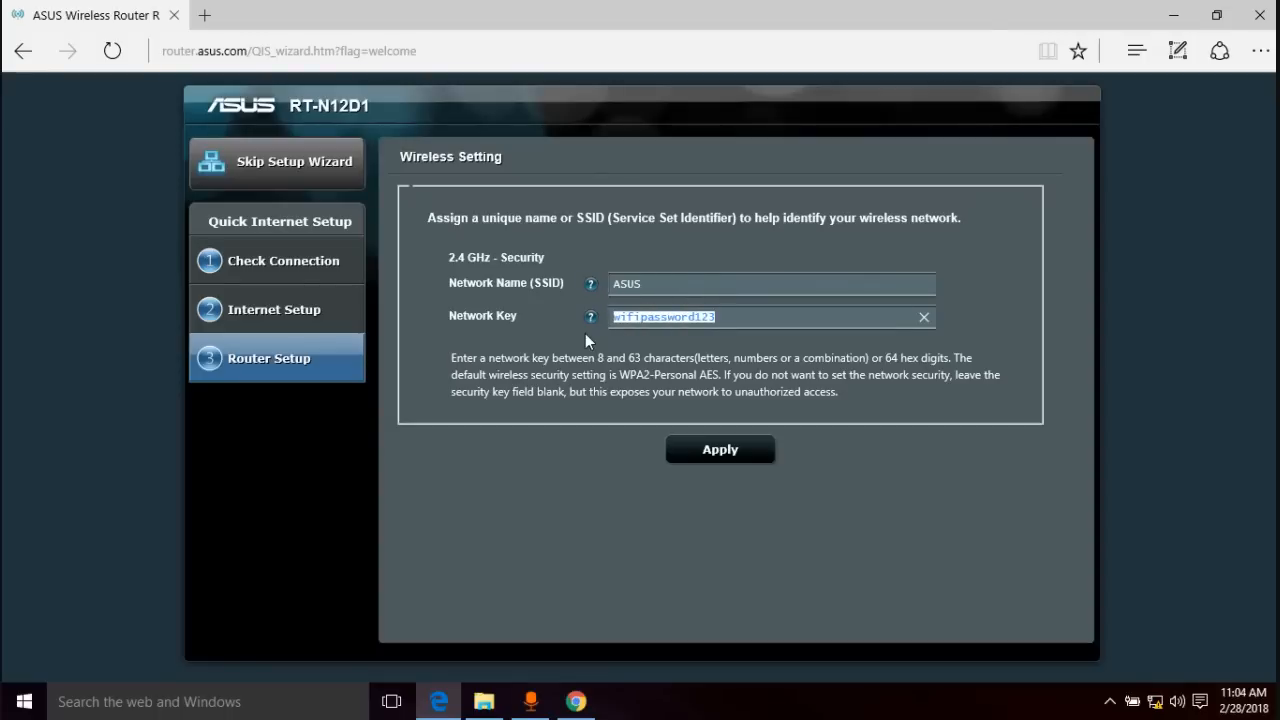
pyautogui.moveTo(342, 336)
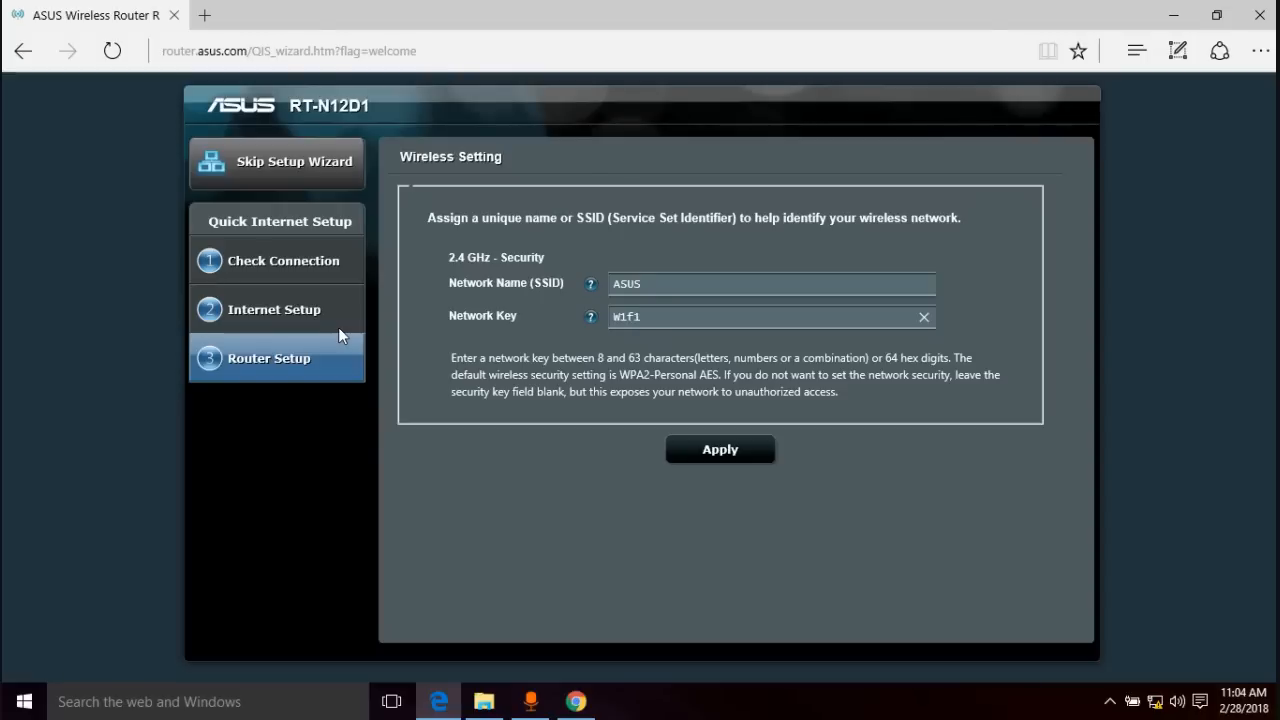
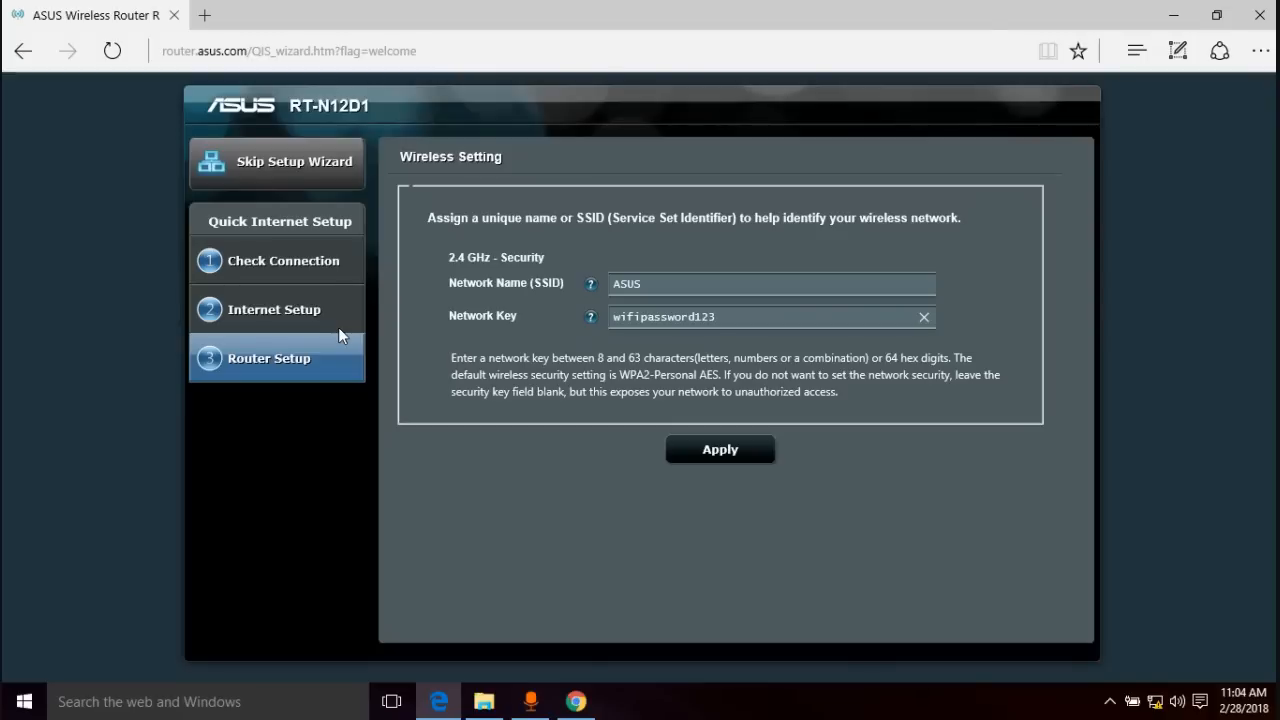
# Apply the new wireless name and key.
pyautogui.click(836, 316)
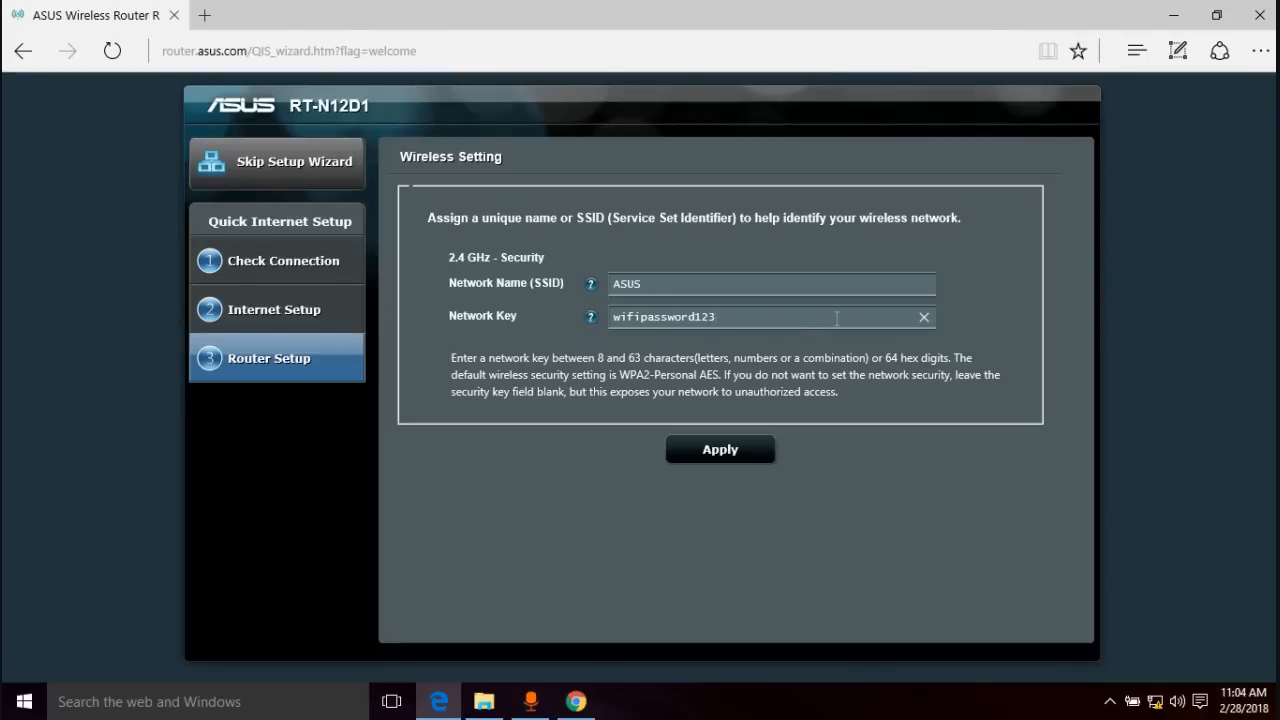
pyautogui.click(720, 448)
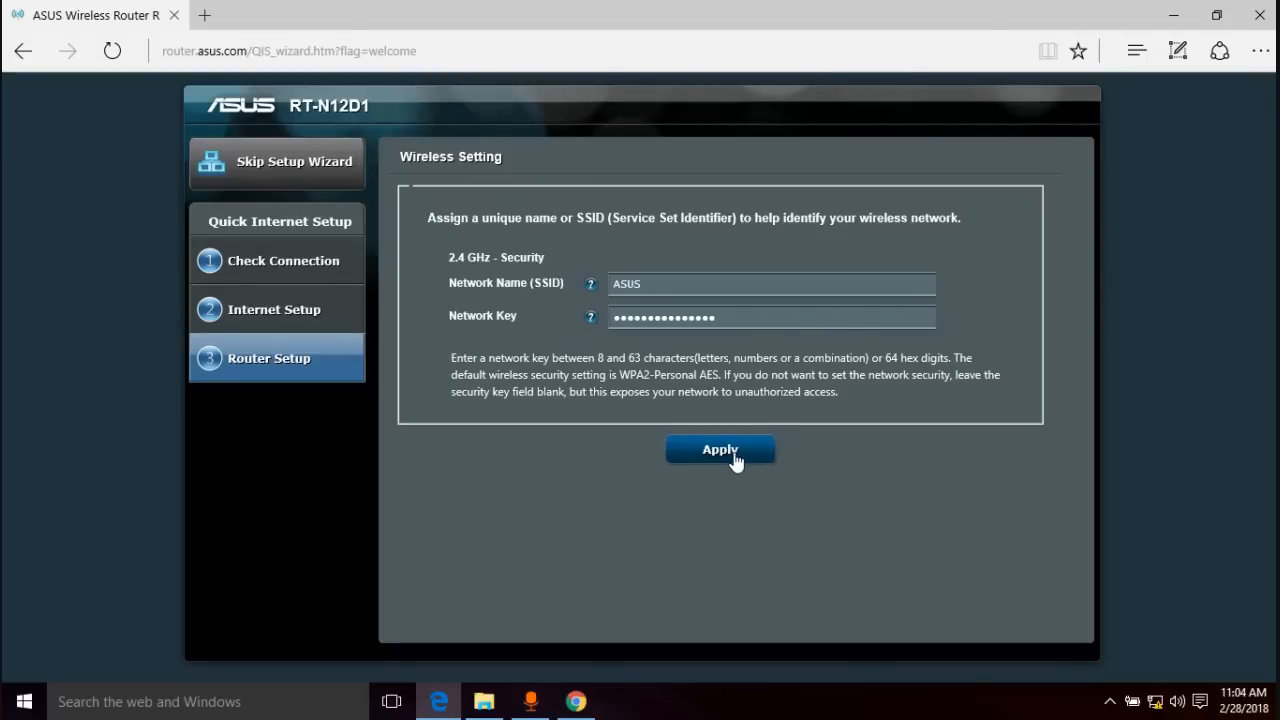
pyautogui.click(720, 448)
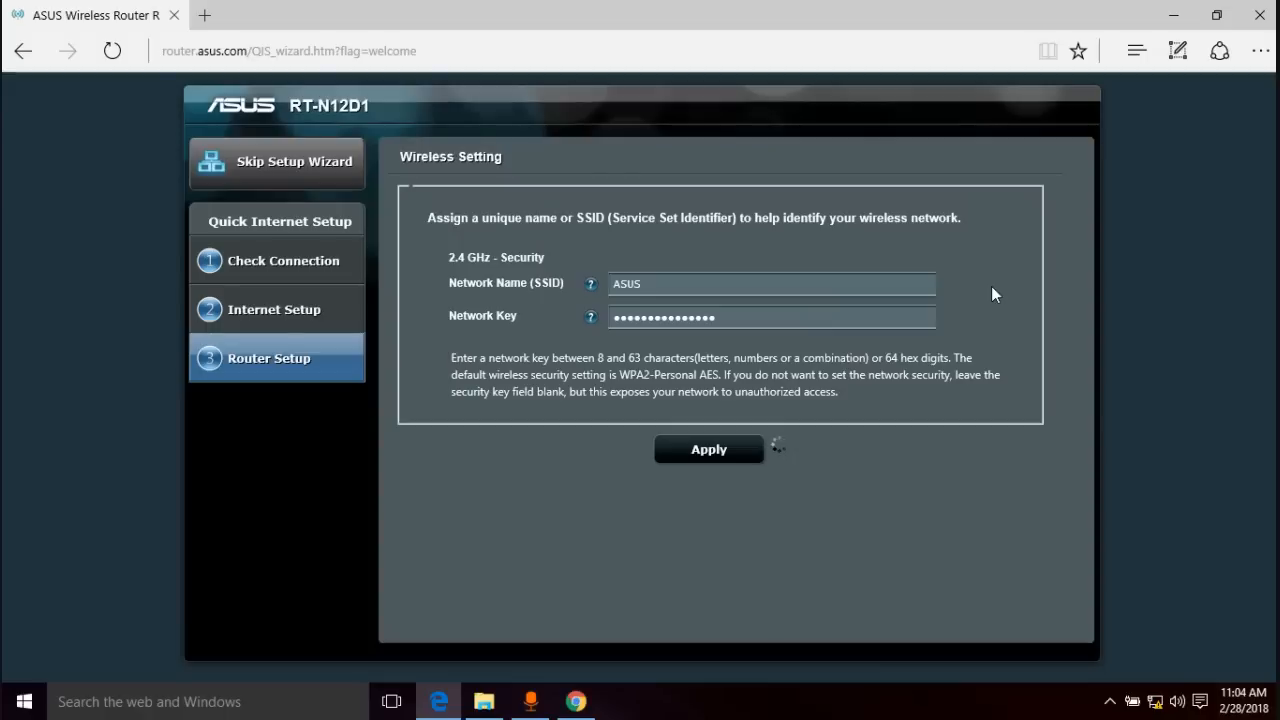
# Finish the wizard from the configuration summary, reaching the network map.
pyautogui.click(708, 448)
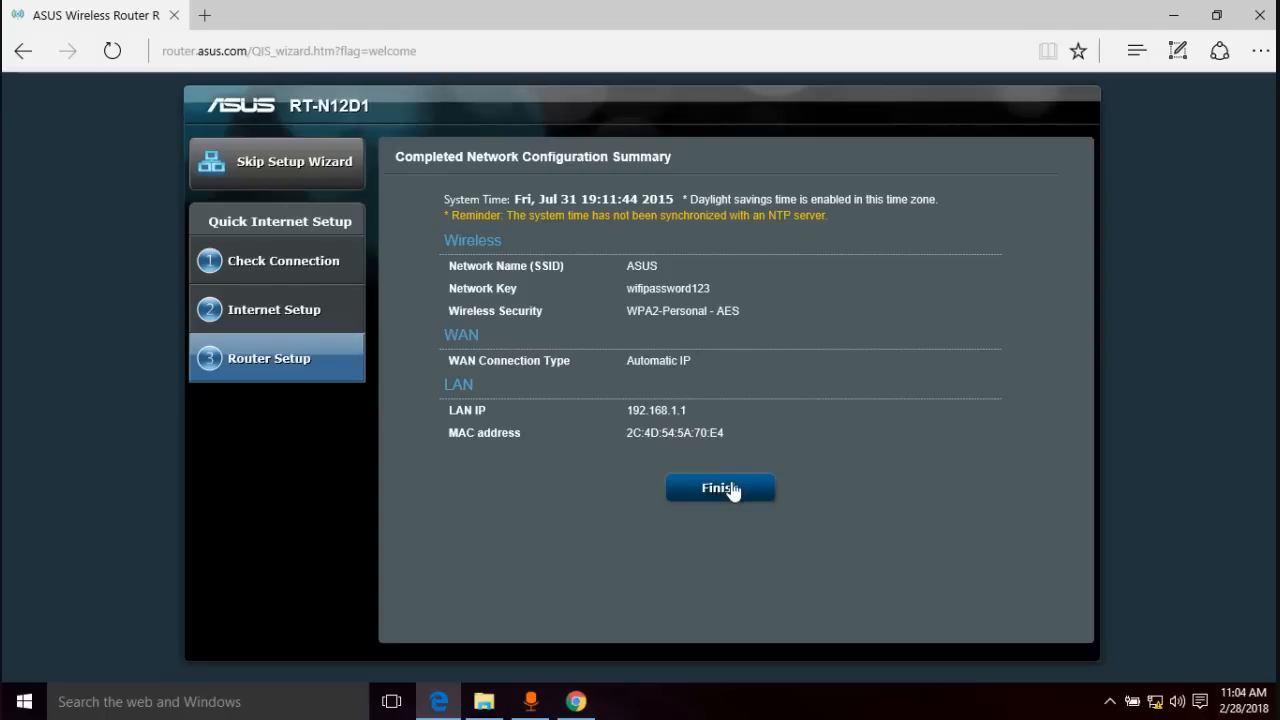
pyautogui.click(720, 488)
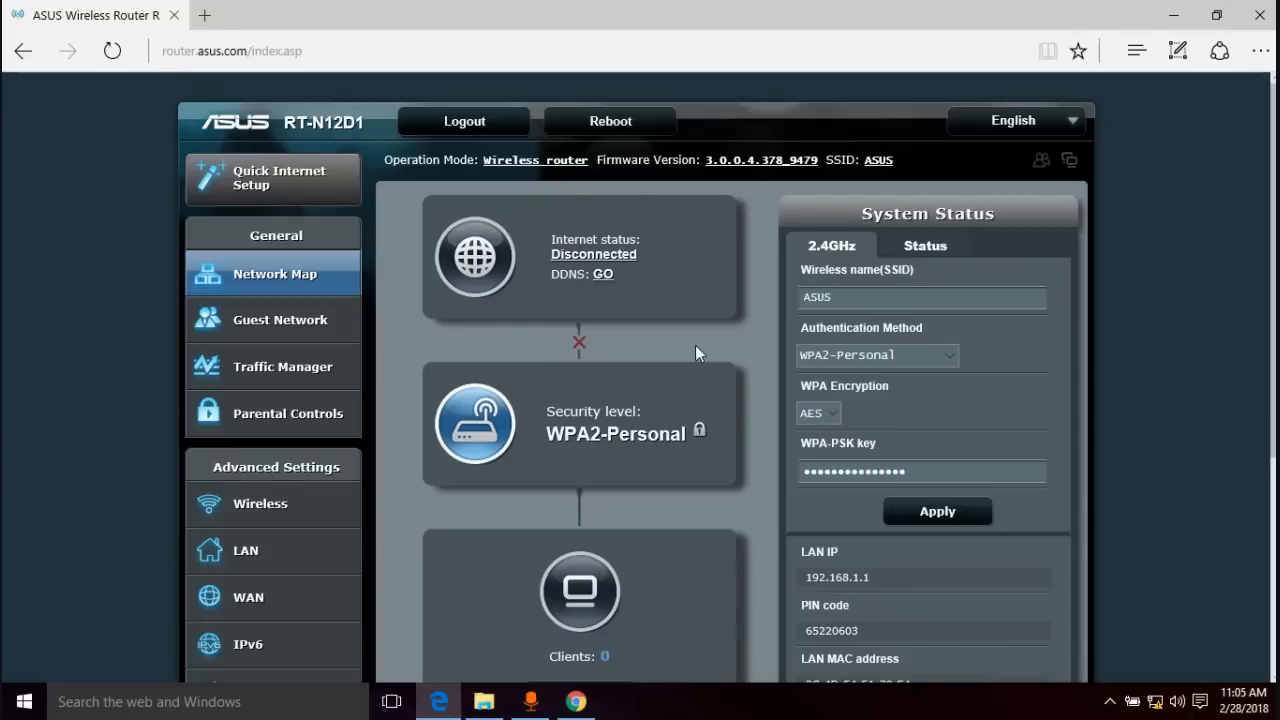
pyautogui.moveTo(776, 298)
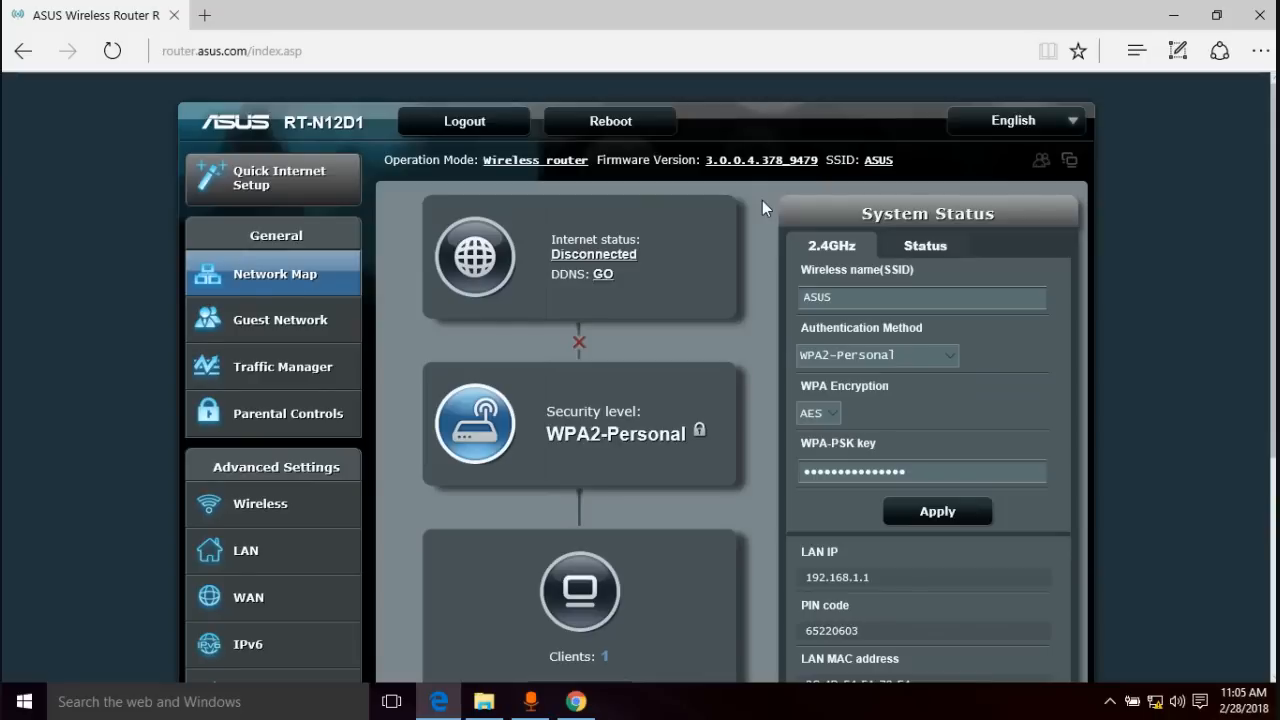
pyautogui.moveTo(756, 260)
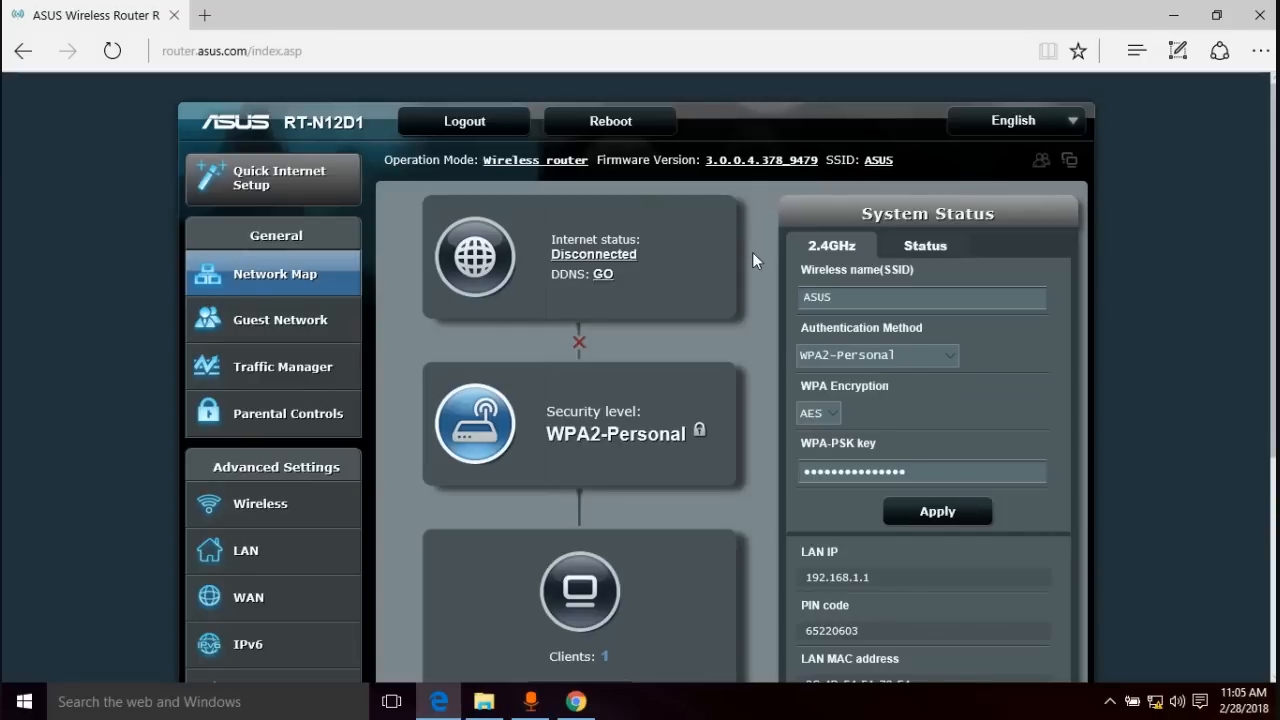
pyautogui.moveTo(708, 332)
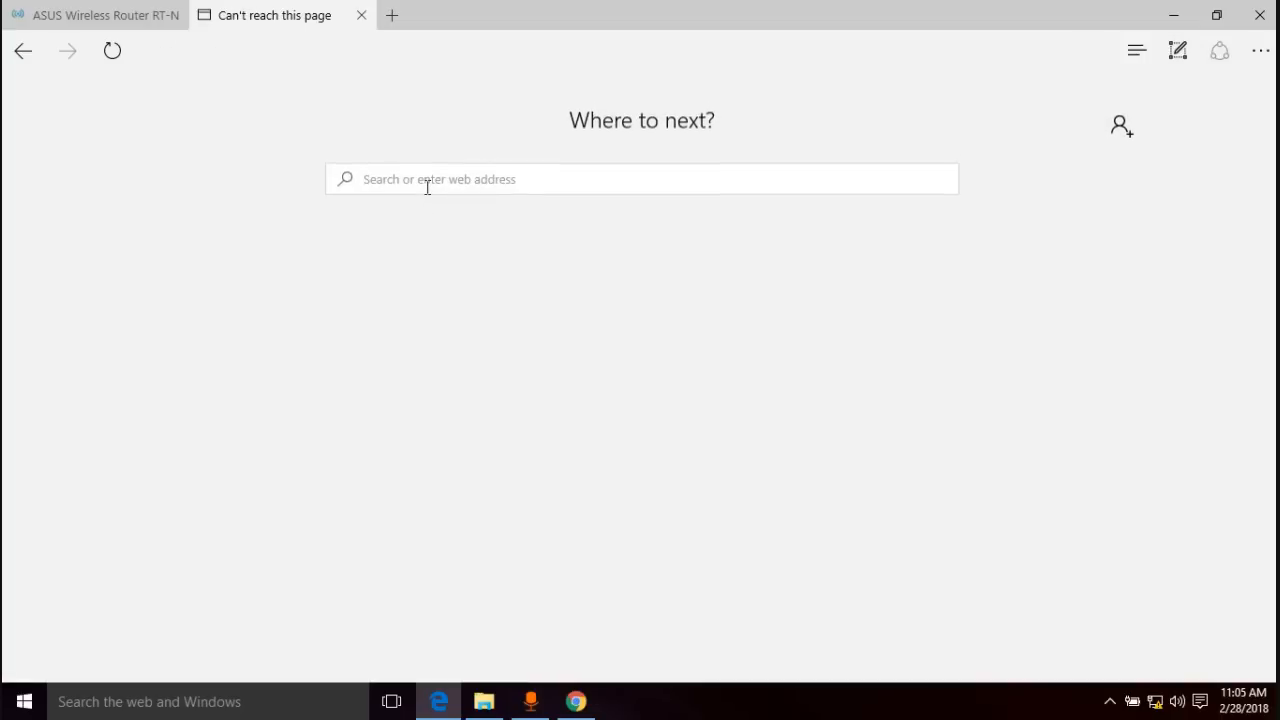
# Return to the router tab's network map and go to the WAN Internet Connection page under Advanced Settings.
pyautogui.click(100, 16)
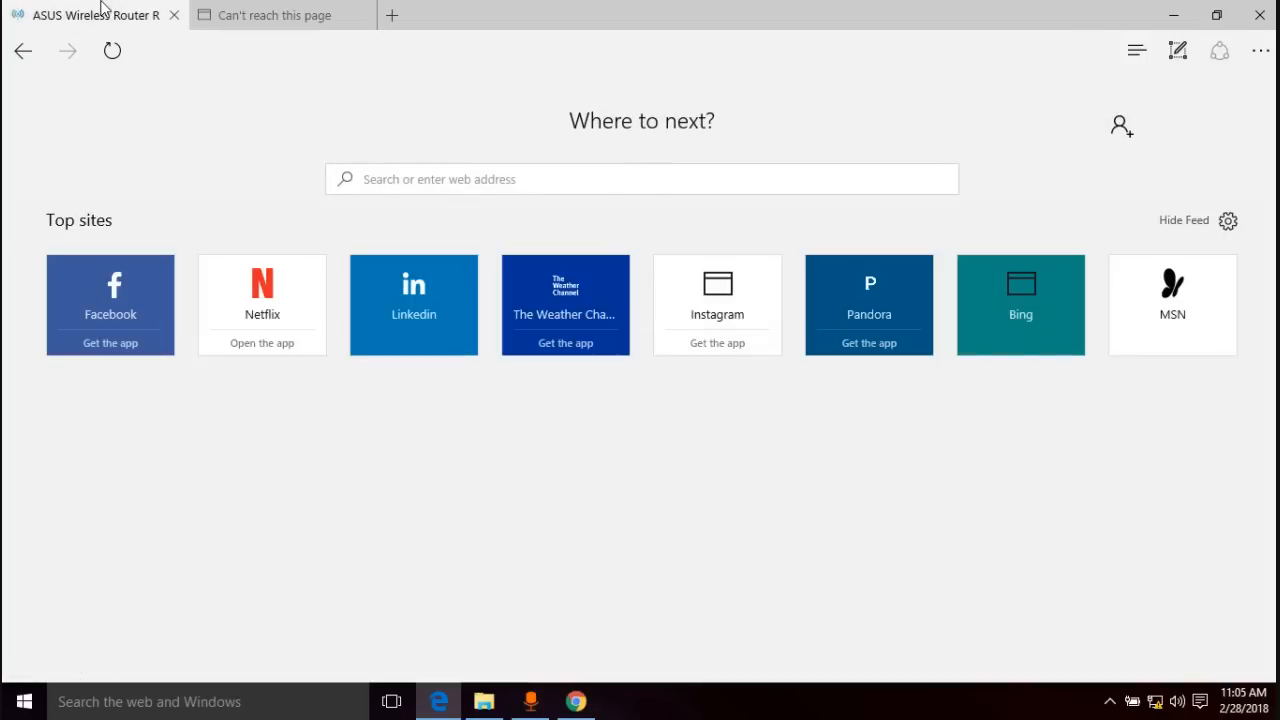
pyautogui.click(90, 16)
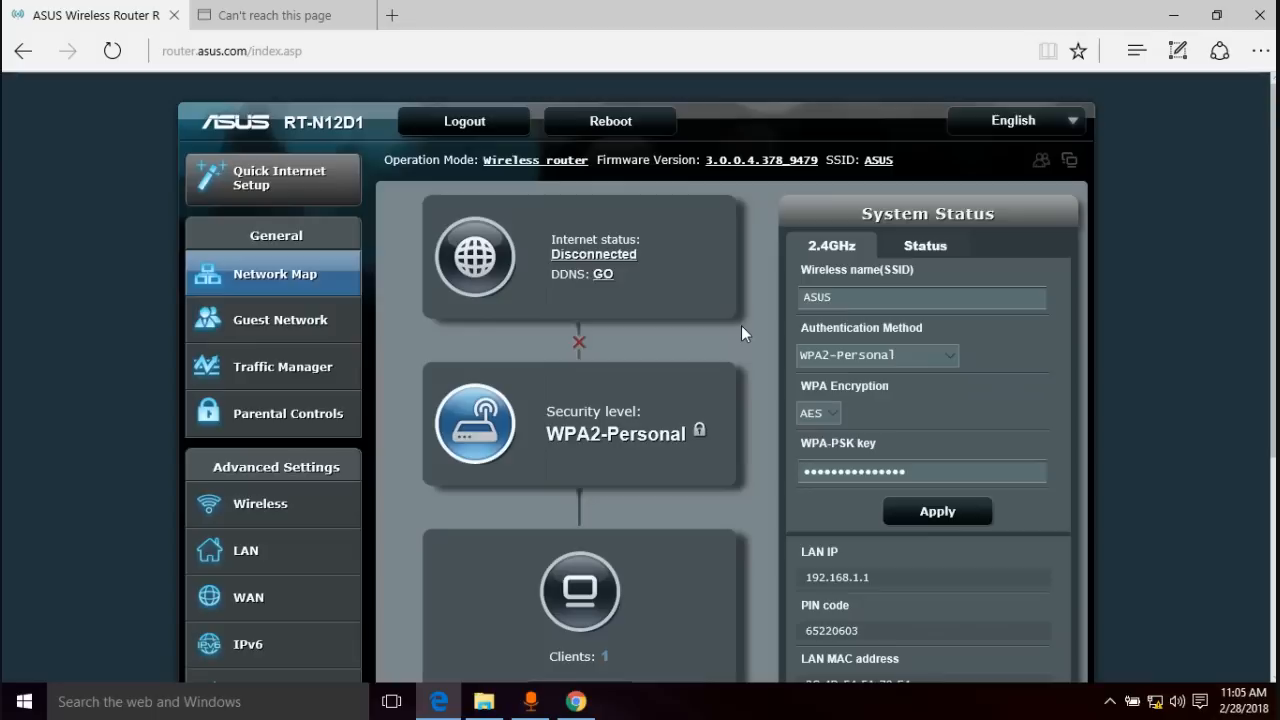
pyautogui.moveTo(740, 300)
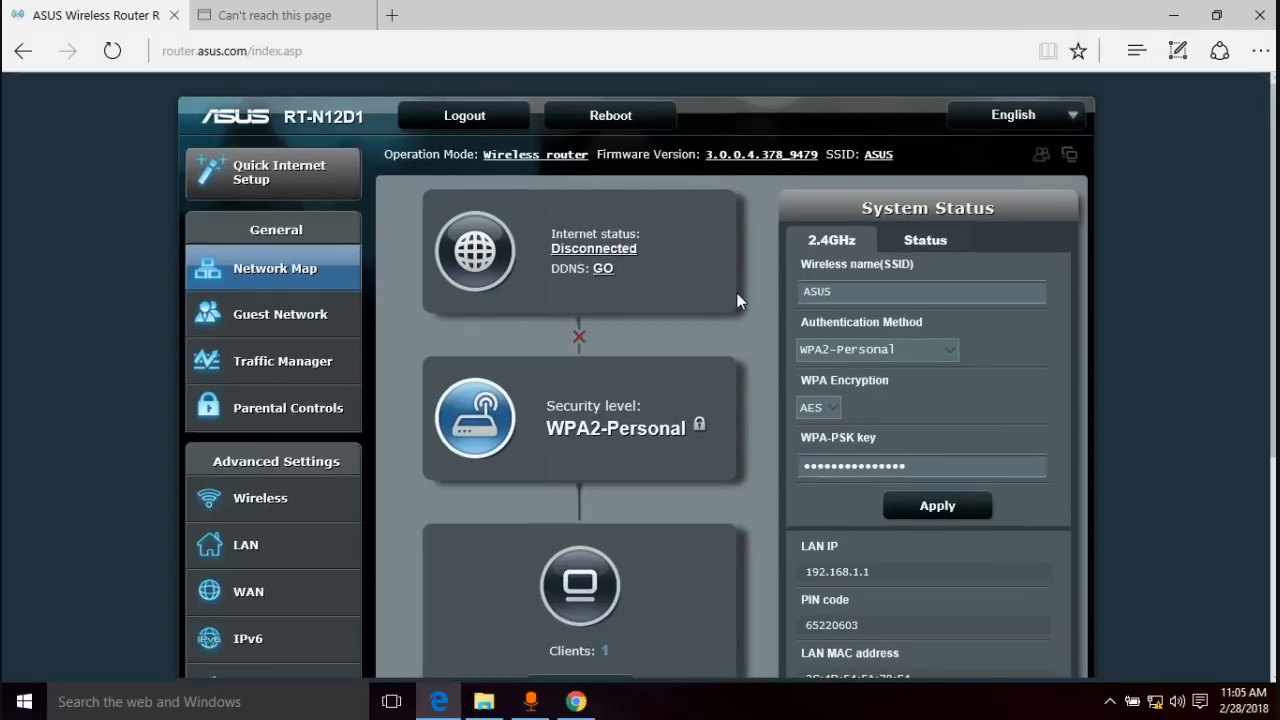
pyautogui.scroll(-3)
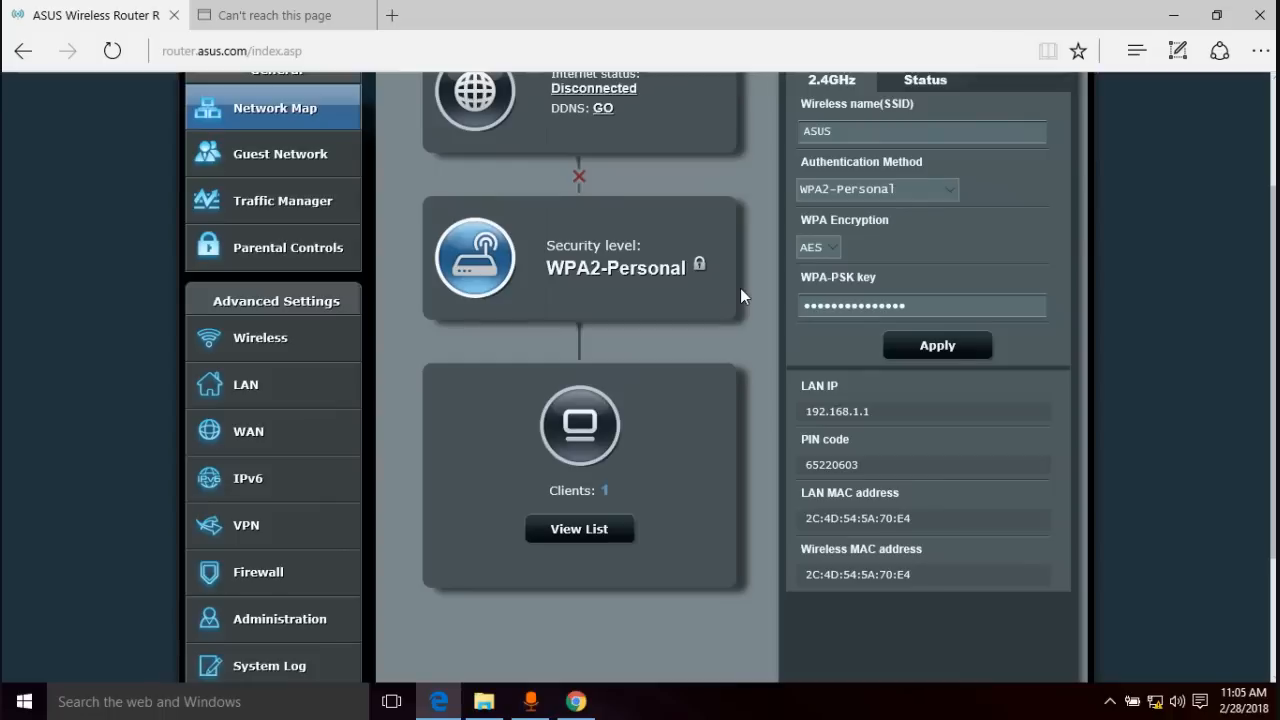
pyautogui.moveTo(476, 356)
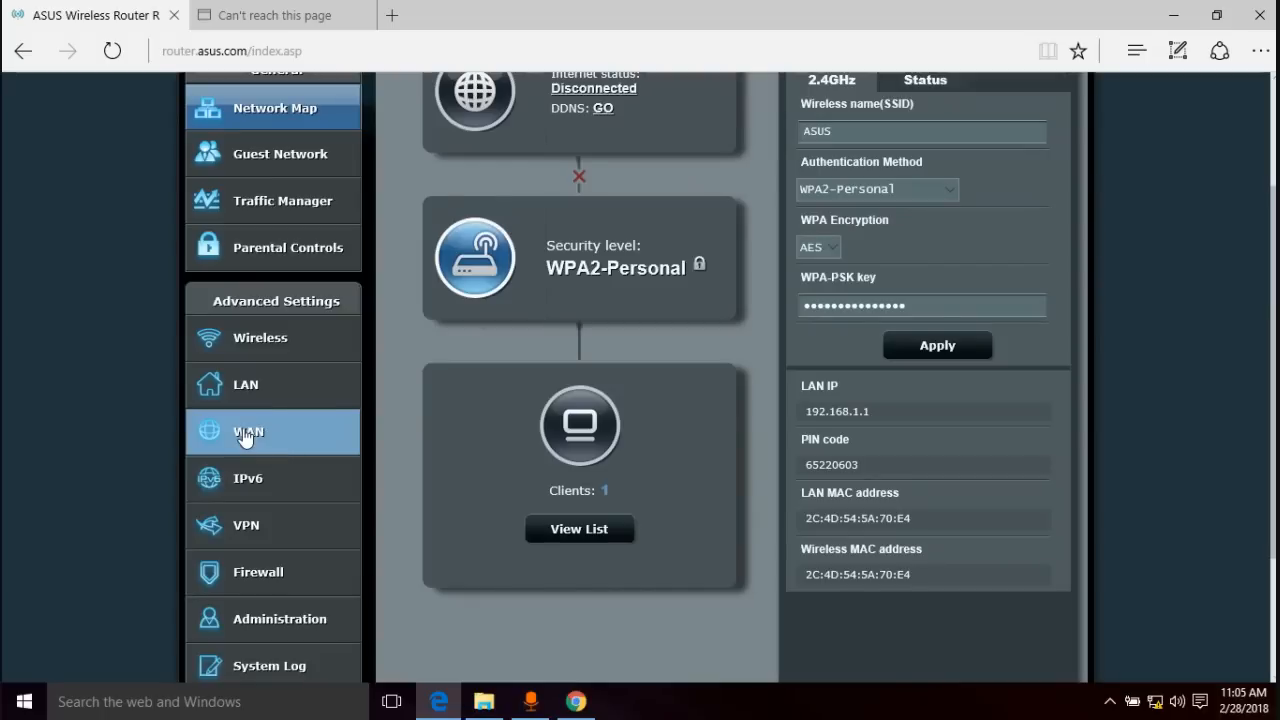
pyautogui.click(248, 432)
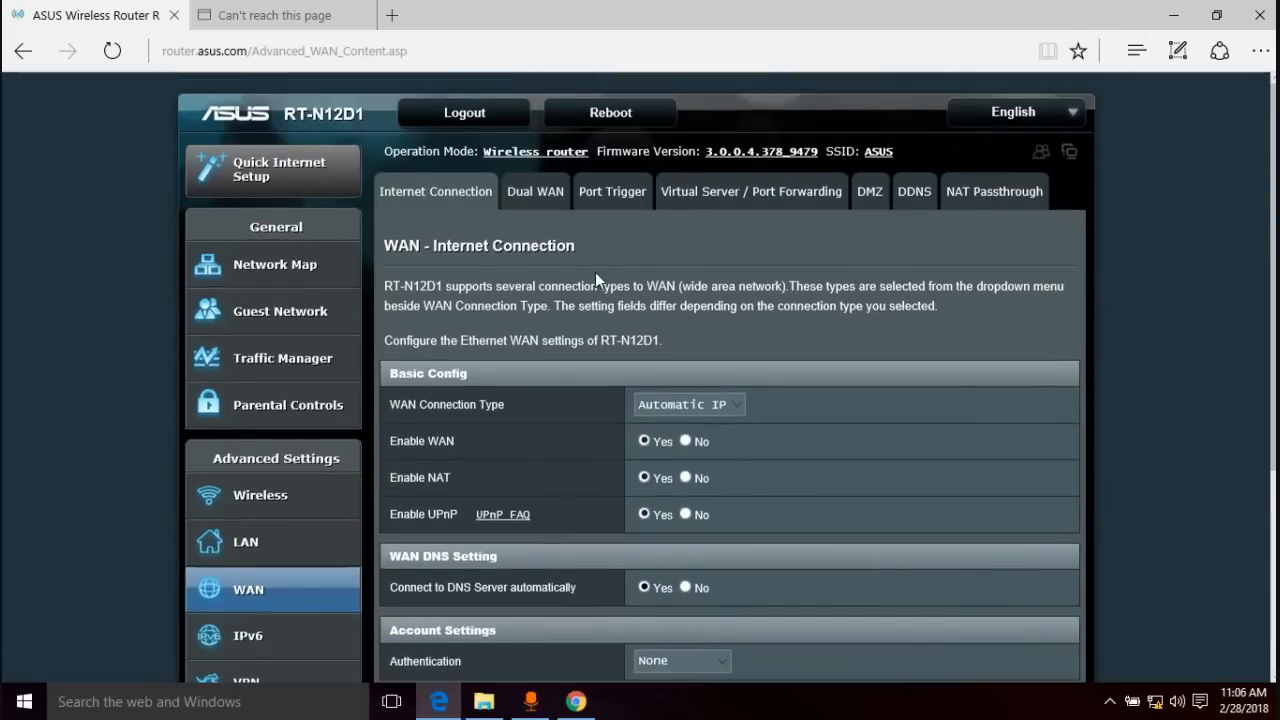
# Edit the WAN MAC Address field to enter the old router's MAC address.
pyautogui.scroll(-3)
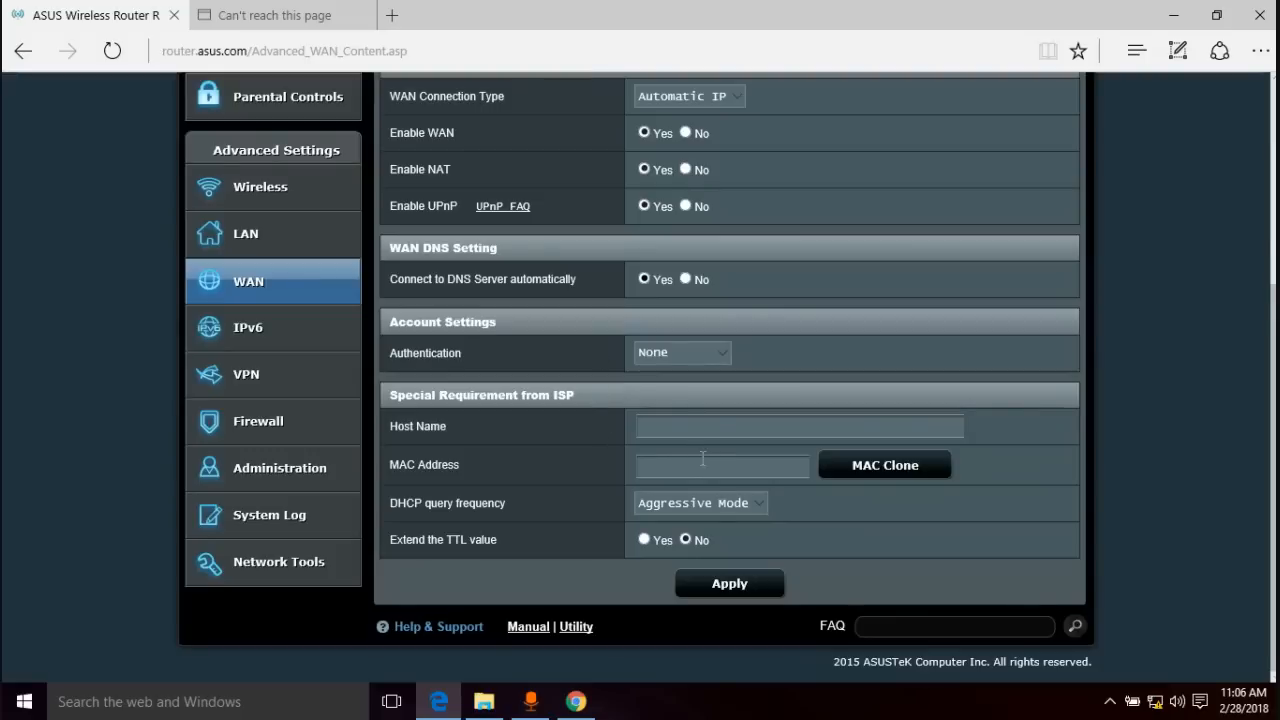
pyautogui.click(722, 464)
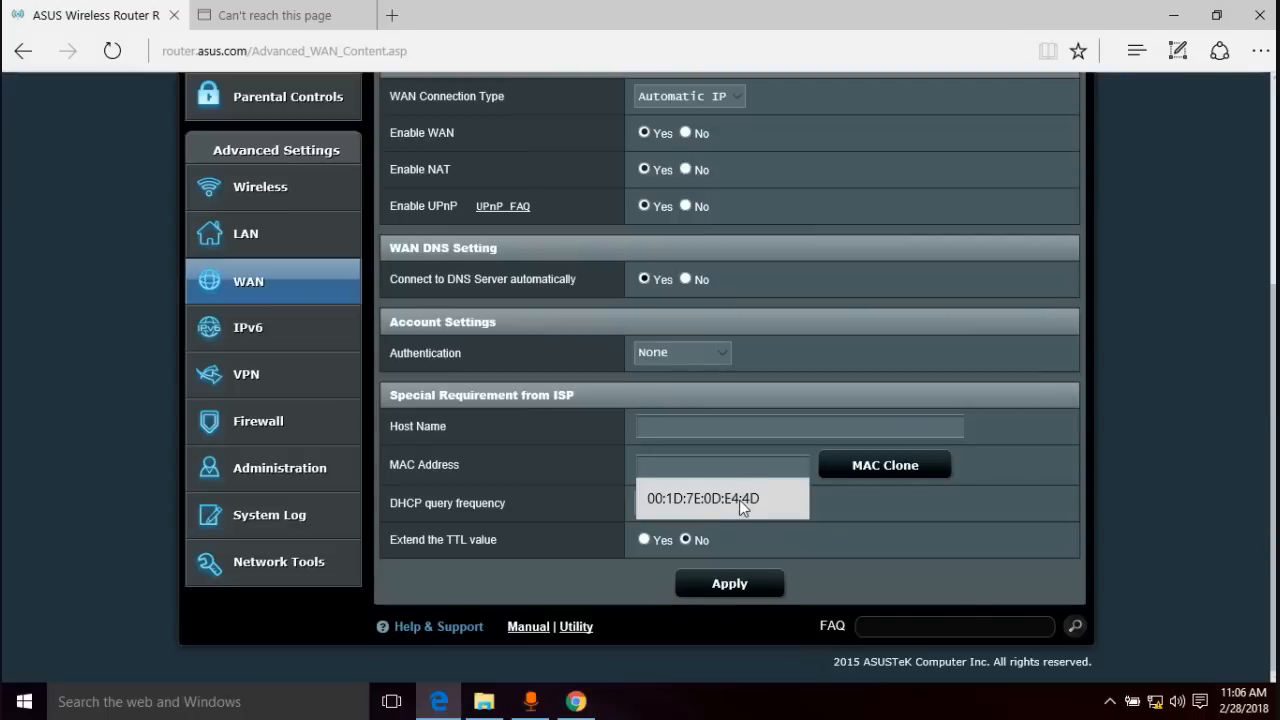
pyautogui.moveTo(730, 508)
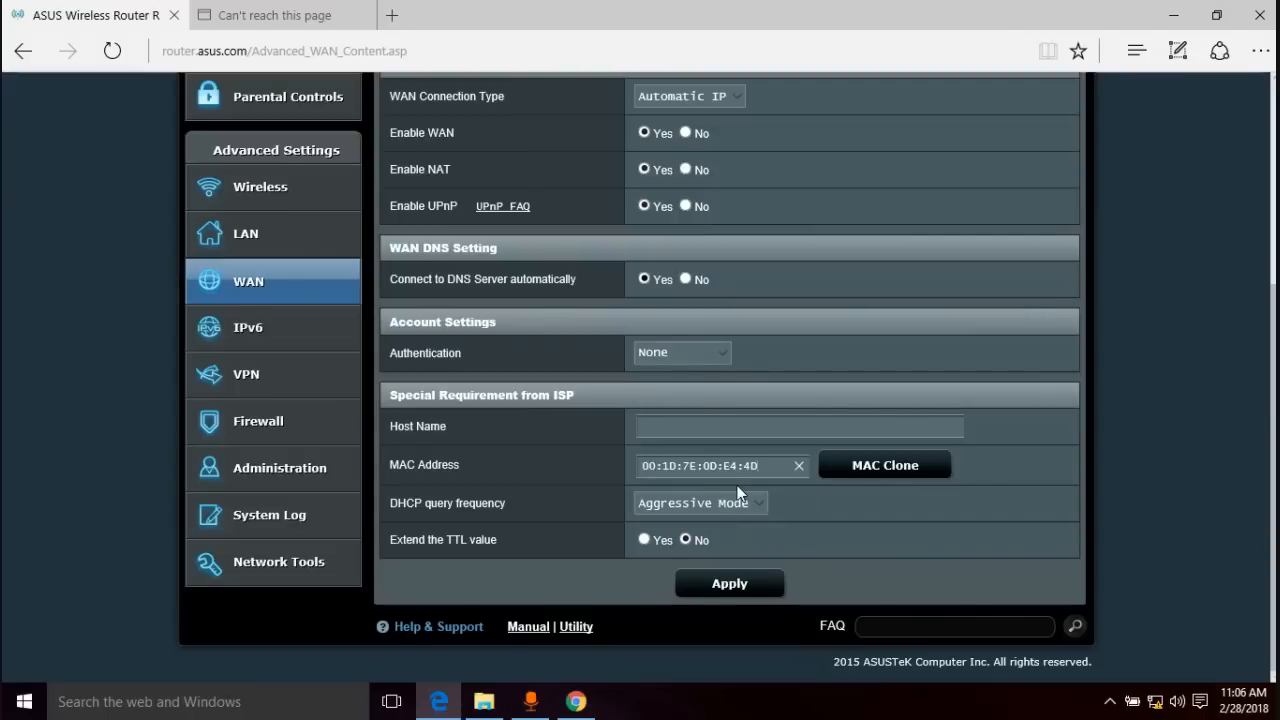
pyautogui.click(720, 464)
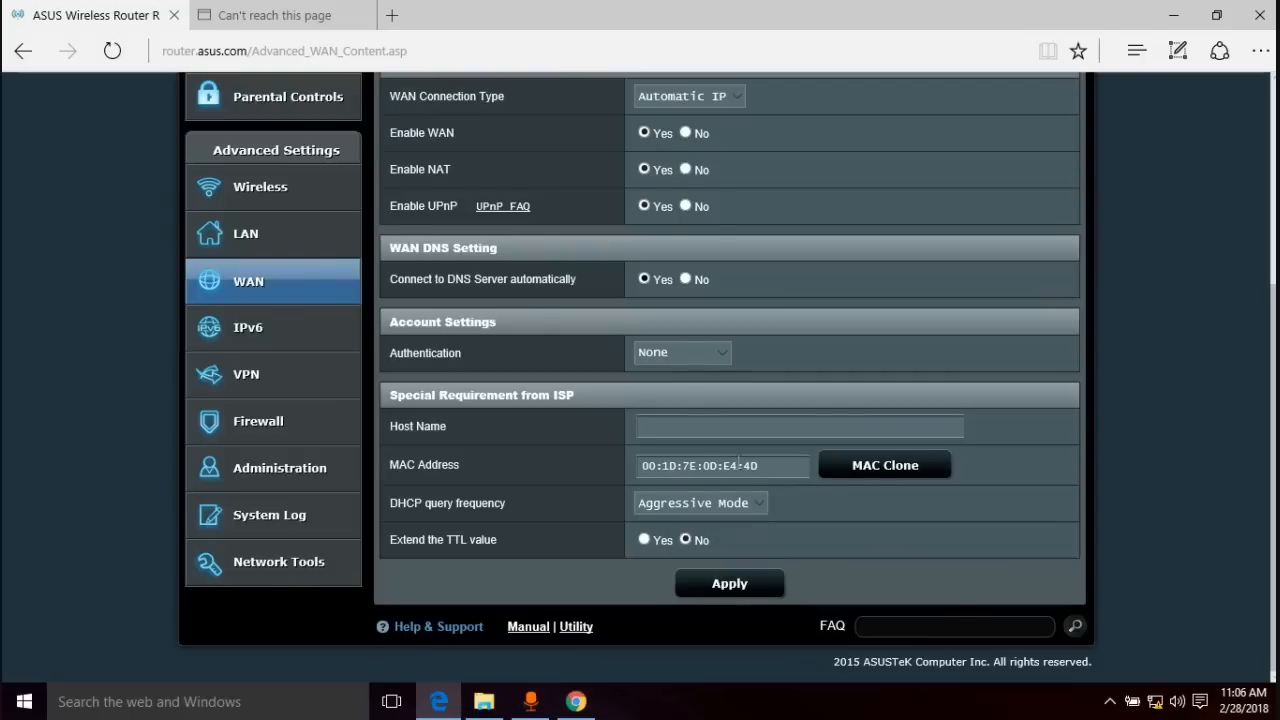
pyautogui.moveTo(764, 456)
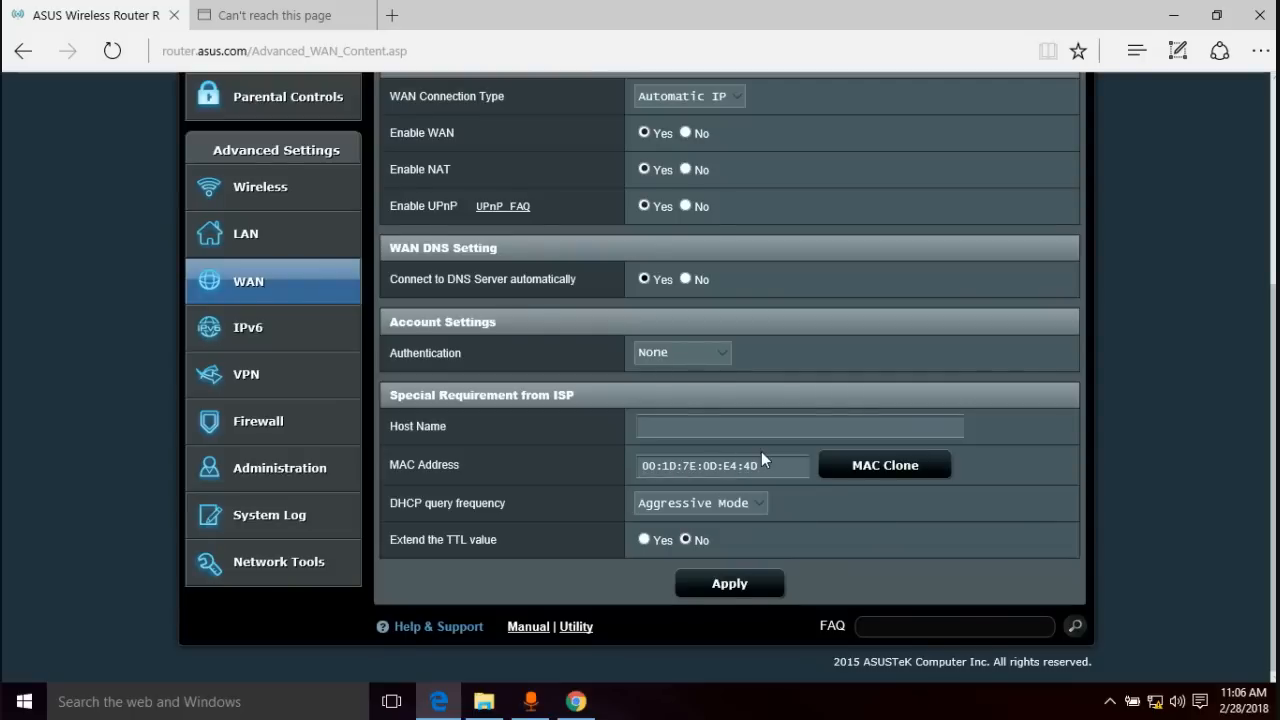
pyautogui.click(720, 464)
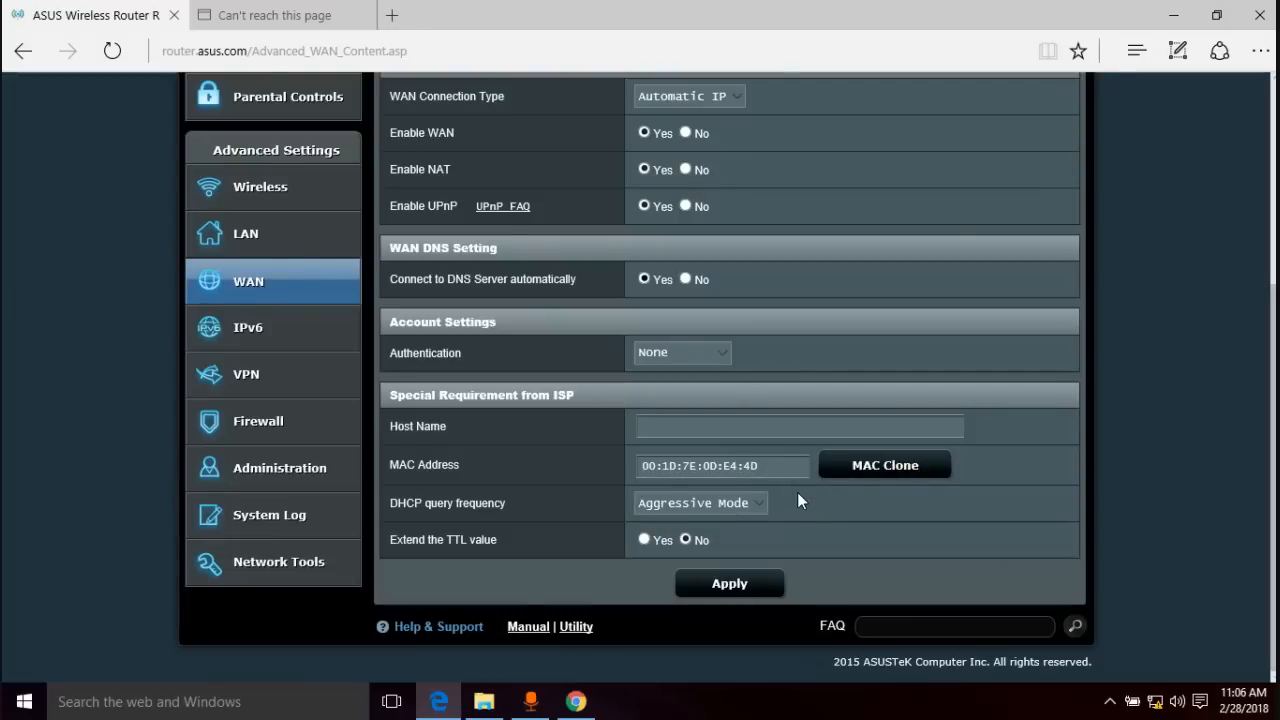
pyautogui.moveTo(792, 524)
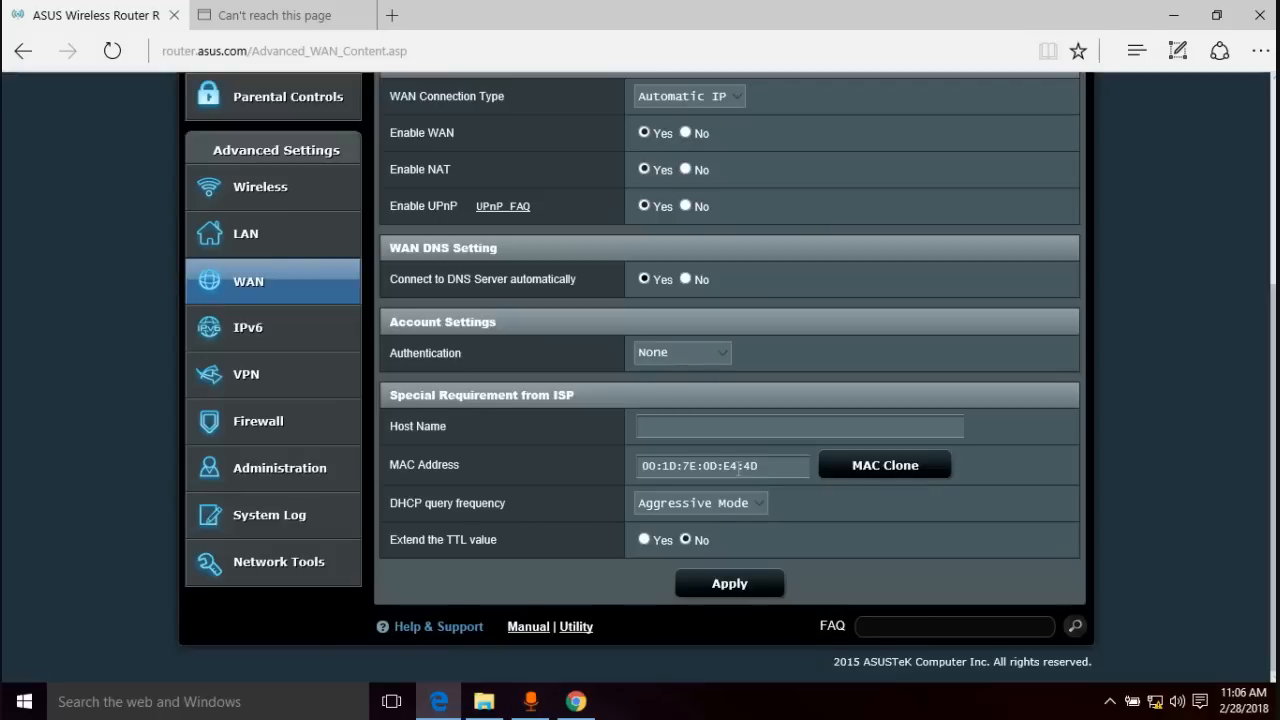
pyautogui.moveTo(766, 488)
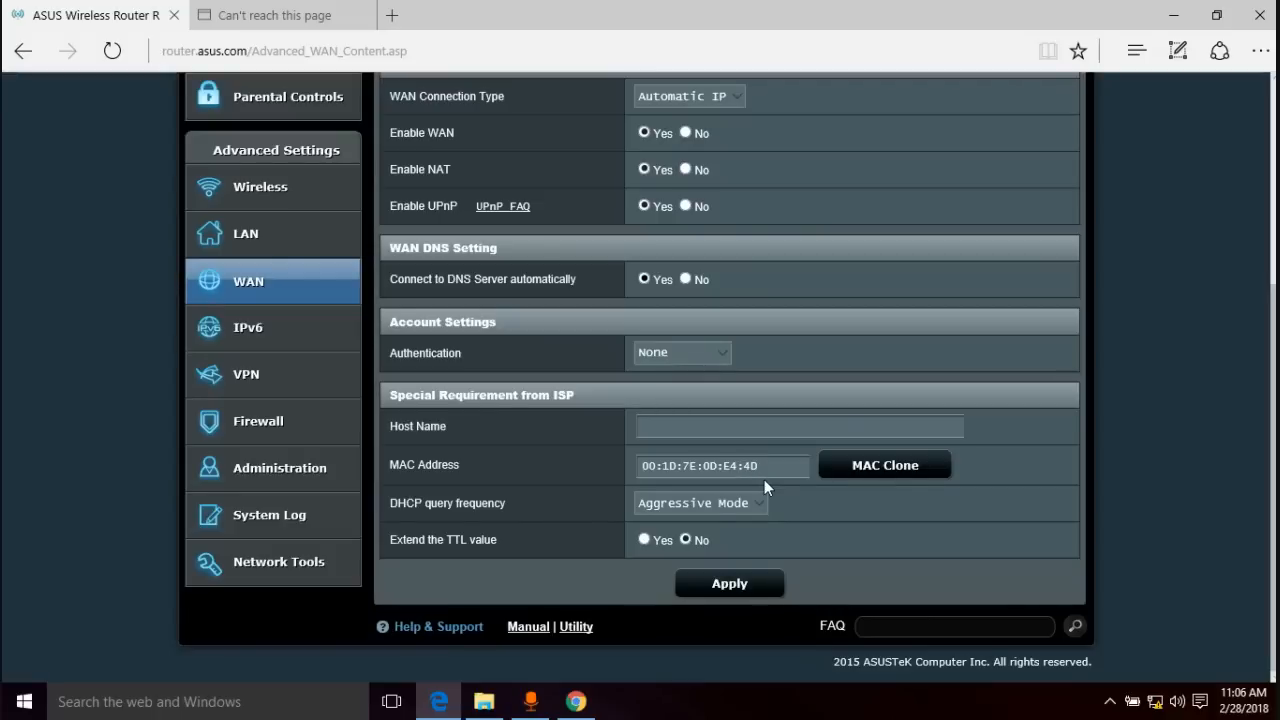
pyautogui.click(716, 464)
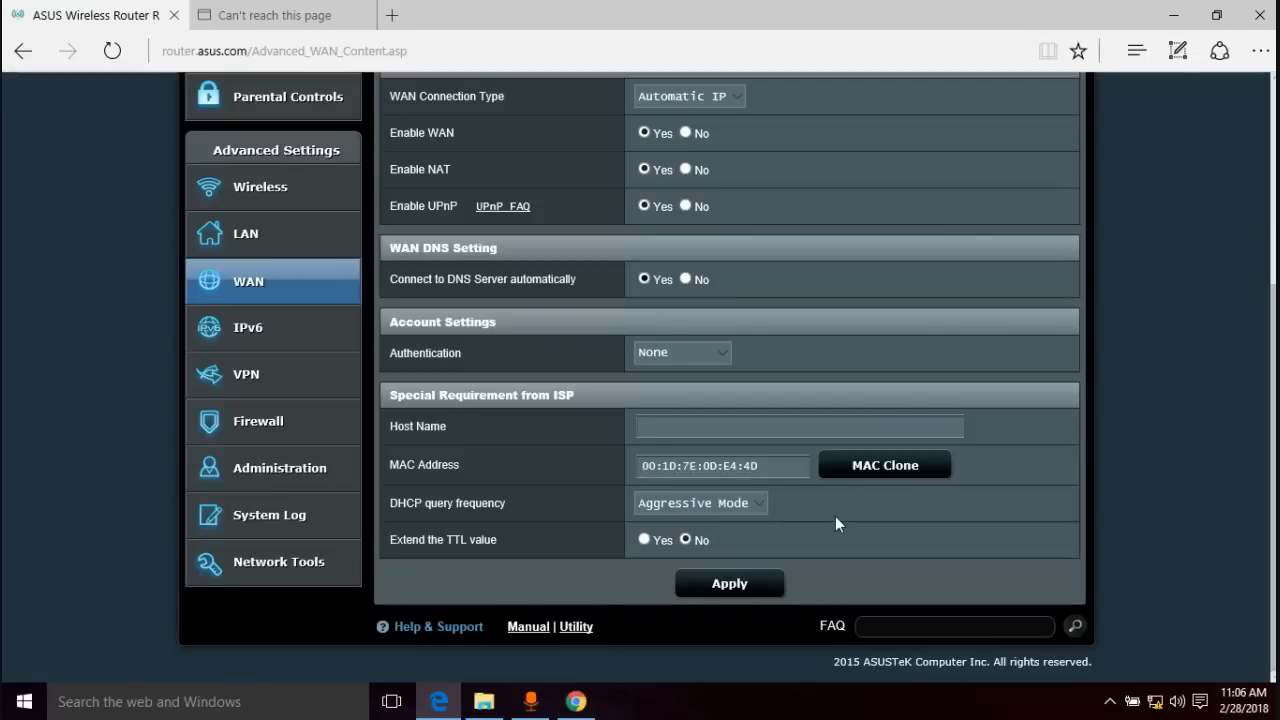
pyautogui.moveTo(828, 512)
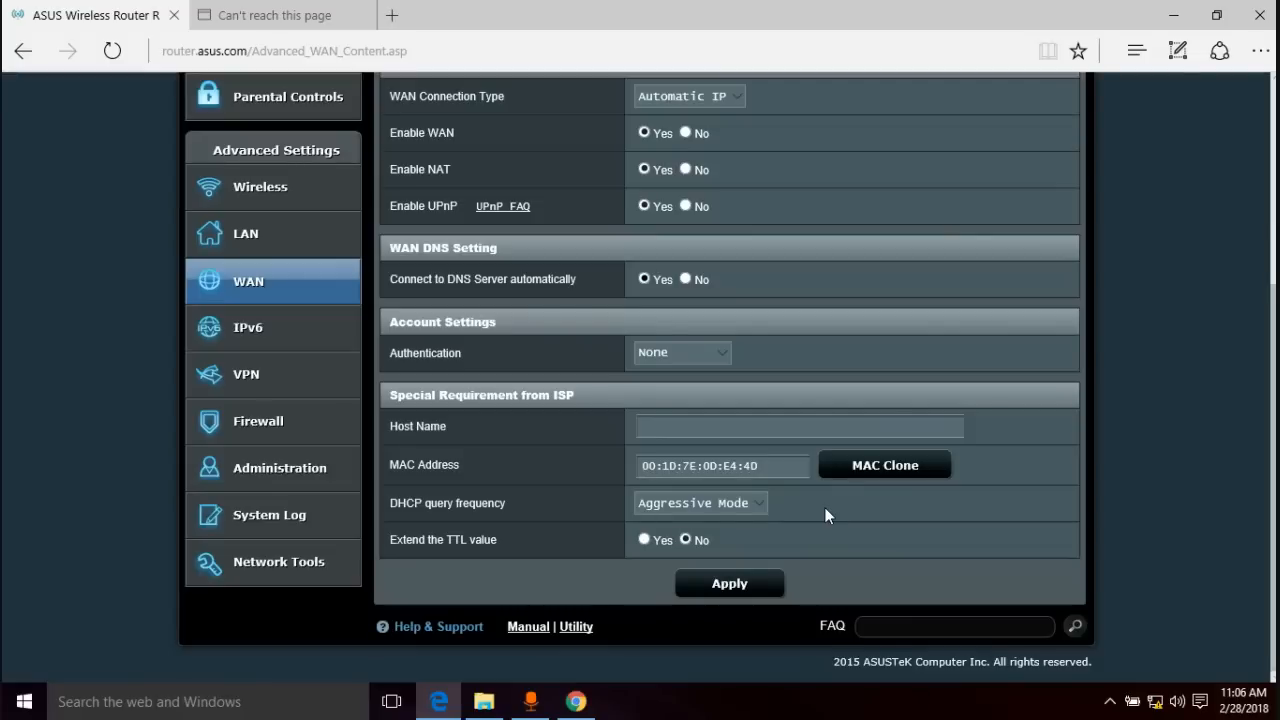
pyautogui.click(716, 464)
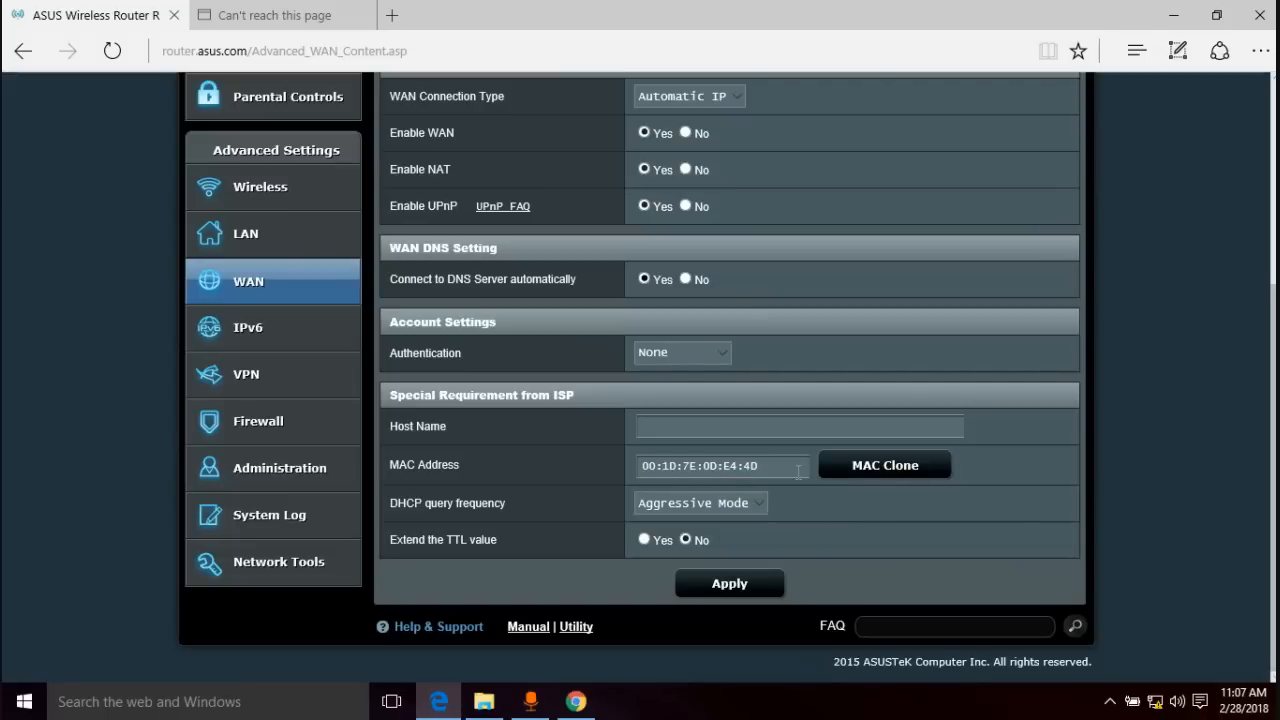
pyautogui.click(716, 464)
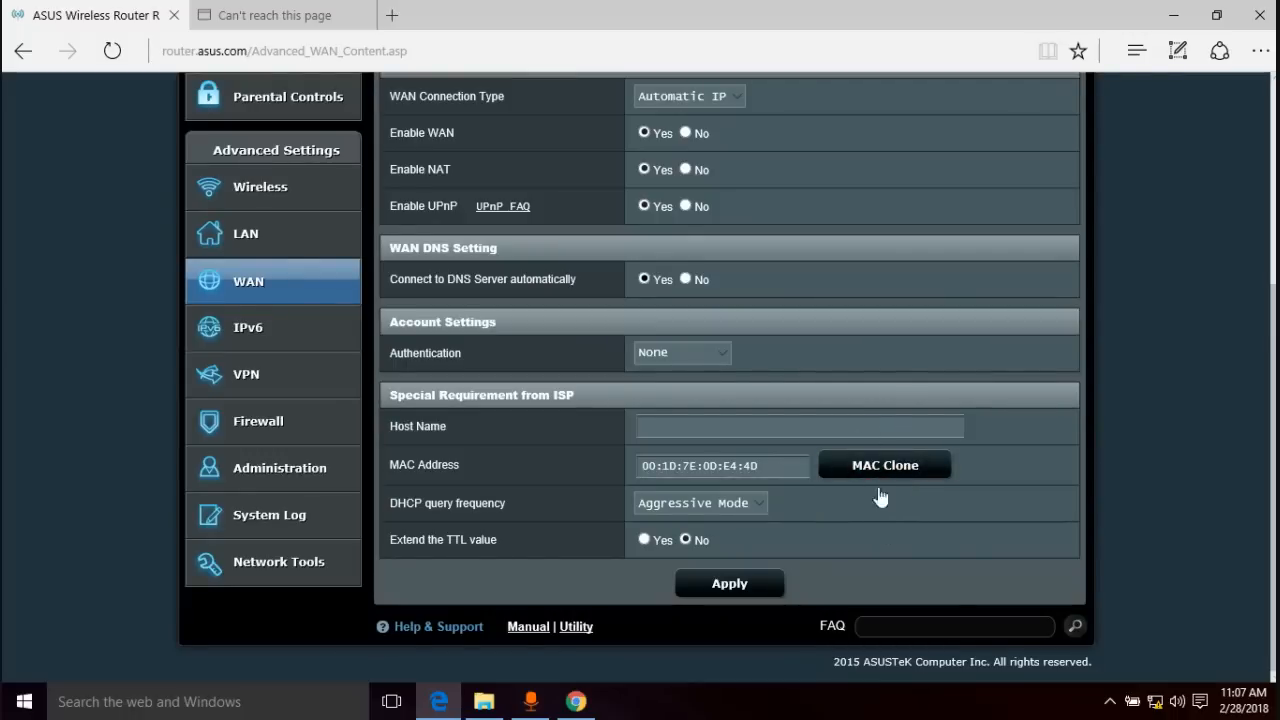
pyautogui.moveTo(848, 480)
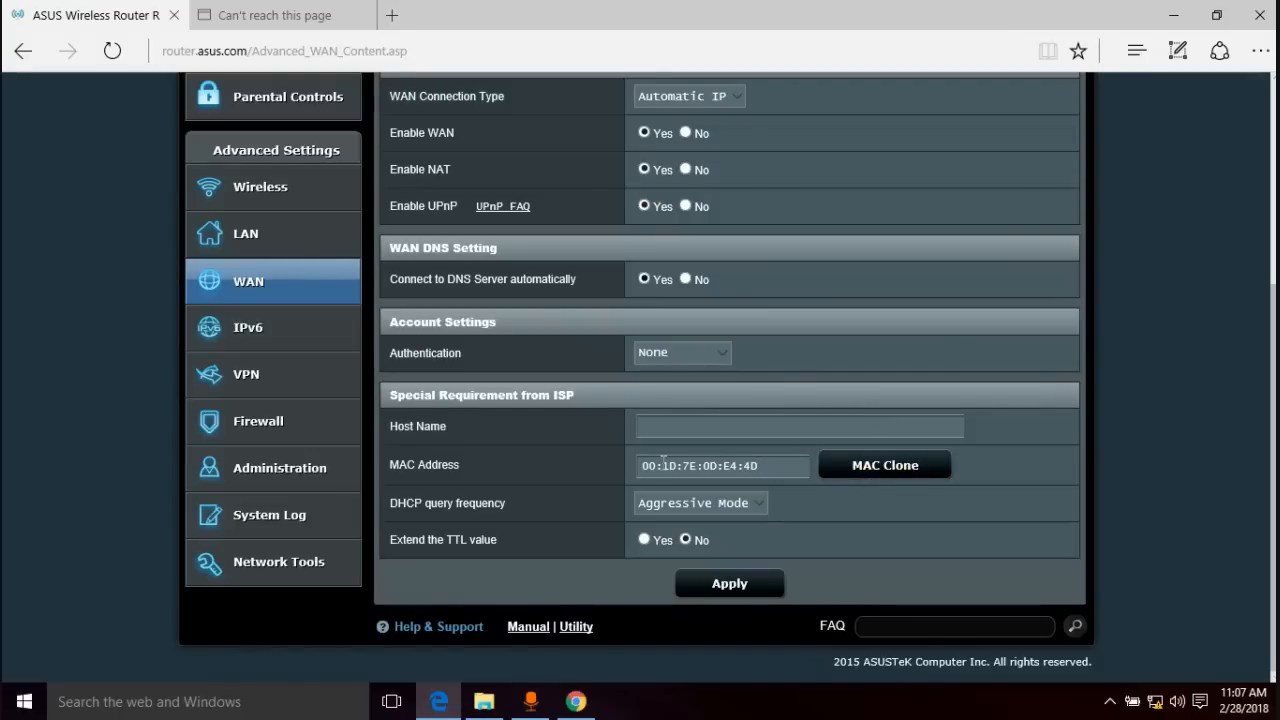
# Apply the WAN settings so the old router's MAC address is saved.
pyautogui.click(722, 464)
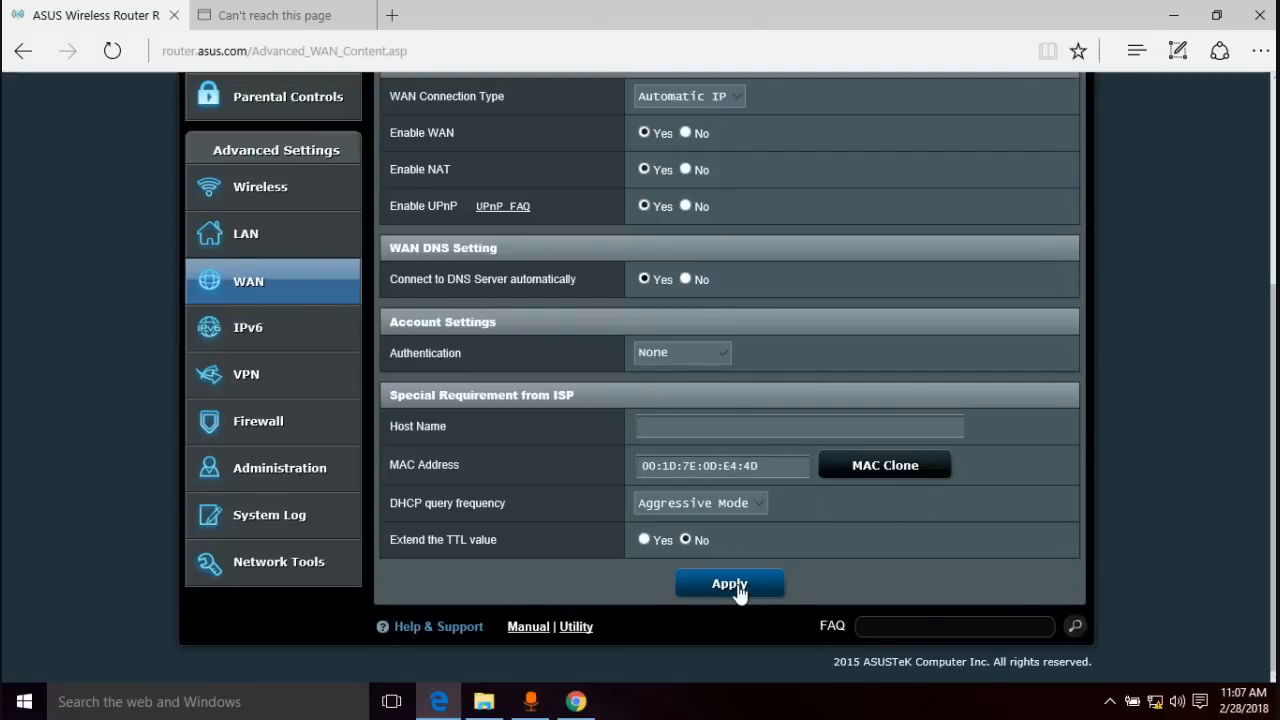
pyautogui.click(728, 584)
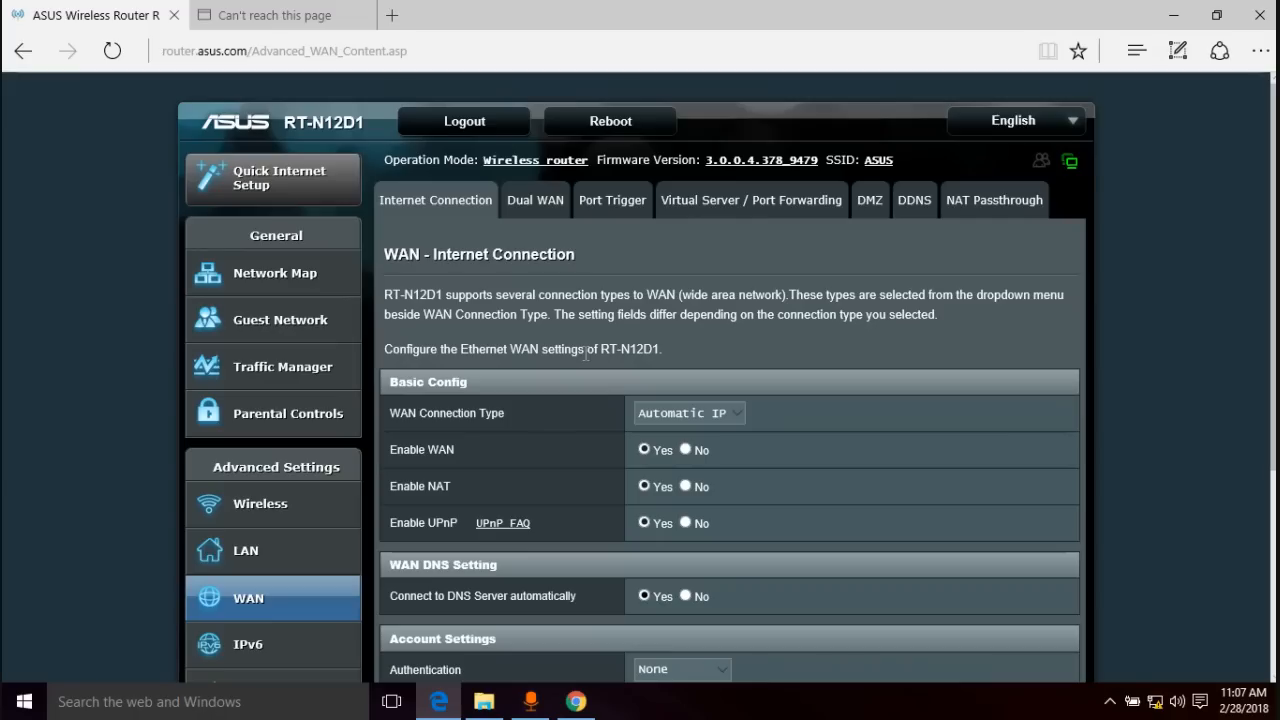
pyautogui.scroll(-3)
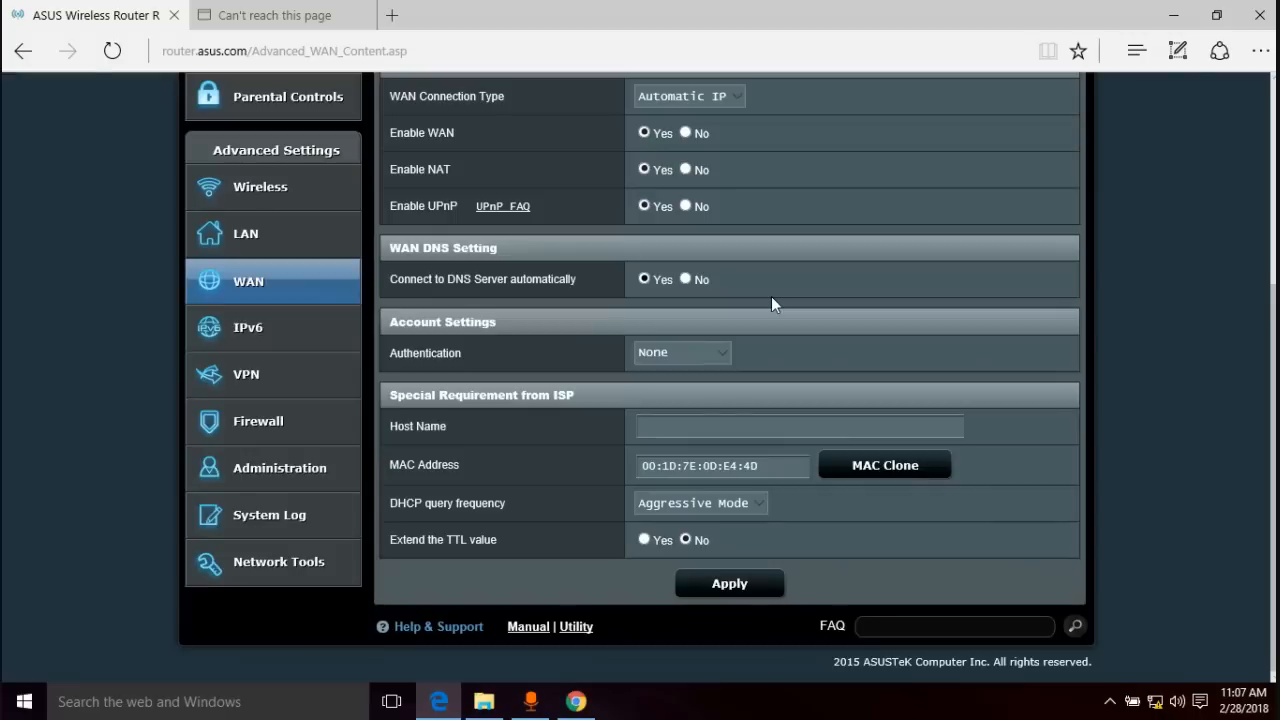
# Return to the Network Map and confirm internet status shows Connected with a WAN IP.
pyautogui.click(720, 464)
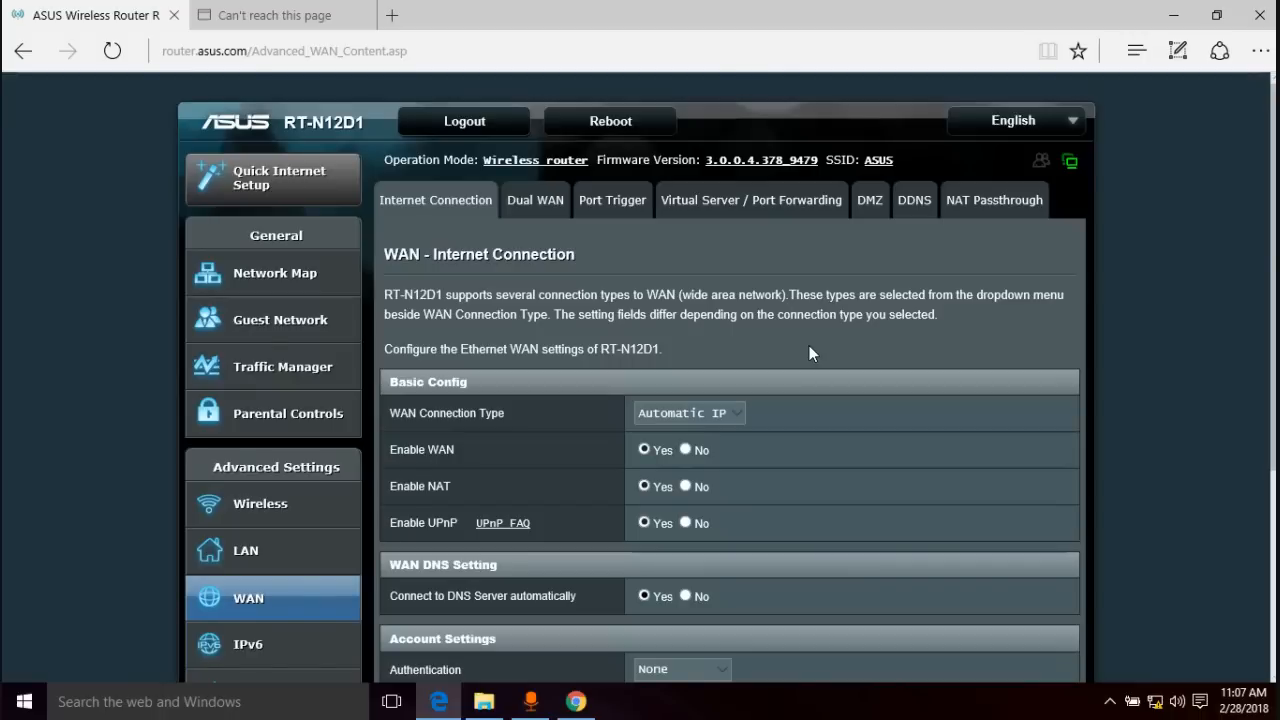
pyautogui.moveTo(808, 280)
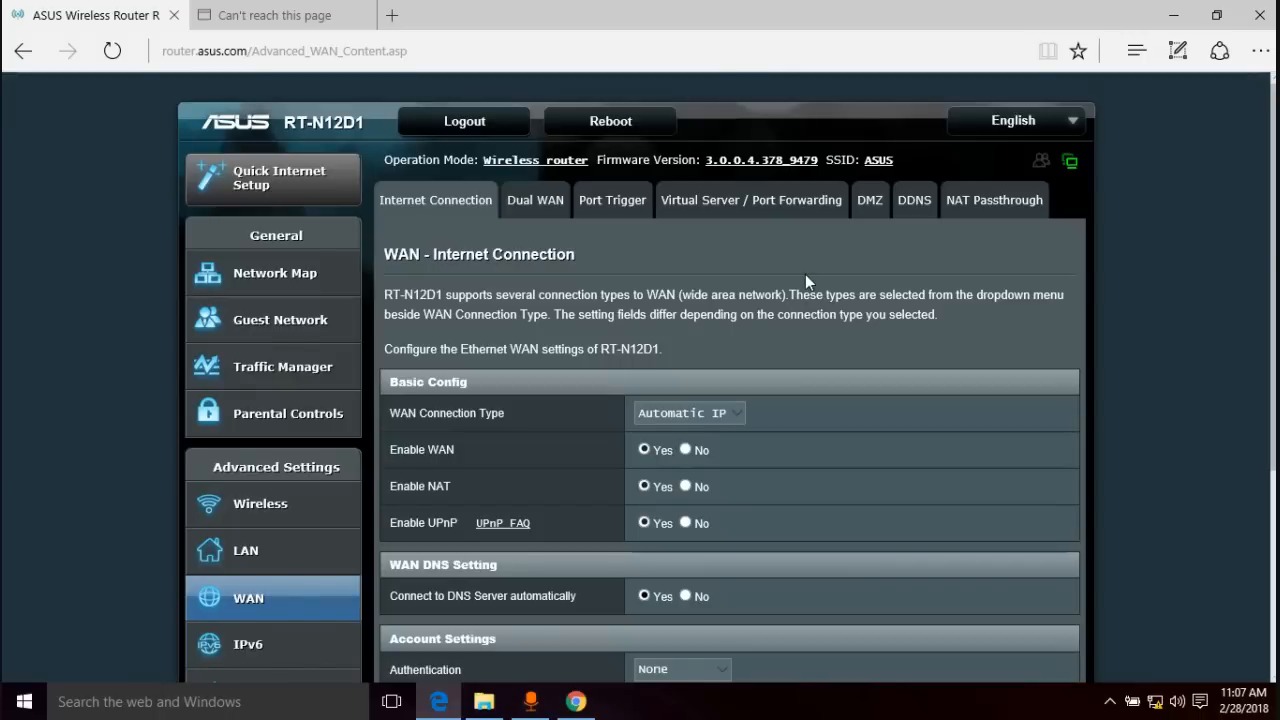
pyautogui.scroll(-3)
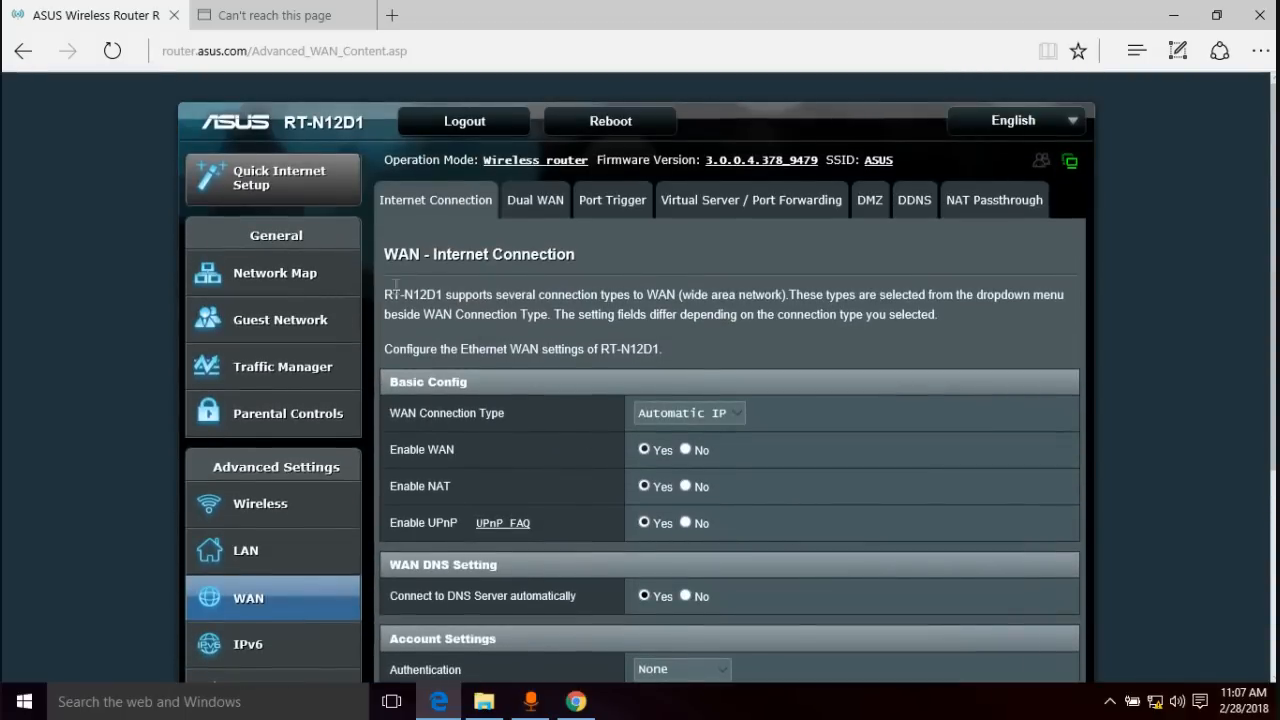
pyautogui.click(276, 272)
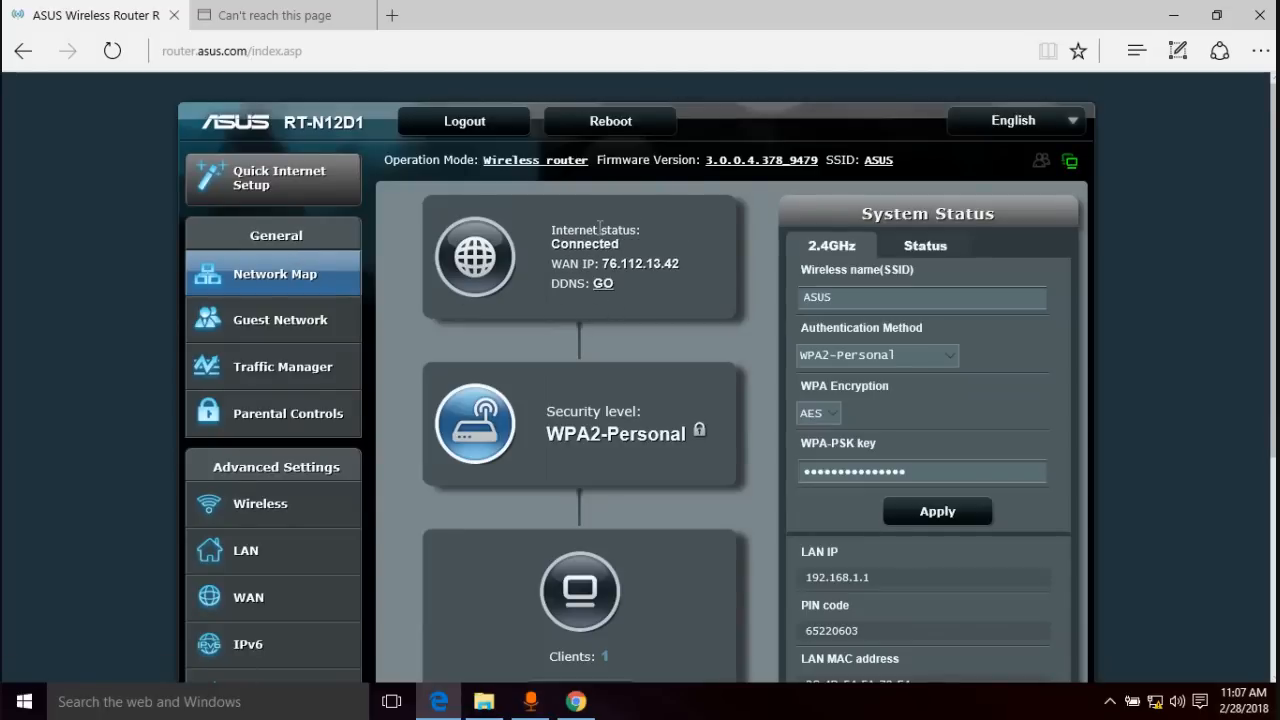
# Bring back the failed google.com tab and reload it.
pyautogui.click(276, 16)
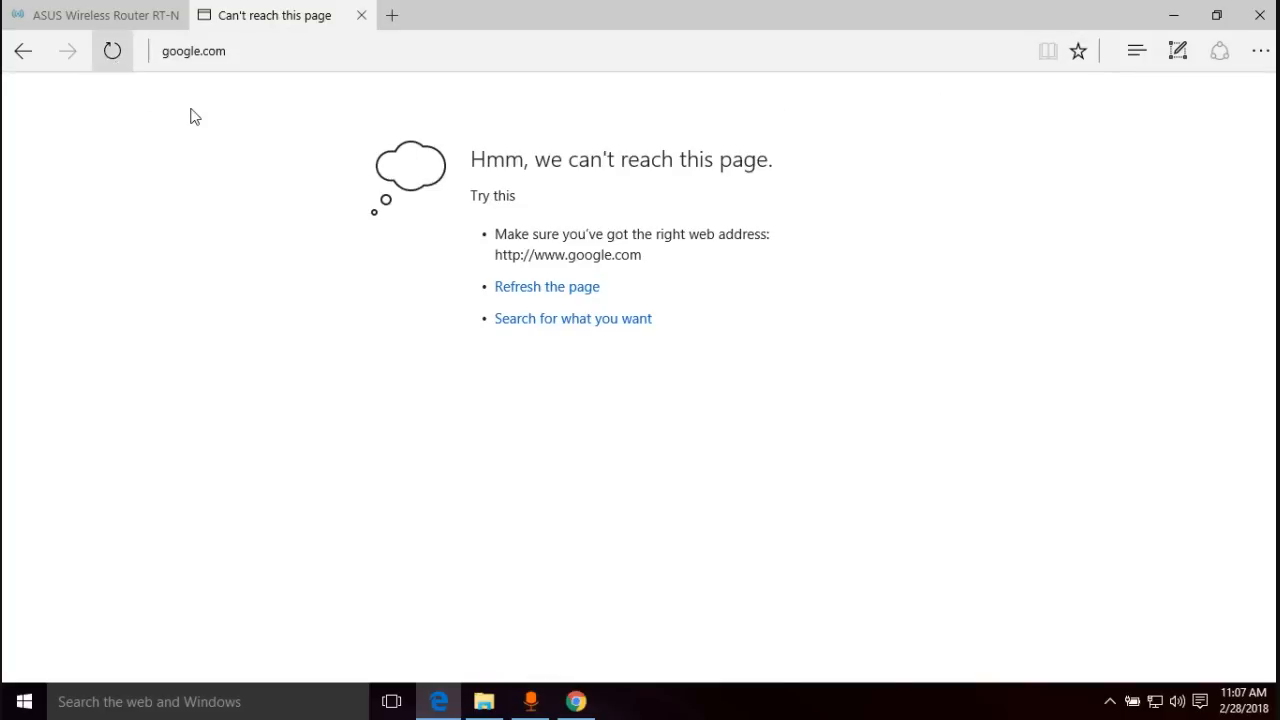
pyautogui.click(112, 52)
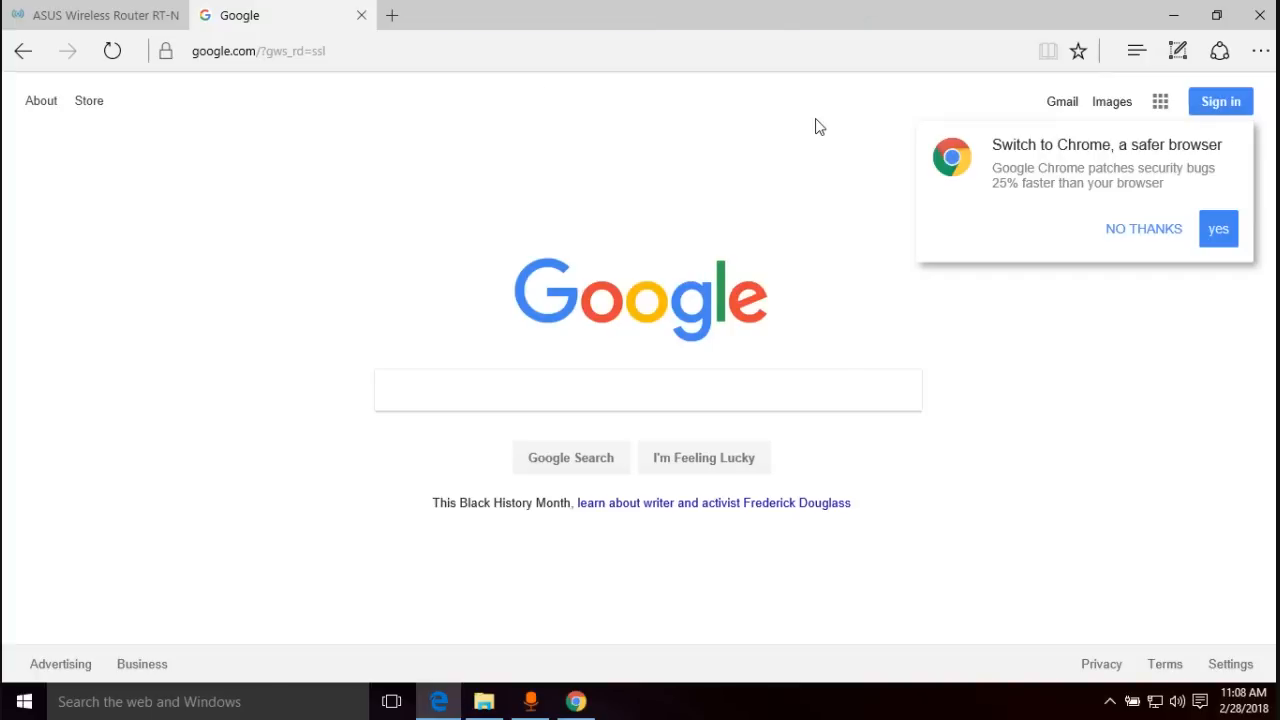
pyautogui.moveTo(664, 244)
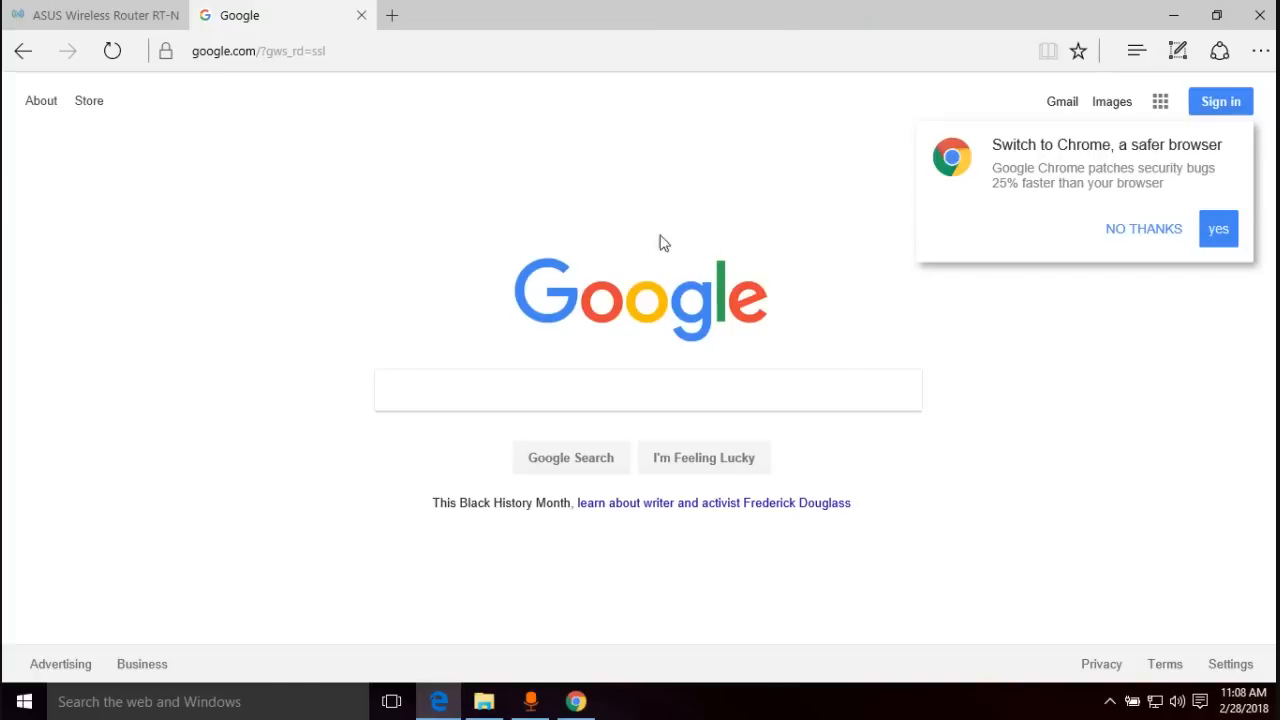
pyautogui.moveTo(440, 246)
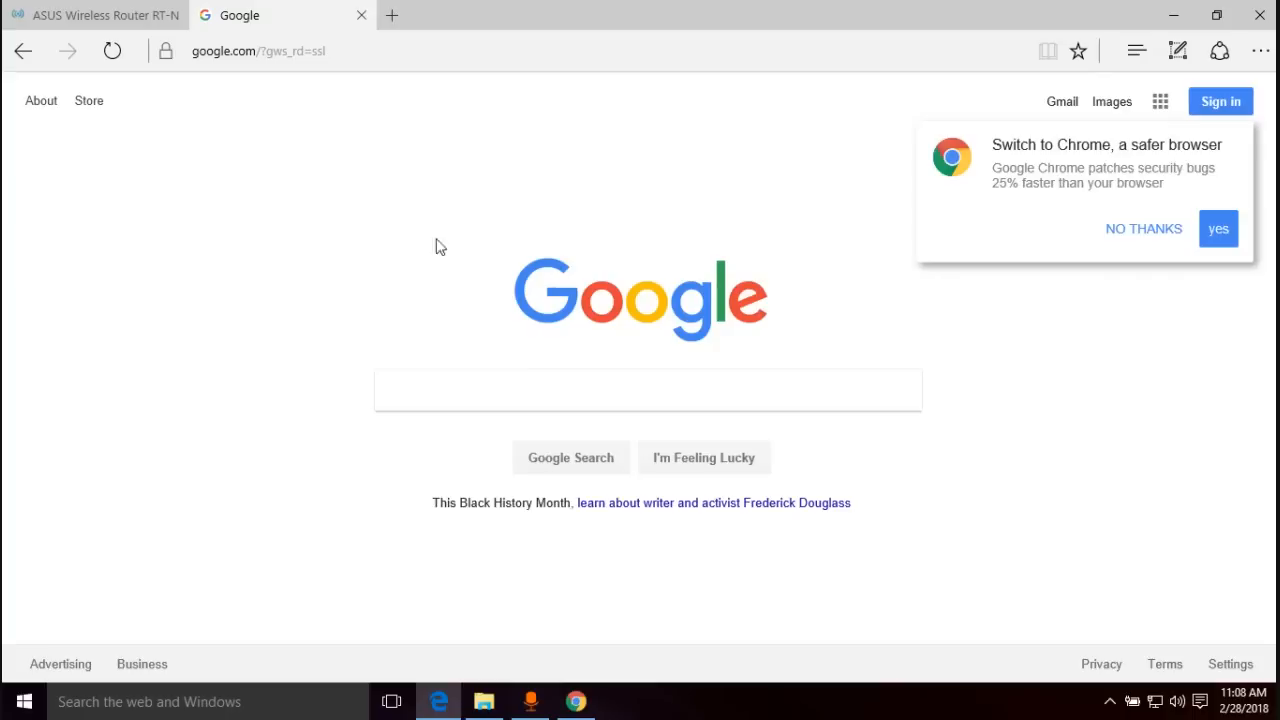
pyautogui.moveTo(604, 332)
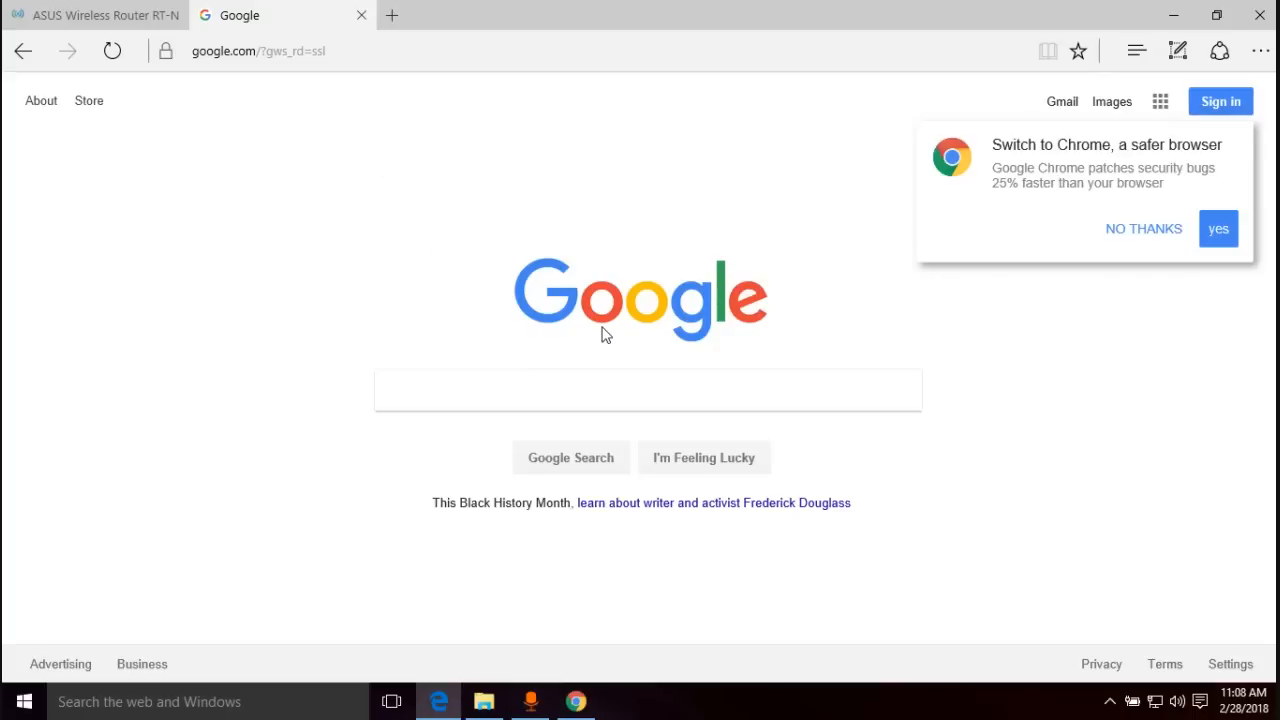
pyautogui.moveTo(1132, 280)
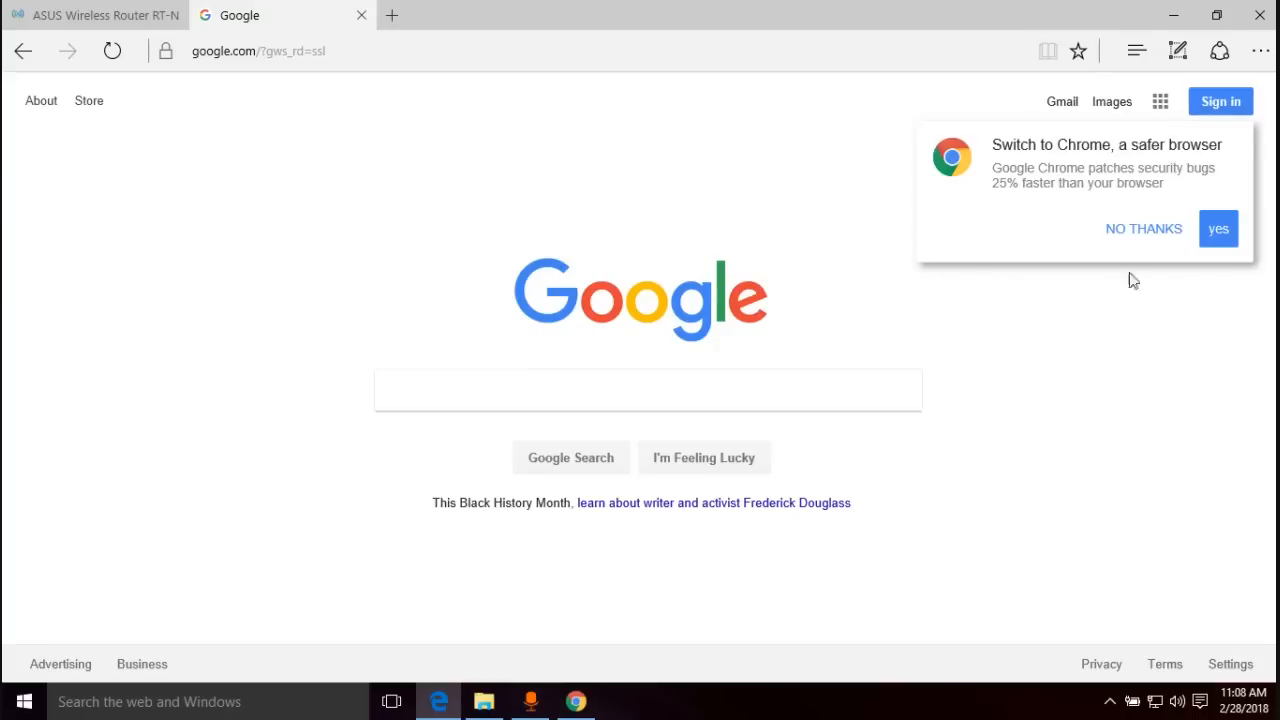
# Dismiss the Switch to Chrome suggestion on the loaded Google home page.
pyautogui.click(1144, 228)
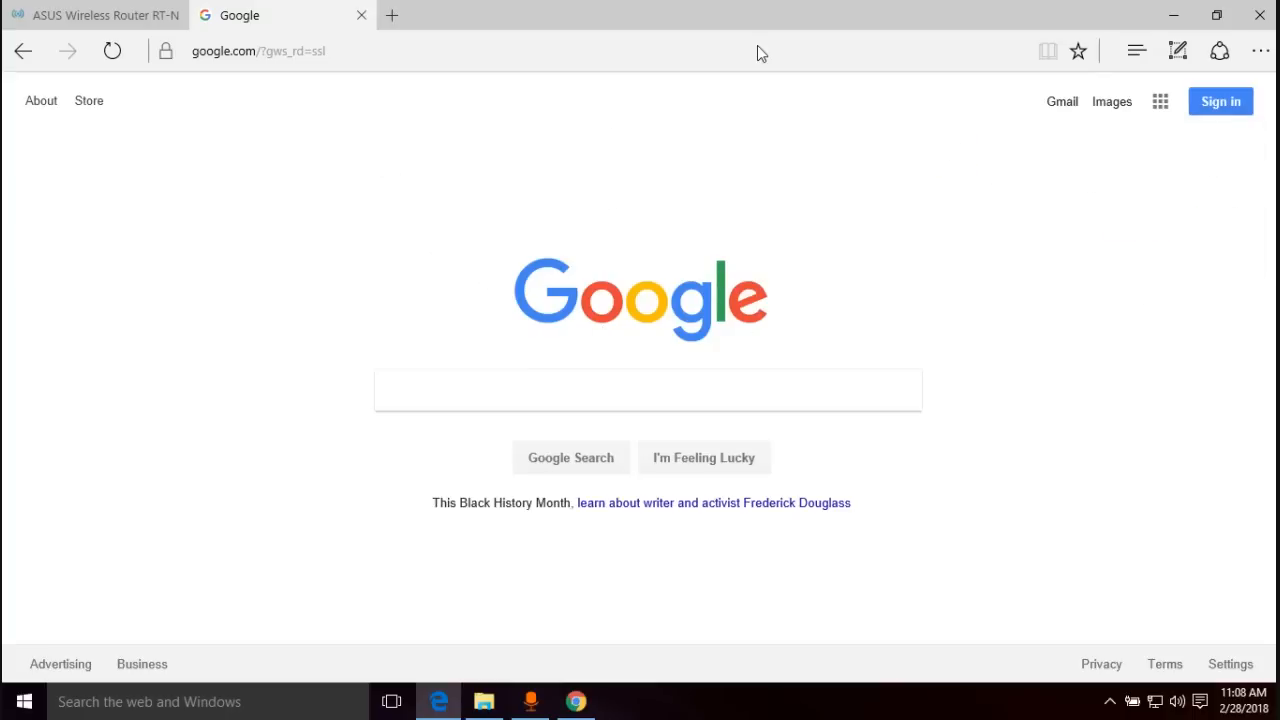
pyautogui.moveTo(692, 138)
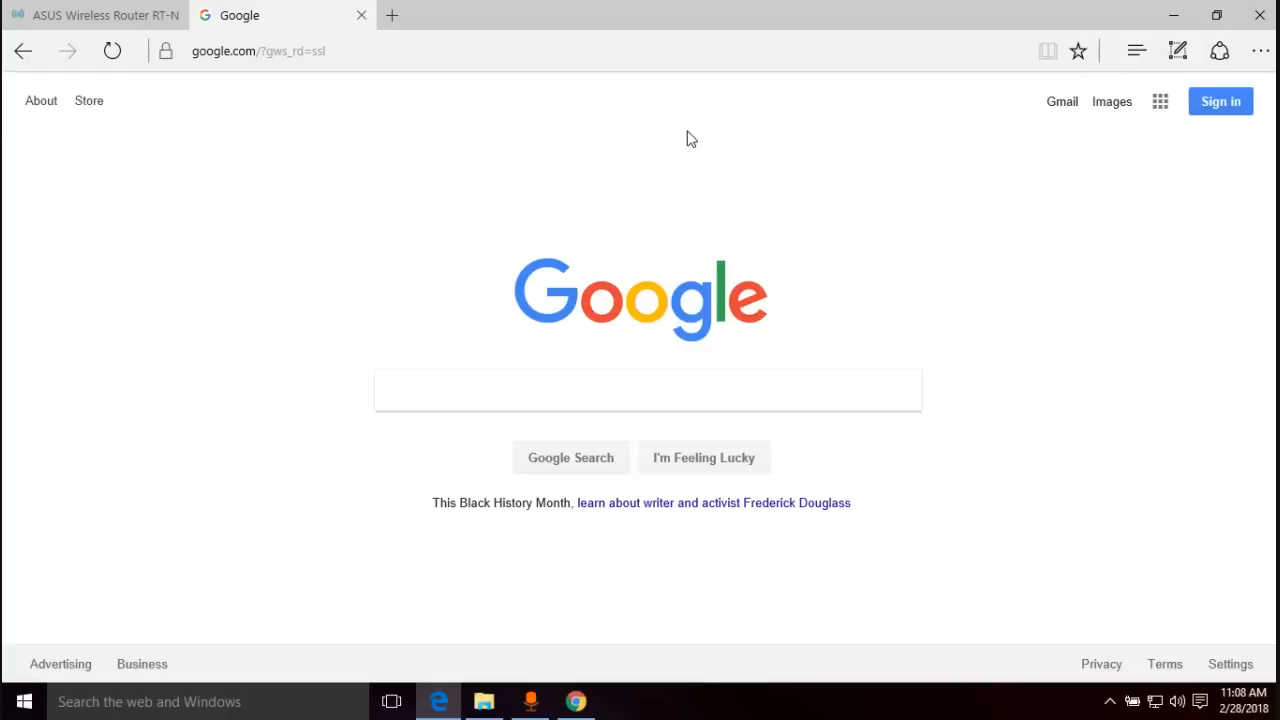
pyautogui.moveTo(644, 204)
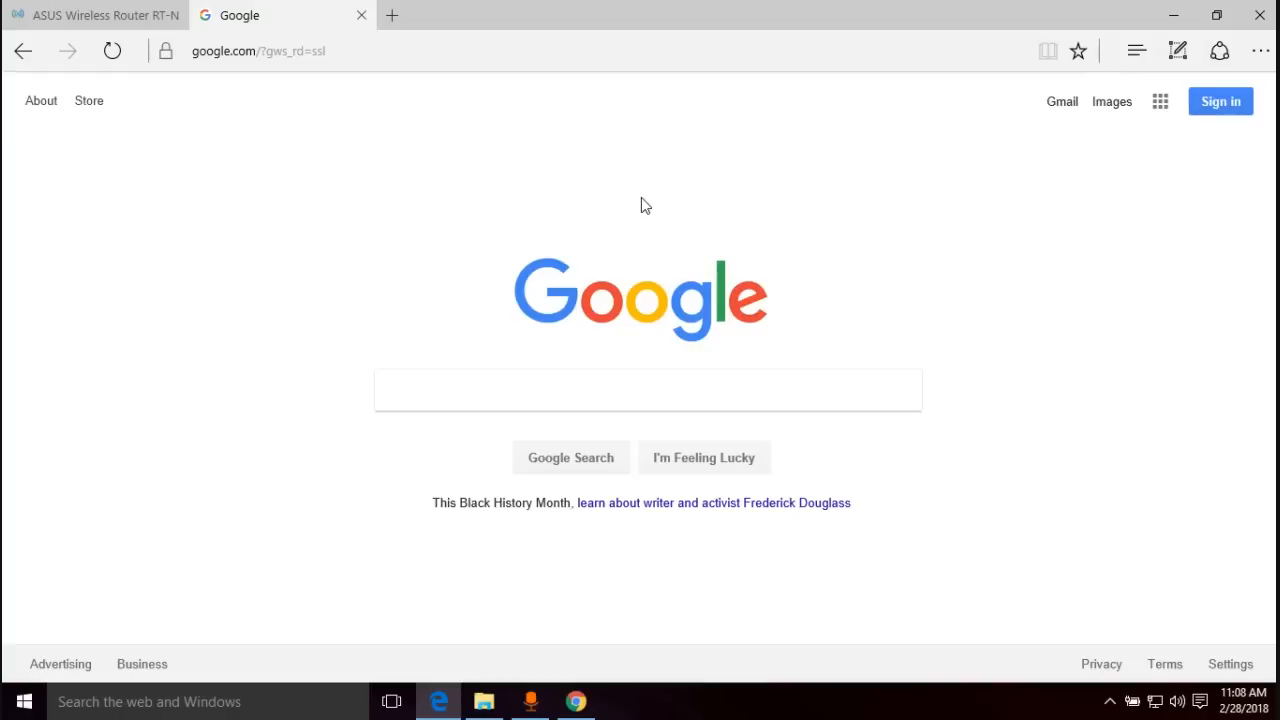
pyautogui.moveTo(670, 160)
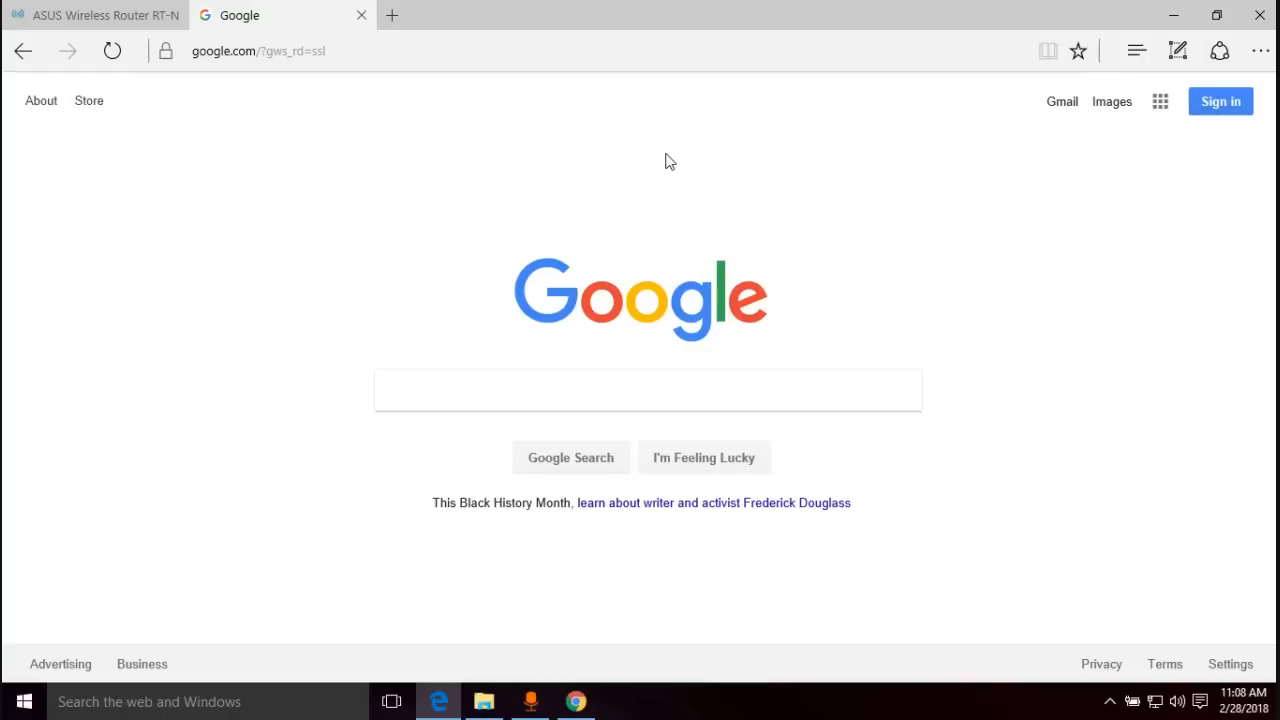